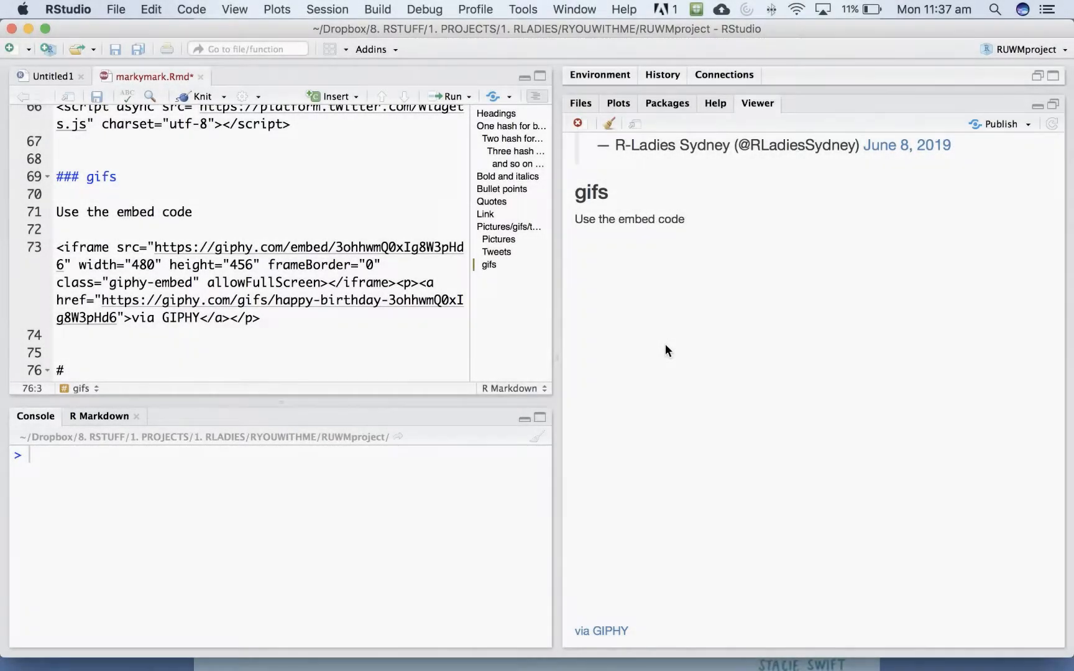
Add the heading '# What about code?' at line 76.
type("What about co")
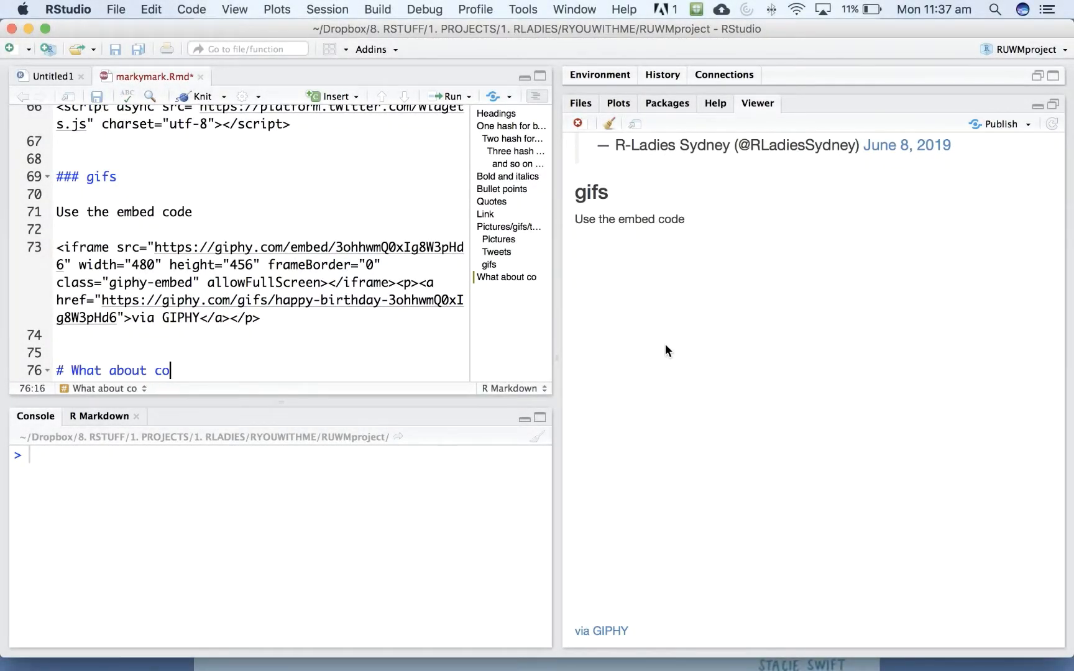
type("de?")
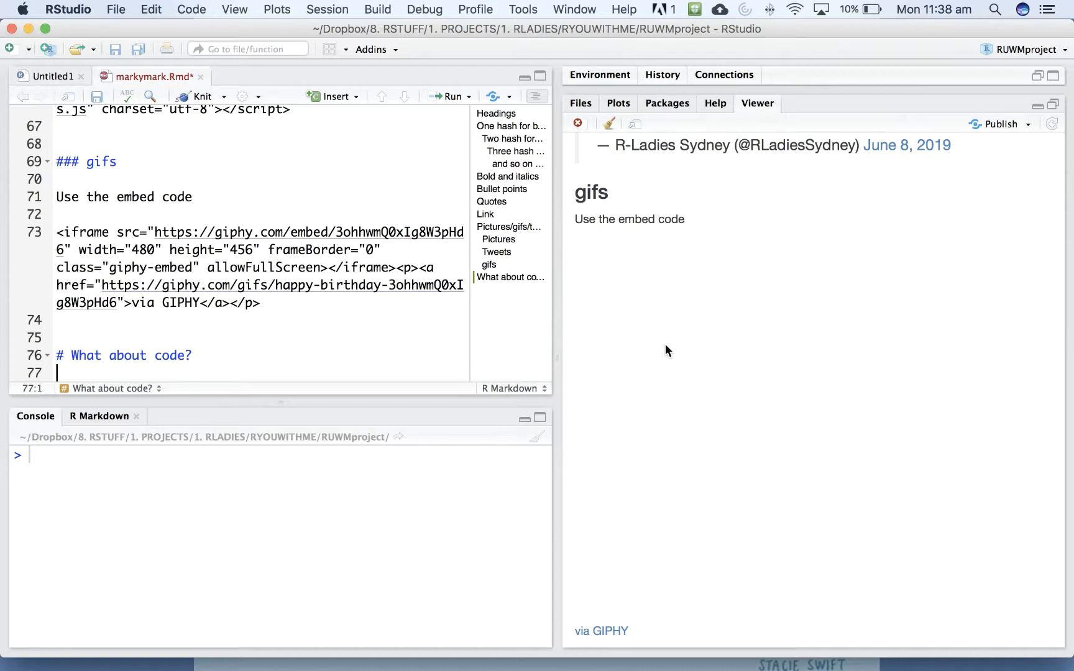
Write the sentence 'We can intersperse notes and code "chunks"' under the heading.
type("We")
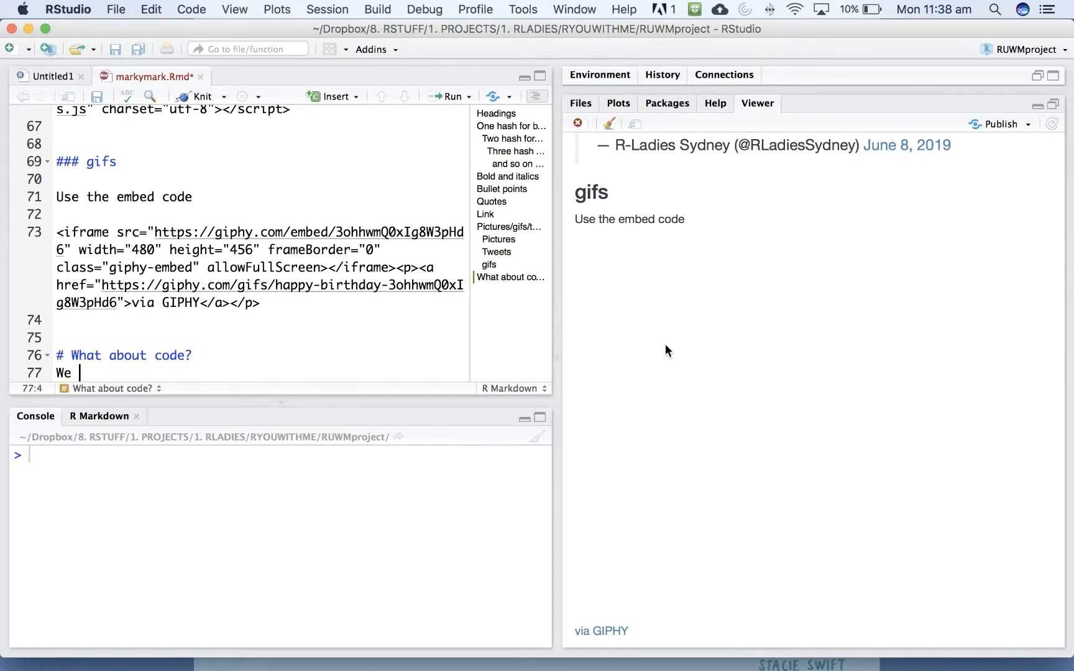
type("can inter")
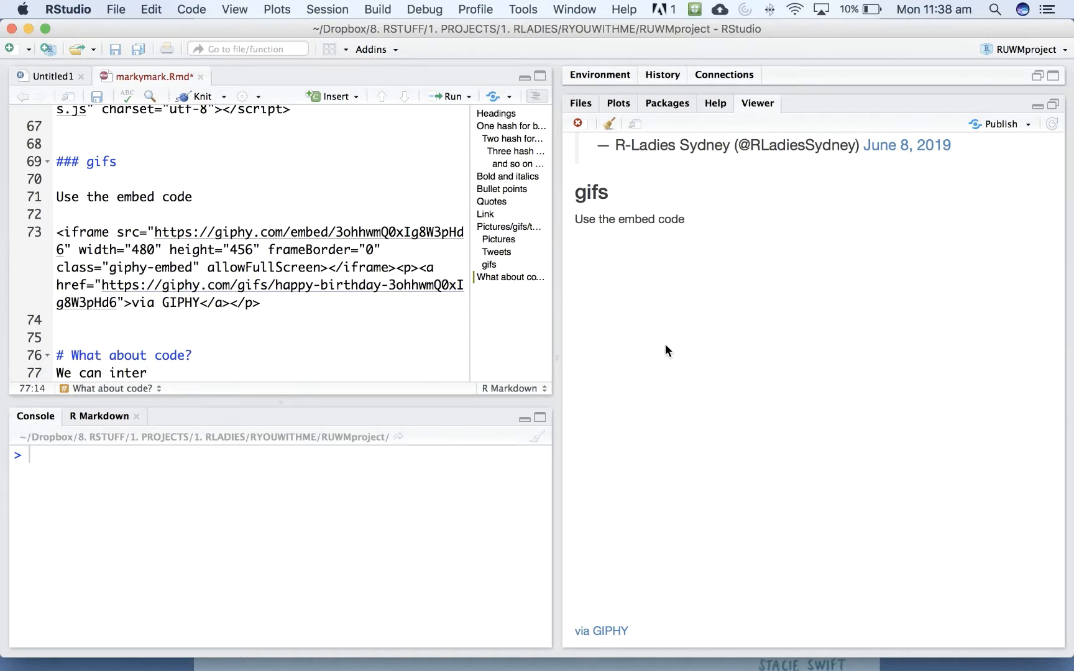
type("sp")
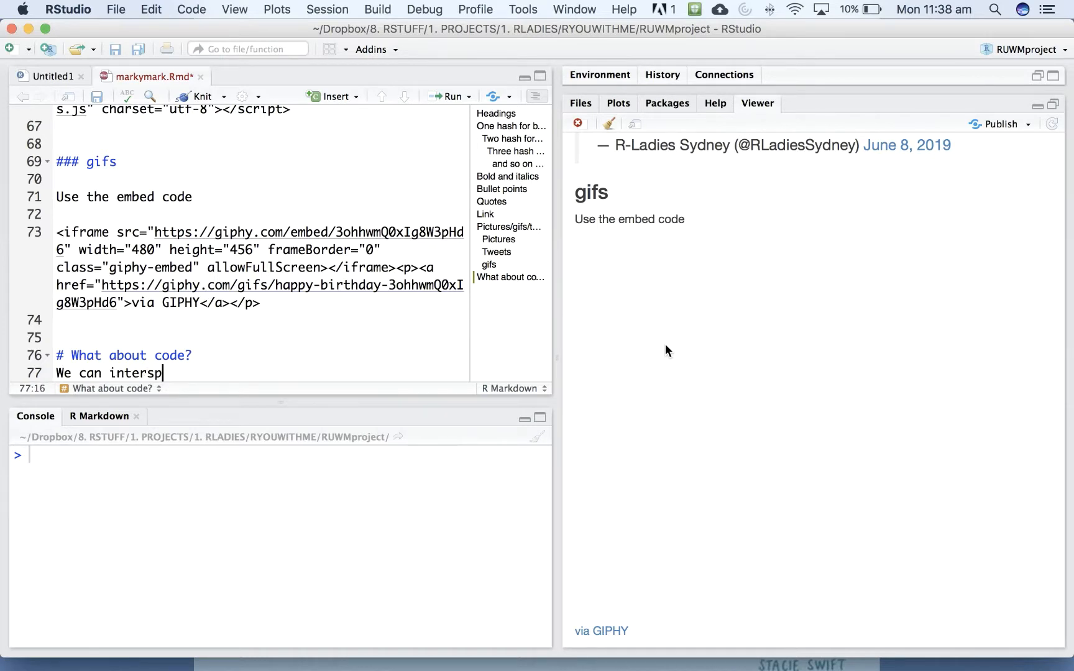
type("erse notes and")
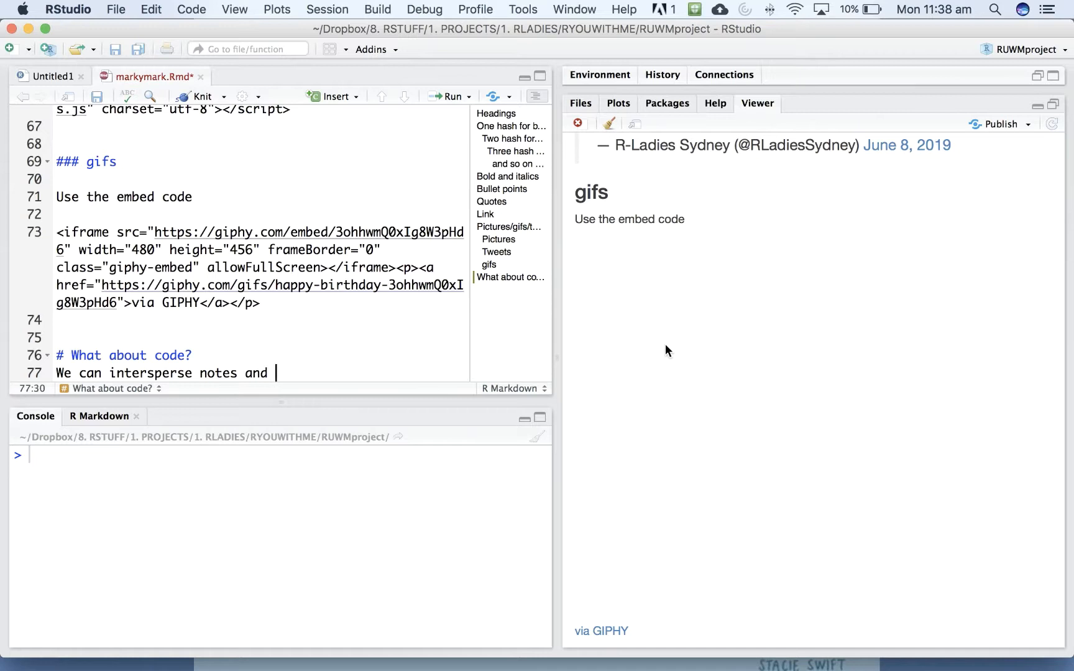
type("code \"chunk\"")
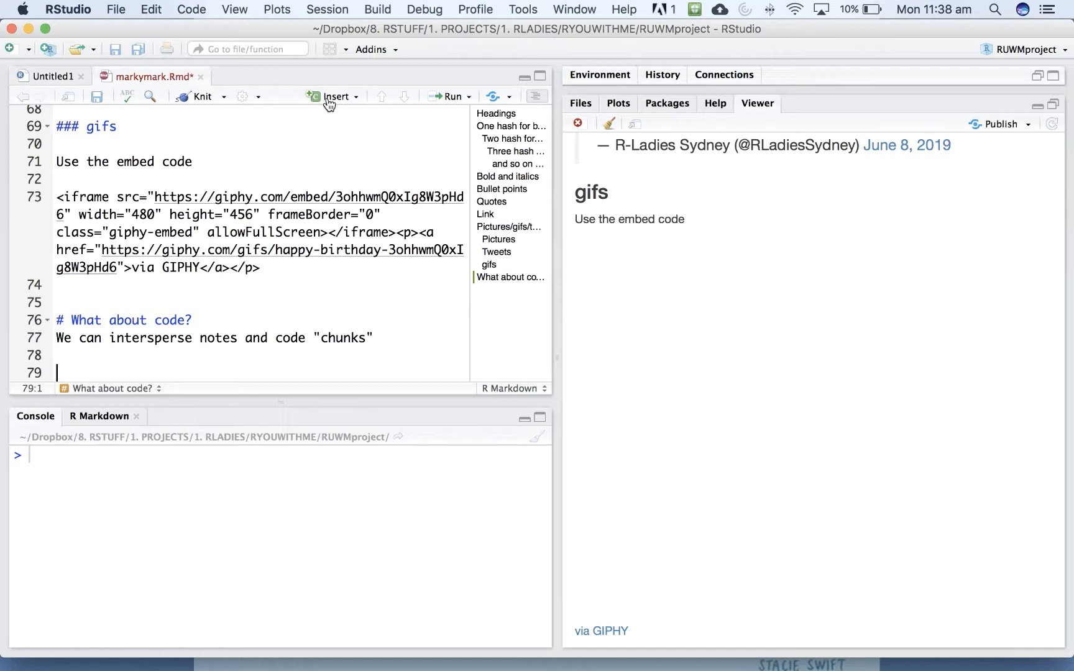
Insert two empty R code chunks below the sentence via the Insert dropdown.
left_click(335, 96)
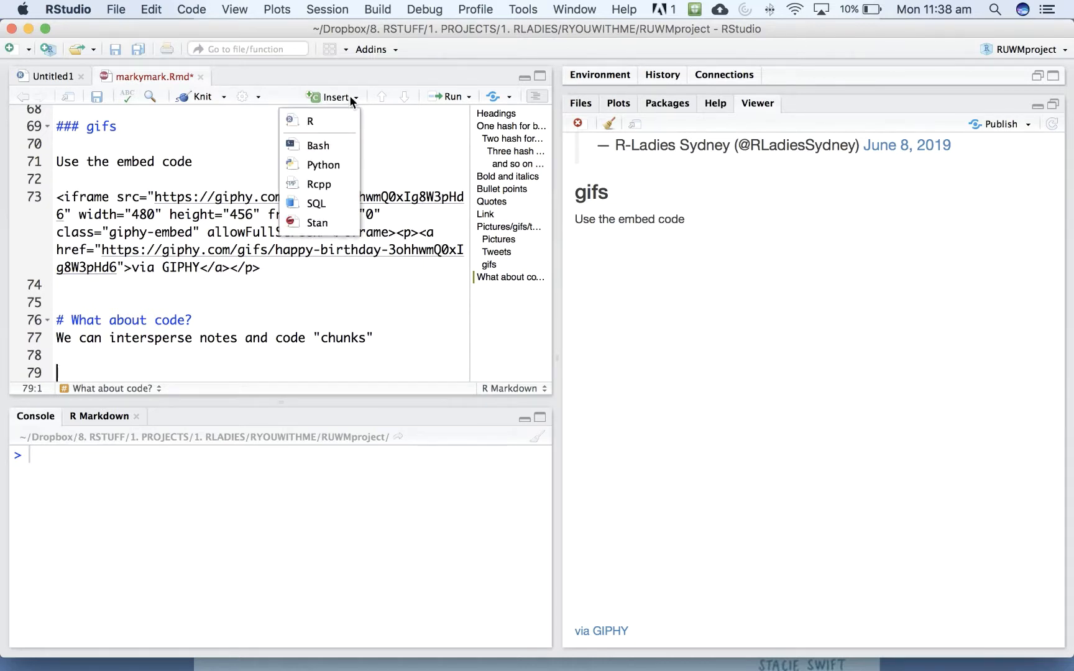
mouse_move(312, 122)
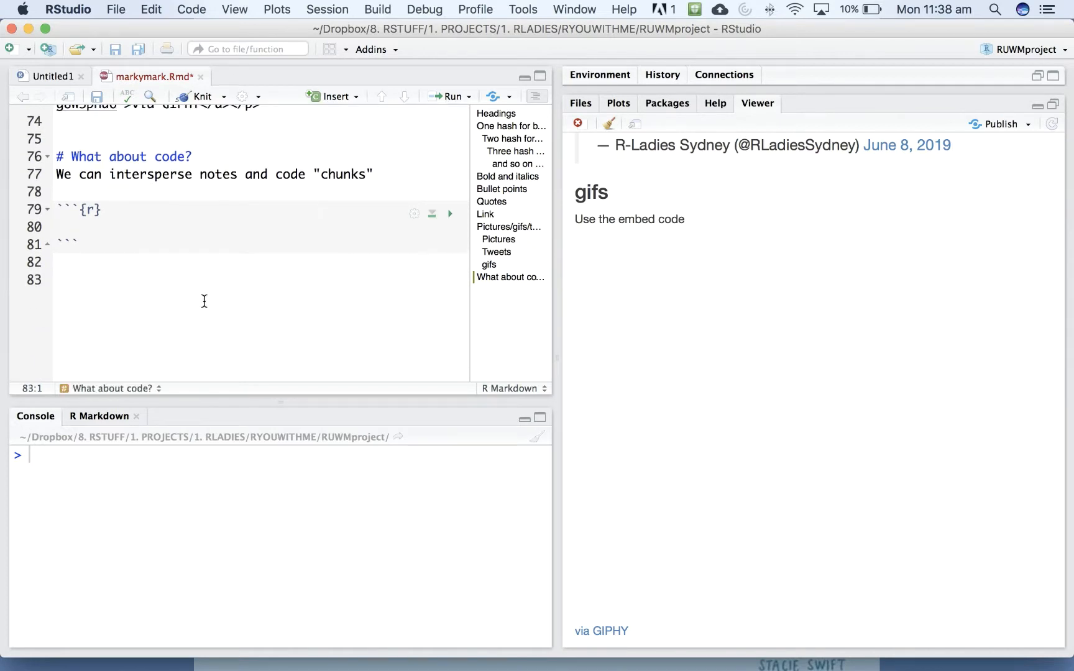
left_click(58, 280)
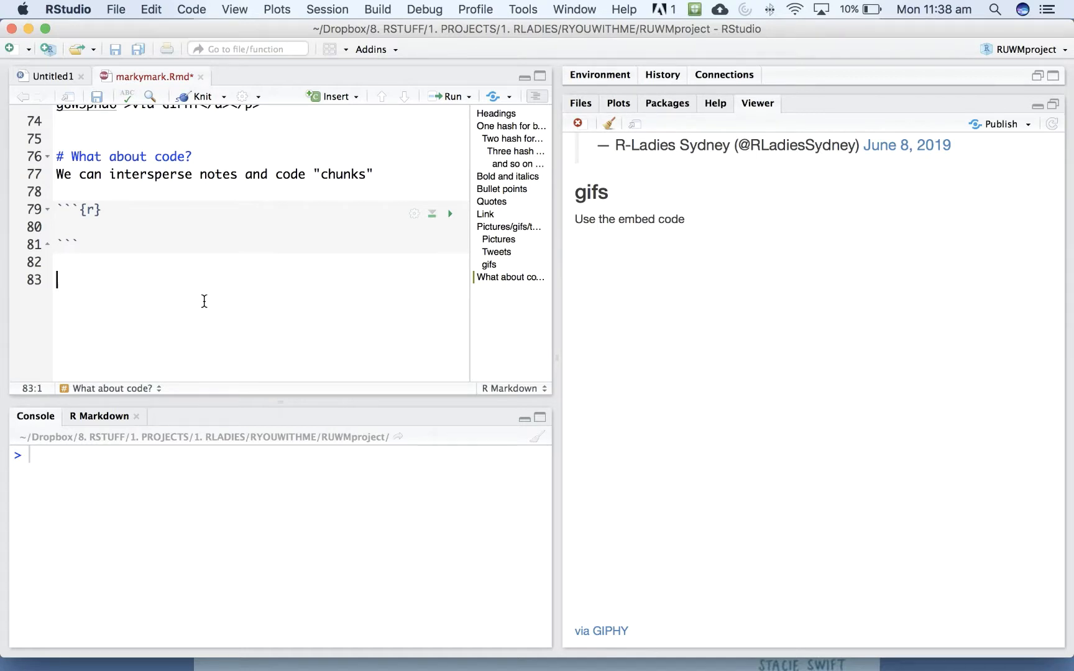
left_click(334, 96)
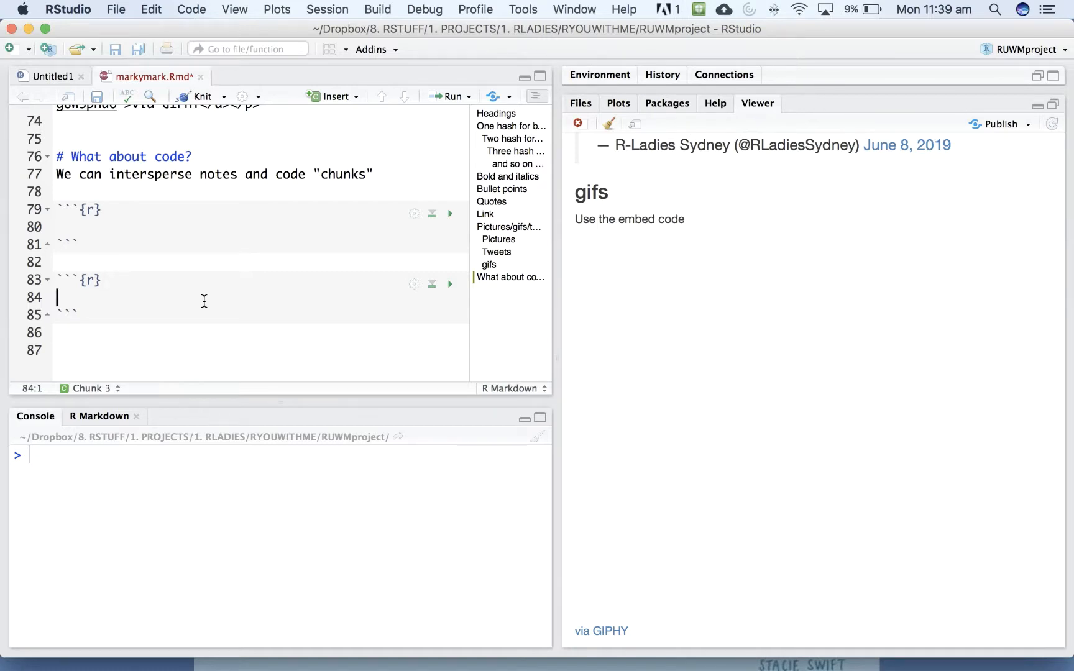
mouse_move(385, 174)
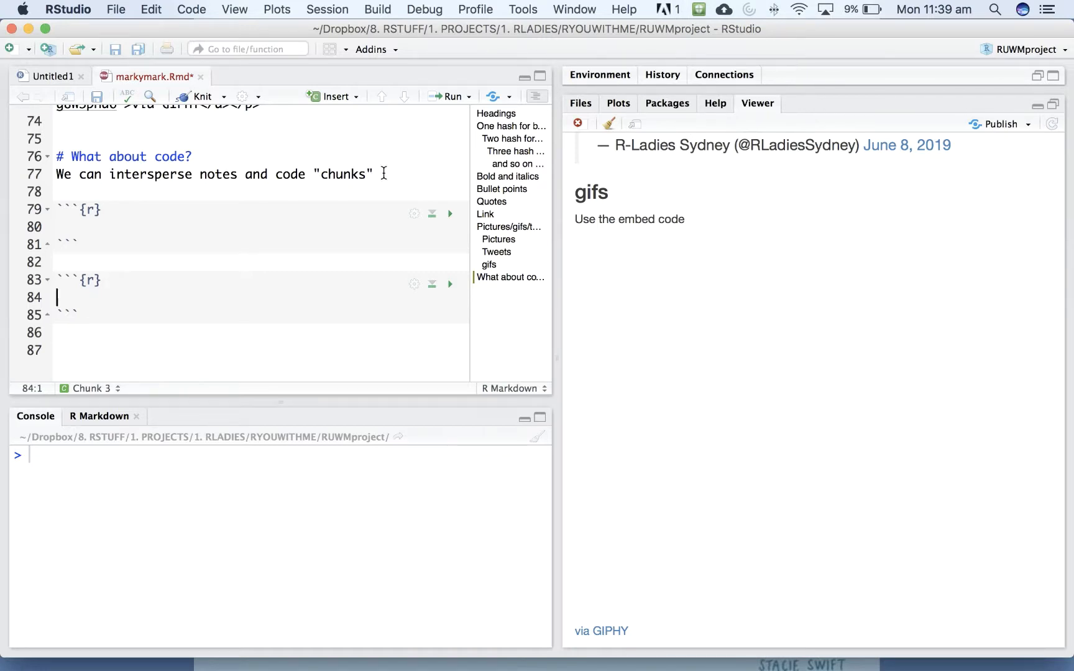
Extend the sentence to explain inserting chunks via the Insert menu or alt-command-I (mac).
type(".U")
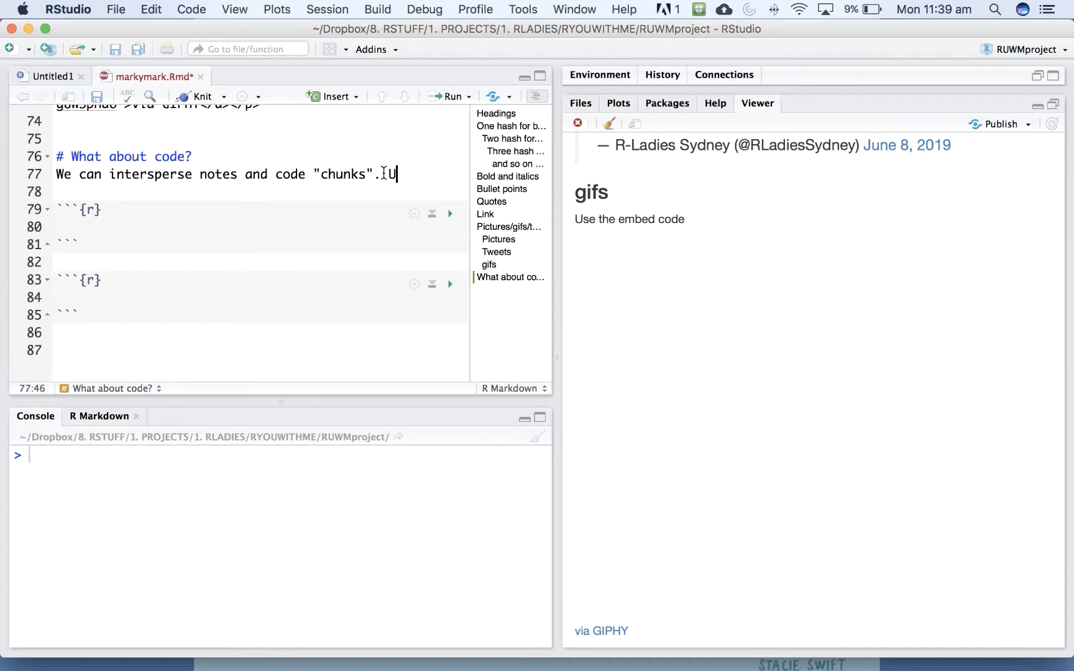
type("Use the insert pull down, or hotkey")
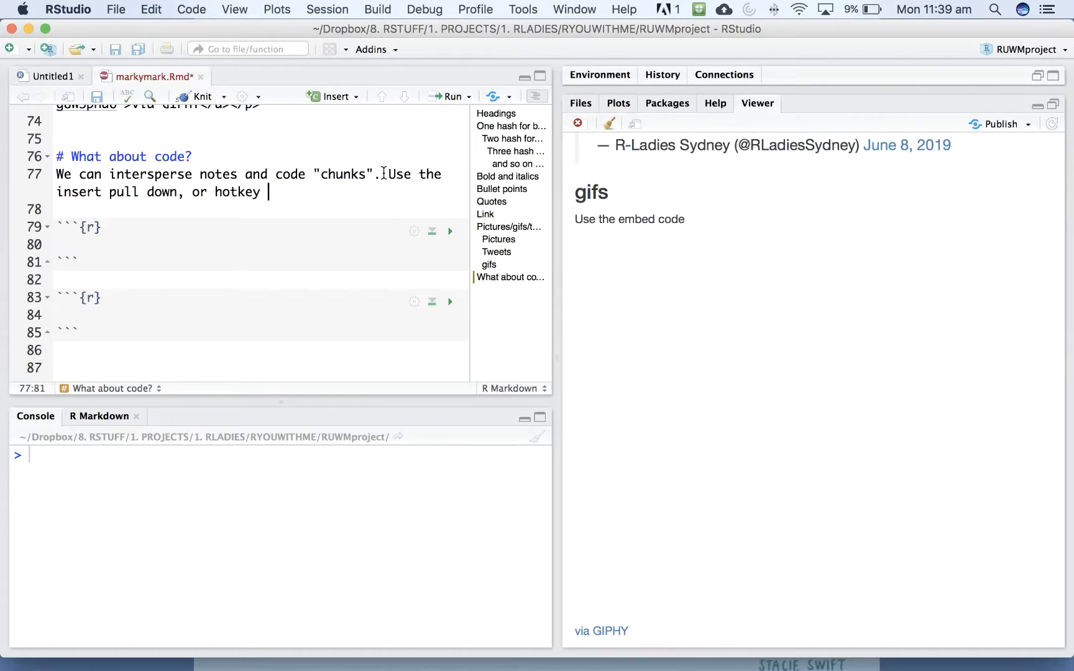
type("al")
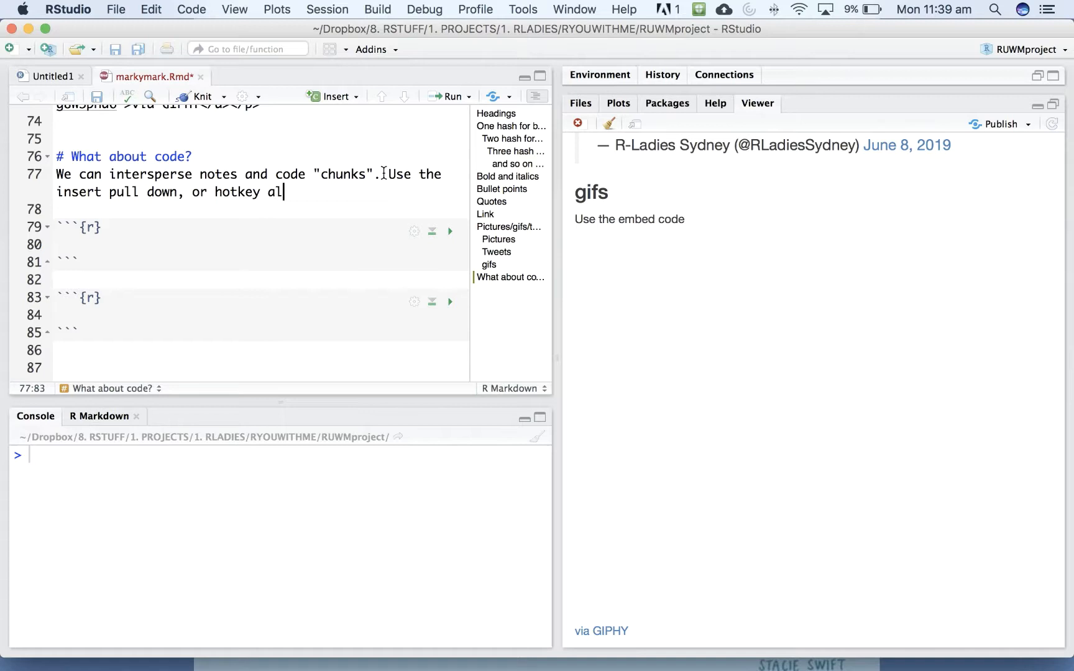
type("t-command")
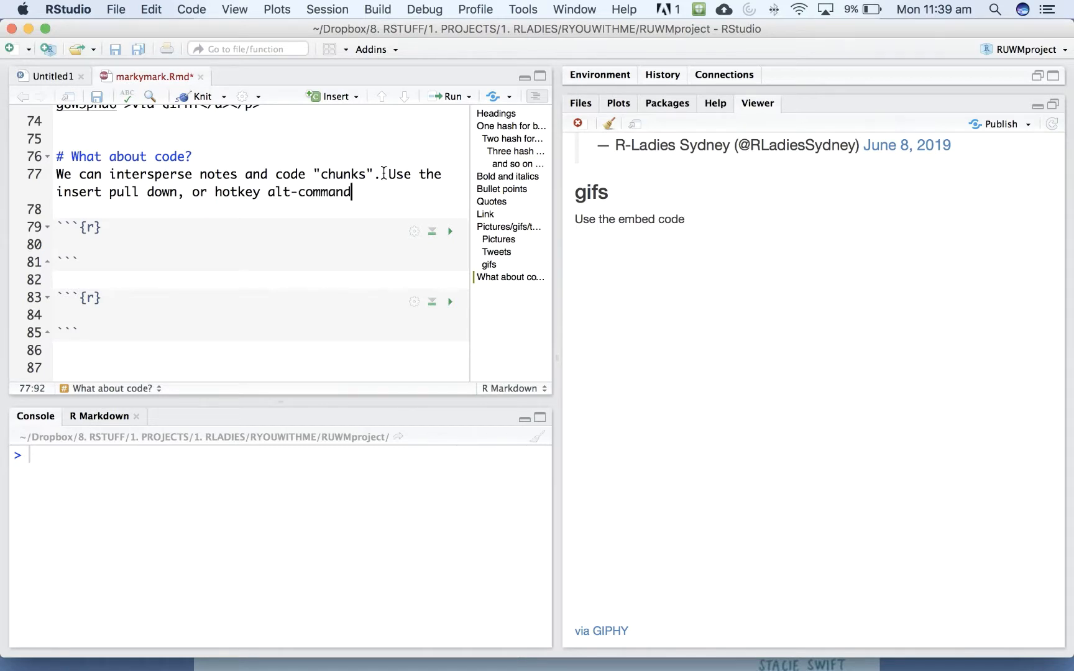
type("I")
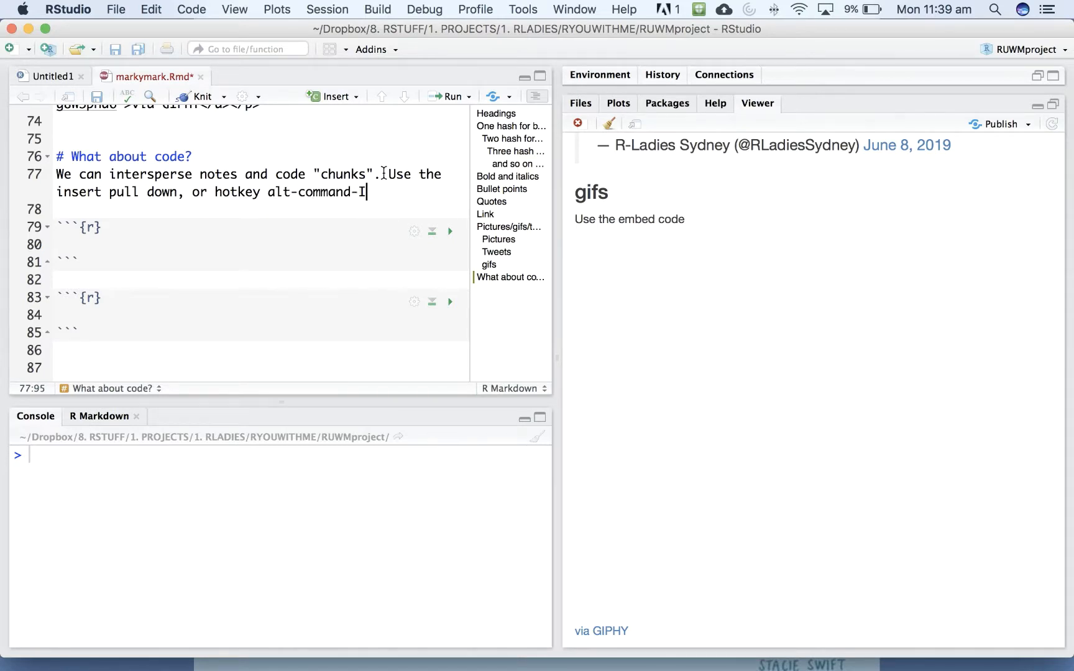
type("(mac).")
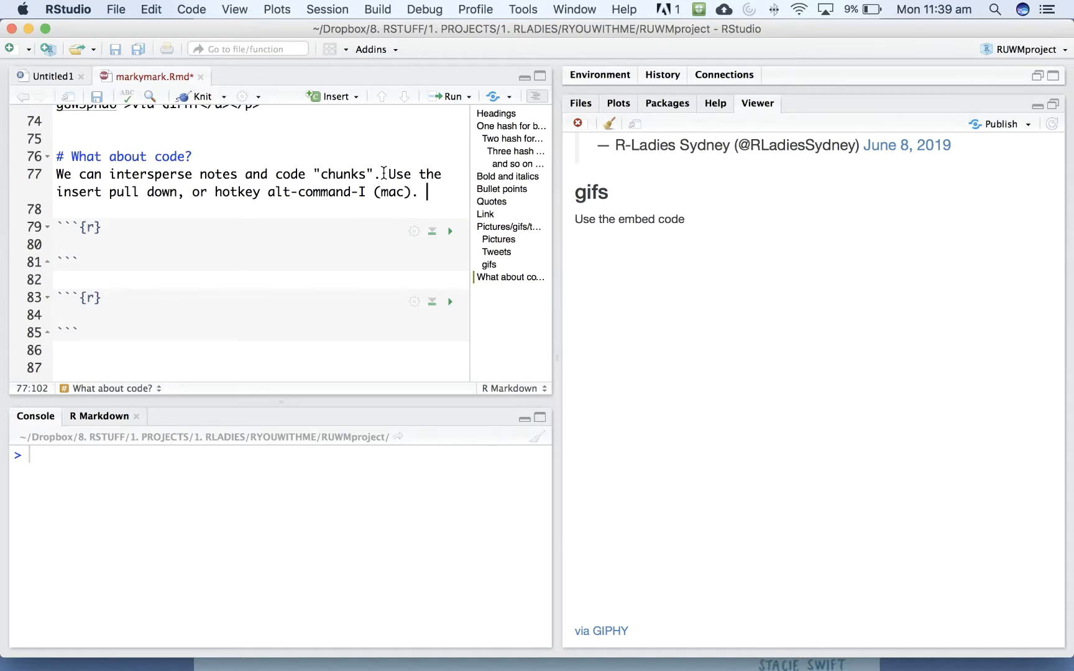
mouse_move(101, 252)
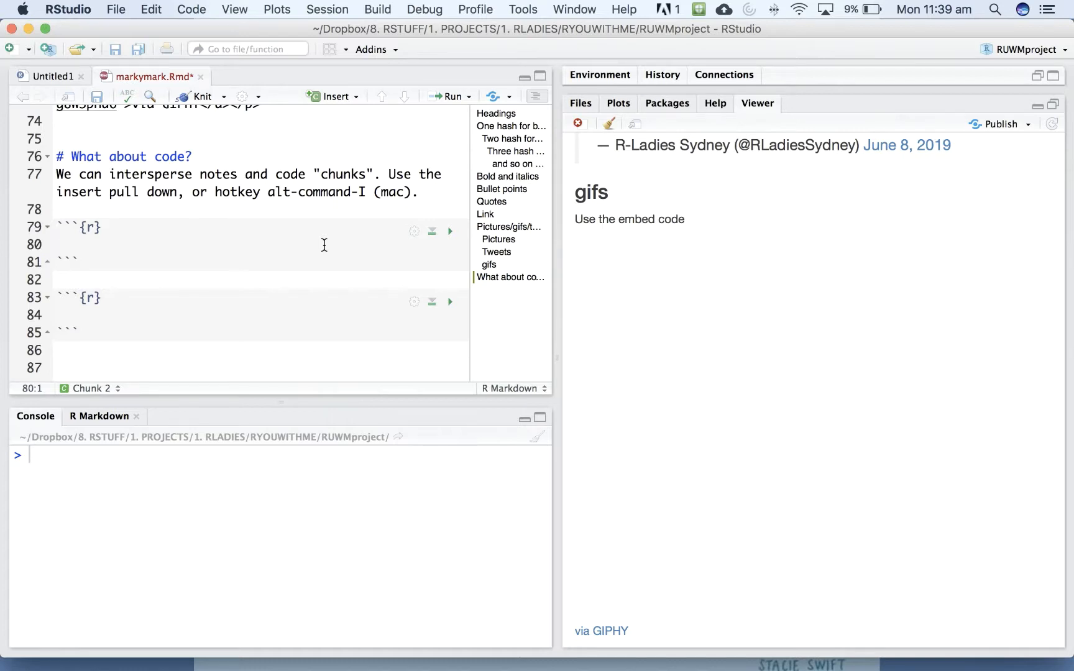
Add a note that each chunk runs with the green arrow or hotkey Ctrl-shift-enter.
left_click(58, 245)
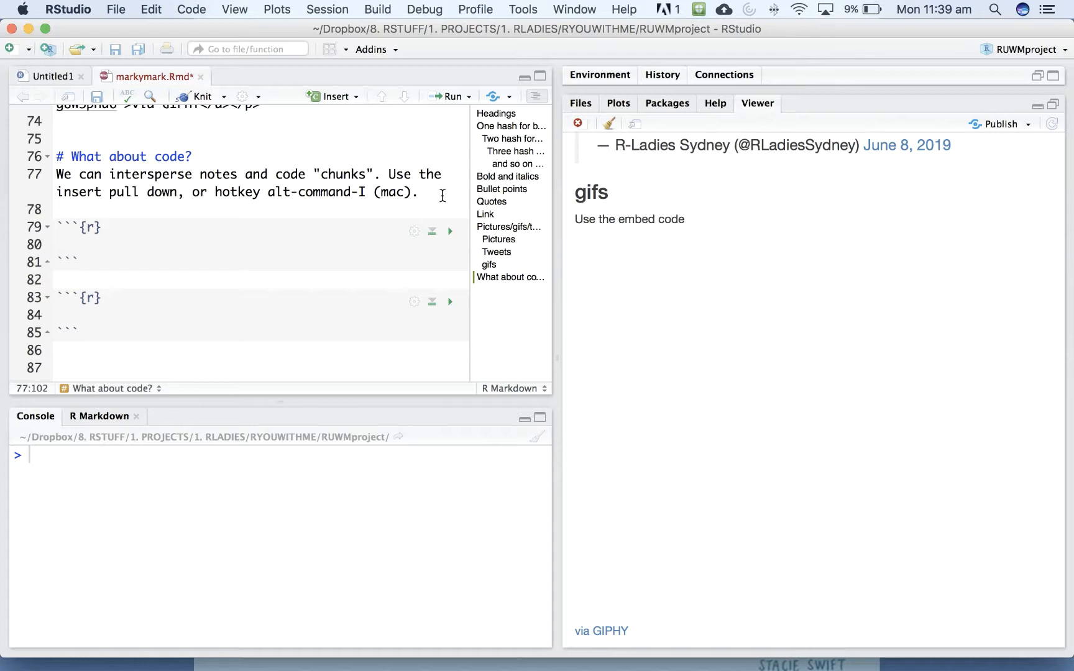
type("Run the")
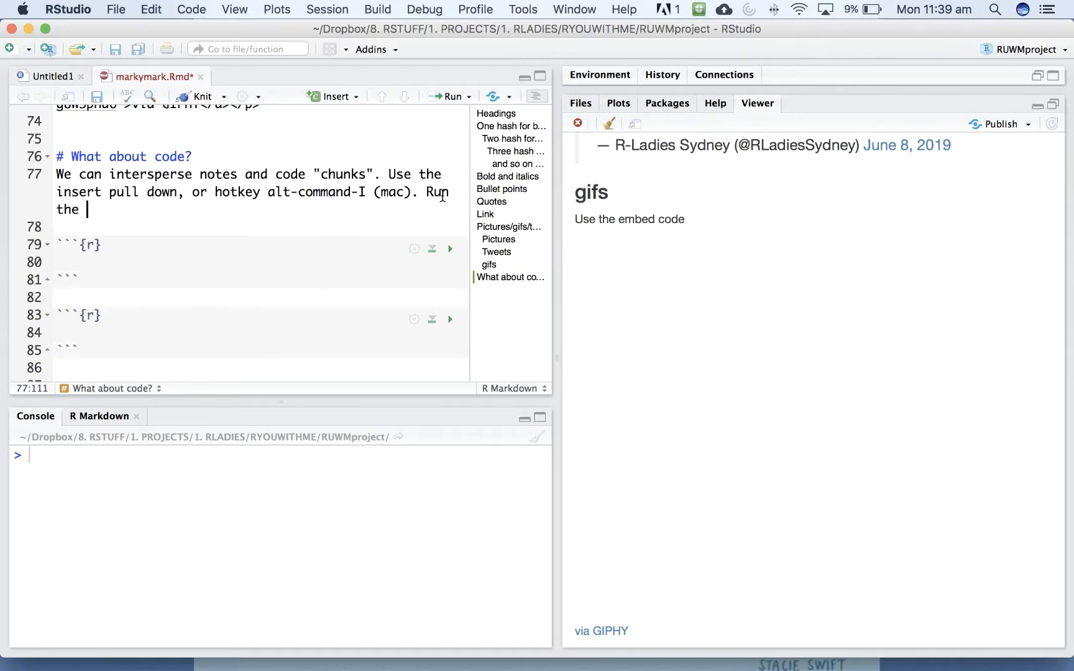
type("code in")
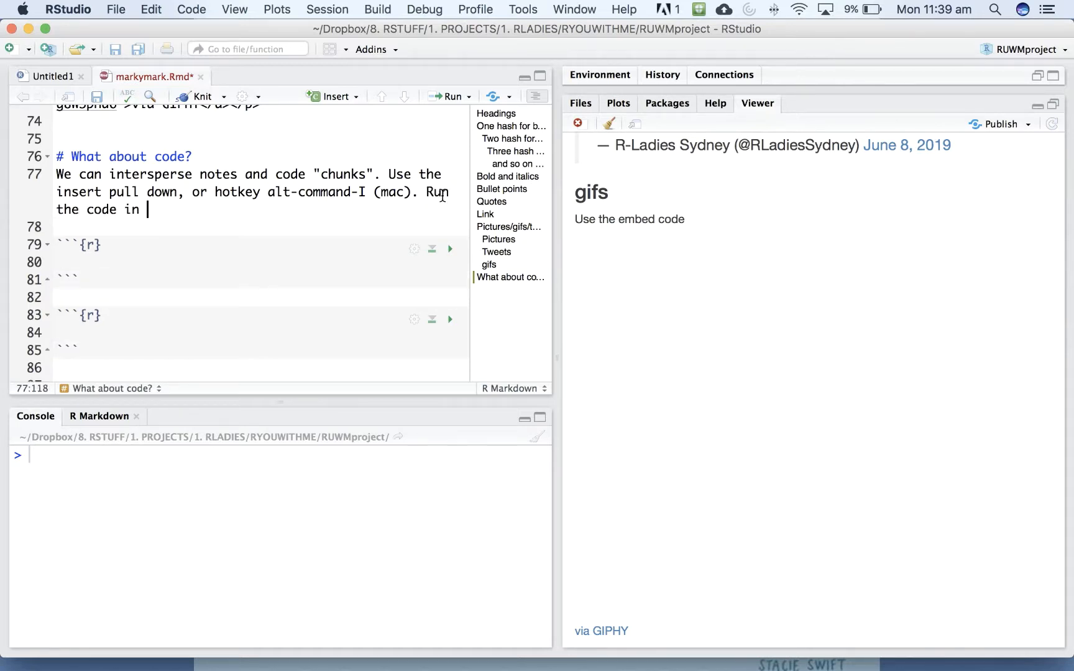
type("each chunk using the green arrow or")
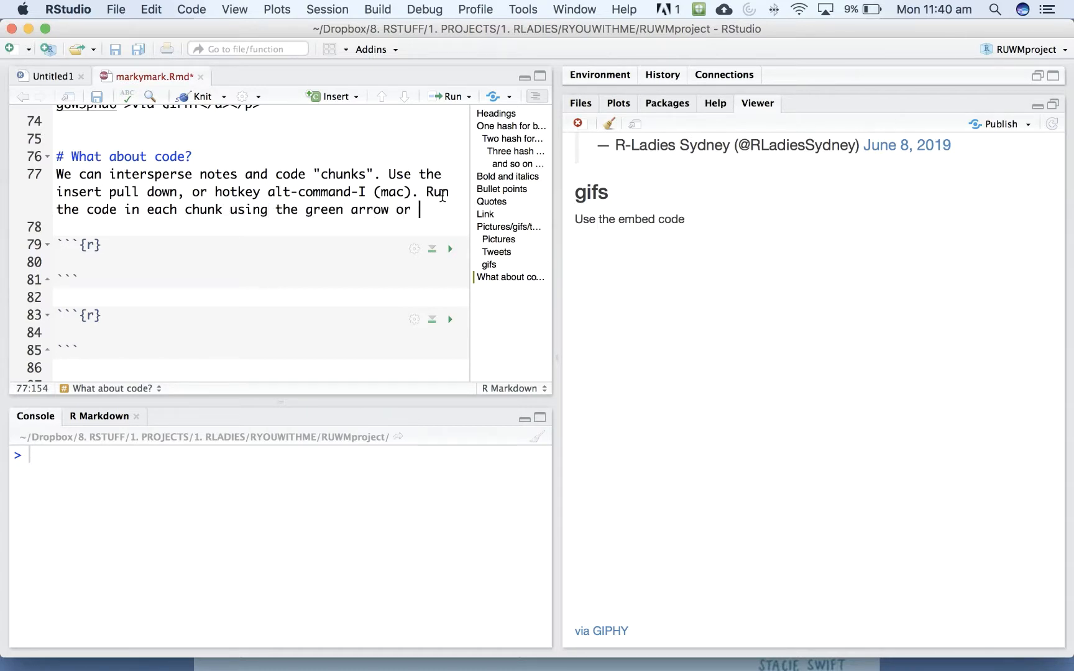
type("hotk")
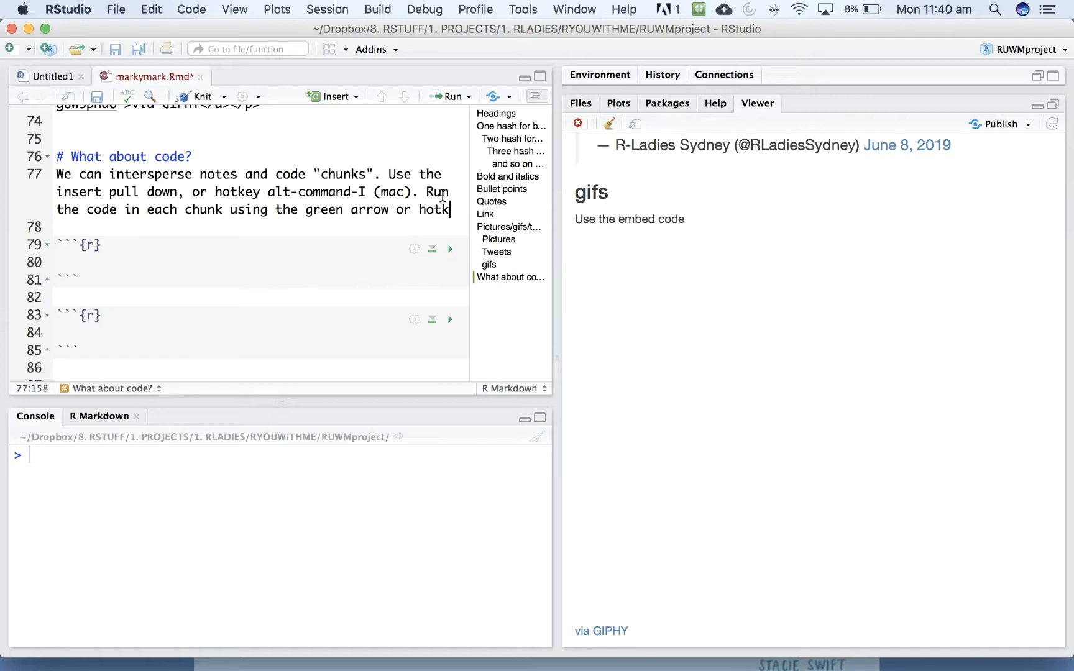
type("Ctrl")
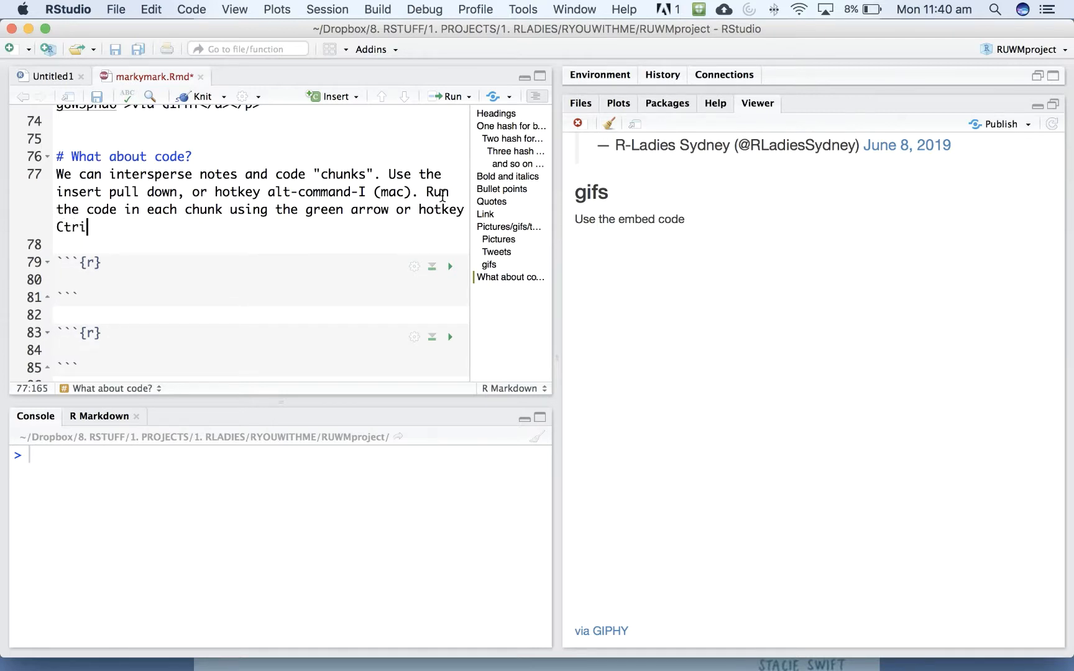
key("backspace")
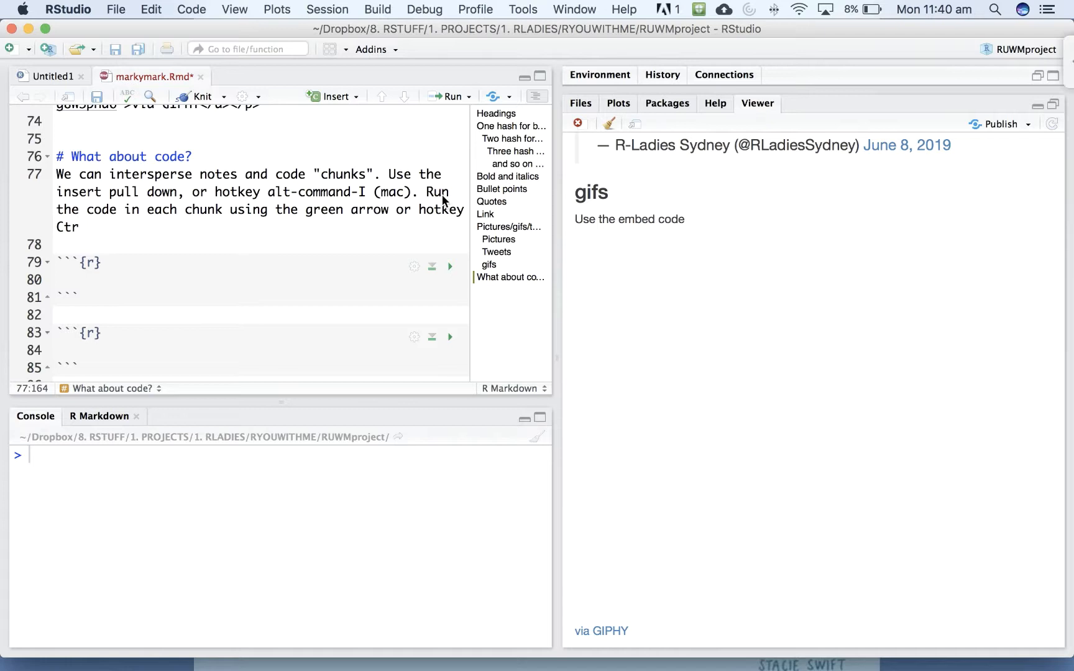
type("l-")
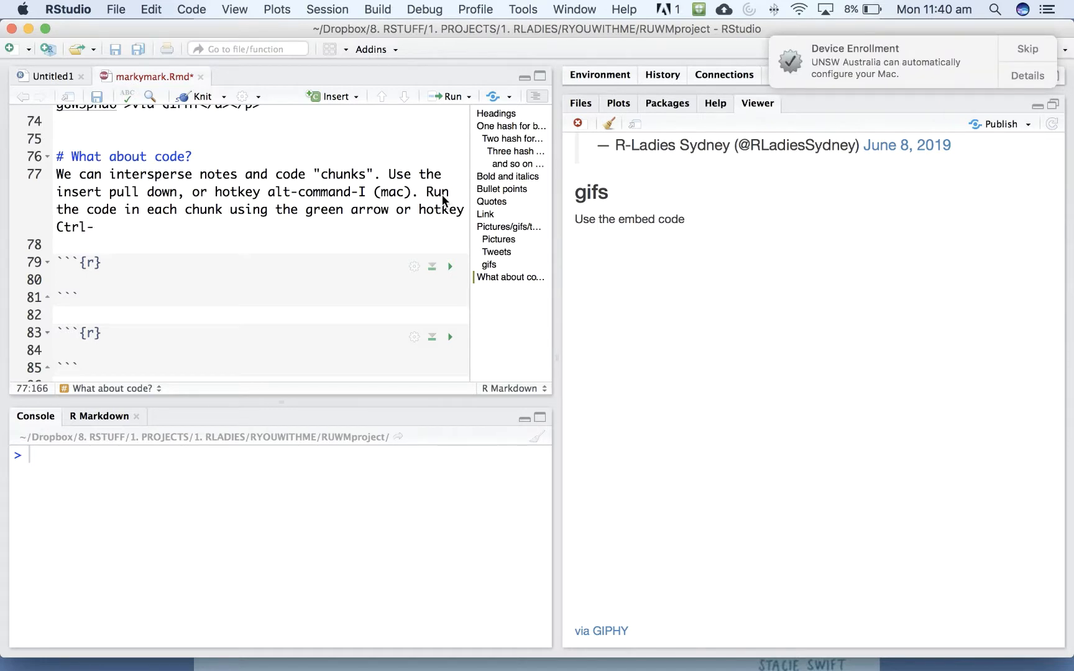
type("shift-")
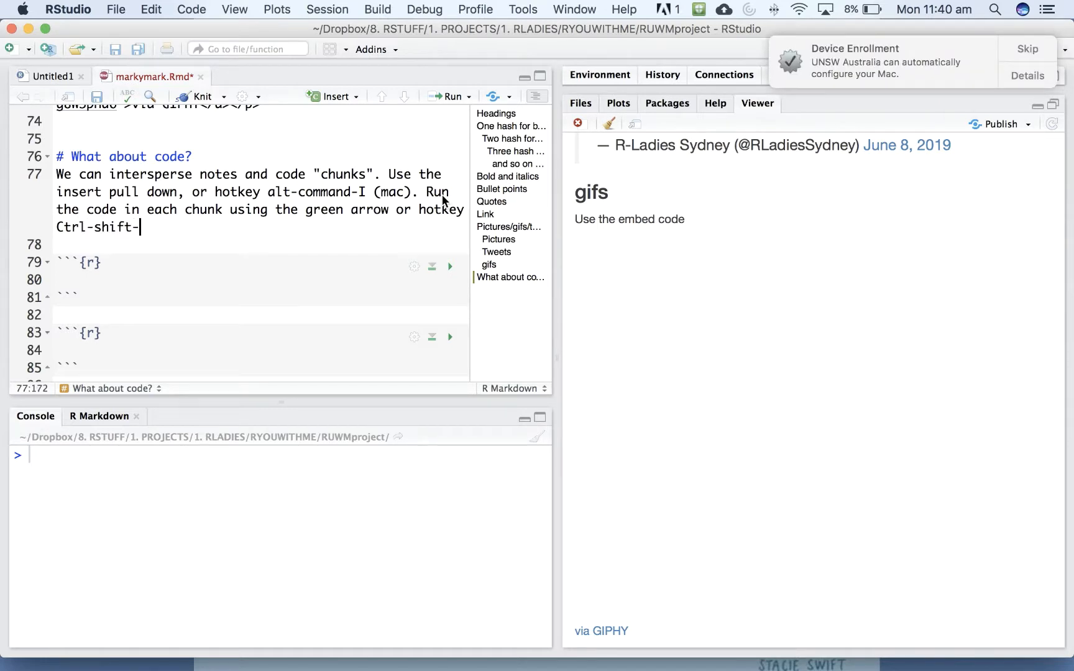
type("enter")
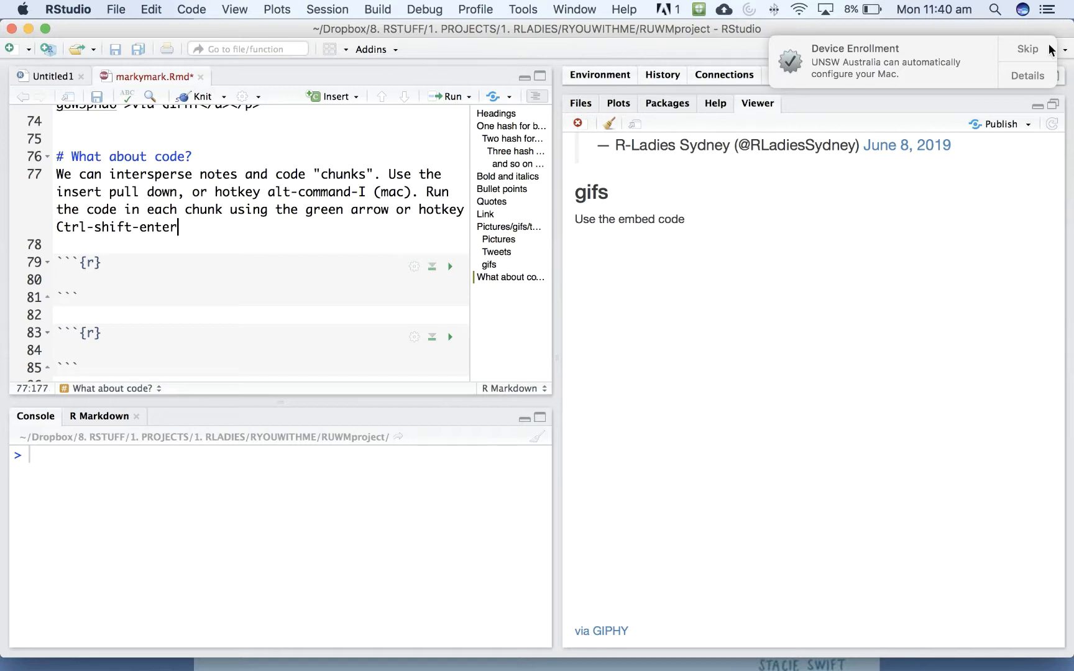
left_click(1026, 48)
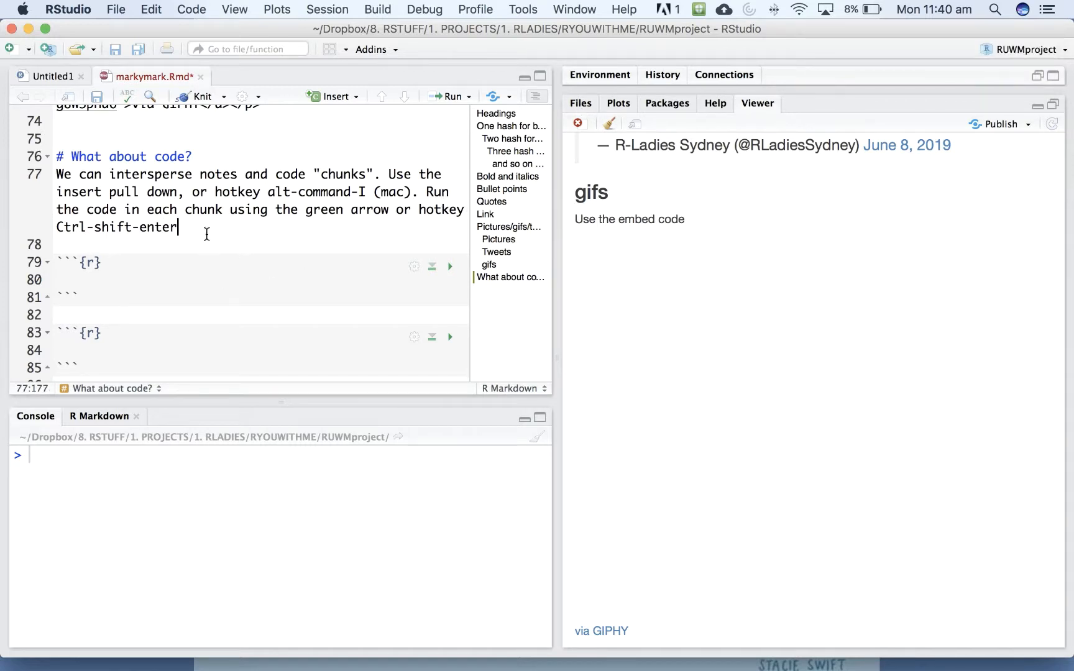
type(".")
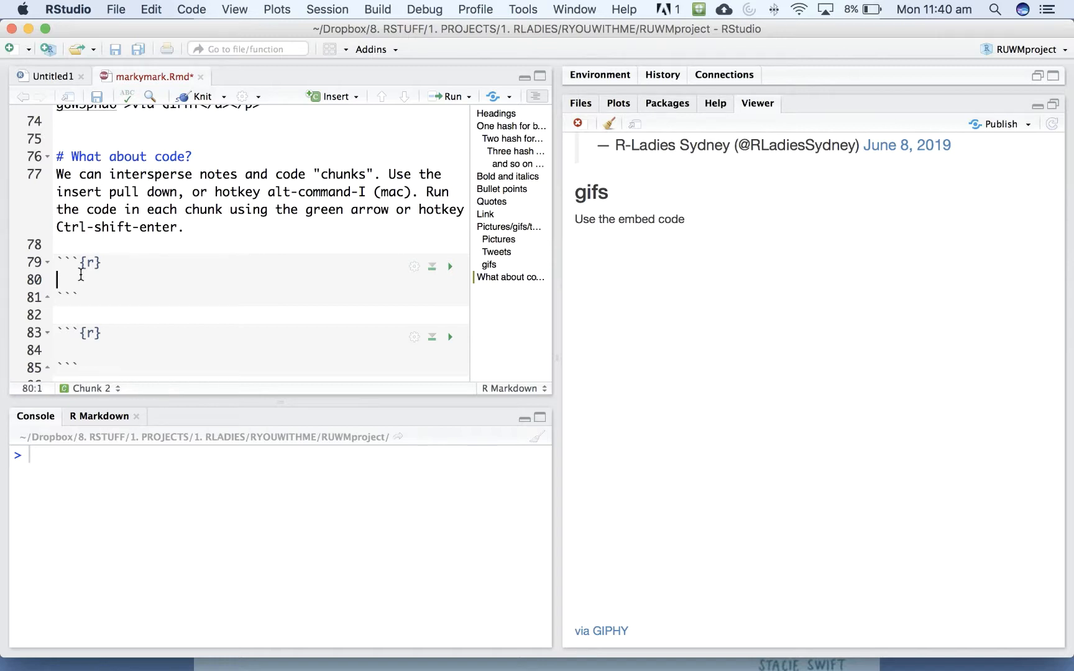
Enter library(tidyverse) in the first R chunk, accepting the autocomplete.
type("library")
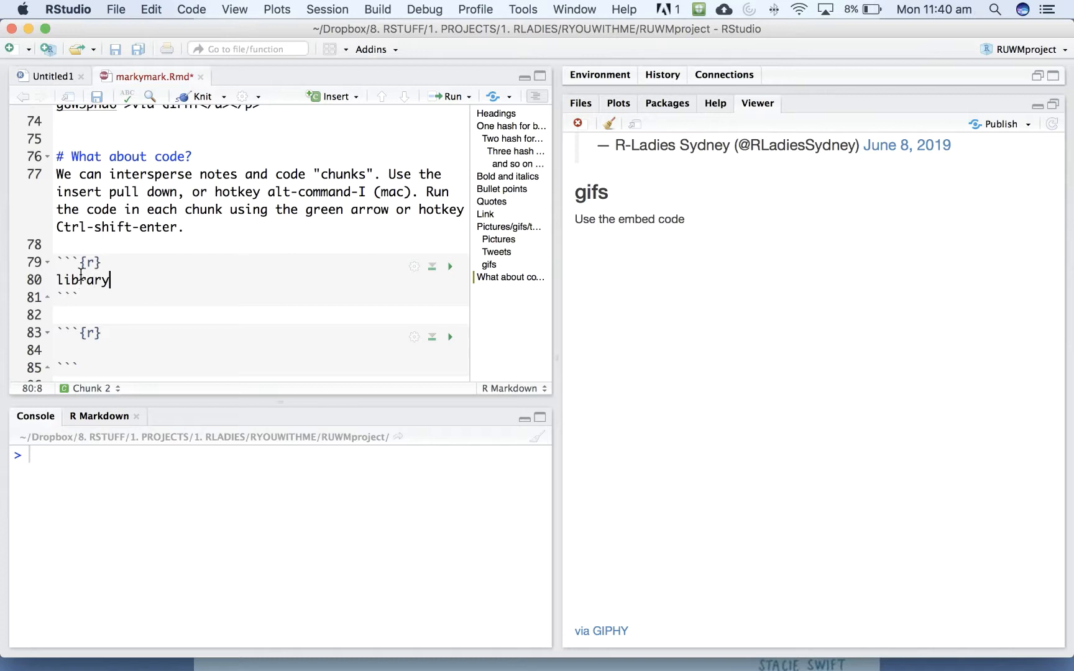
type("()")
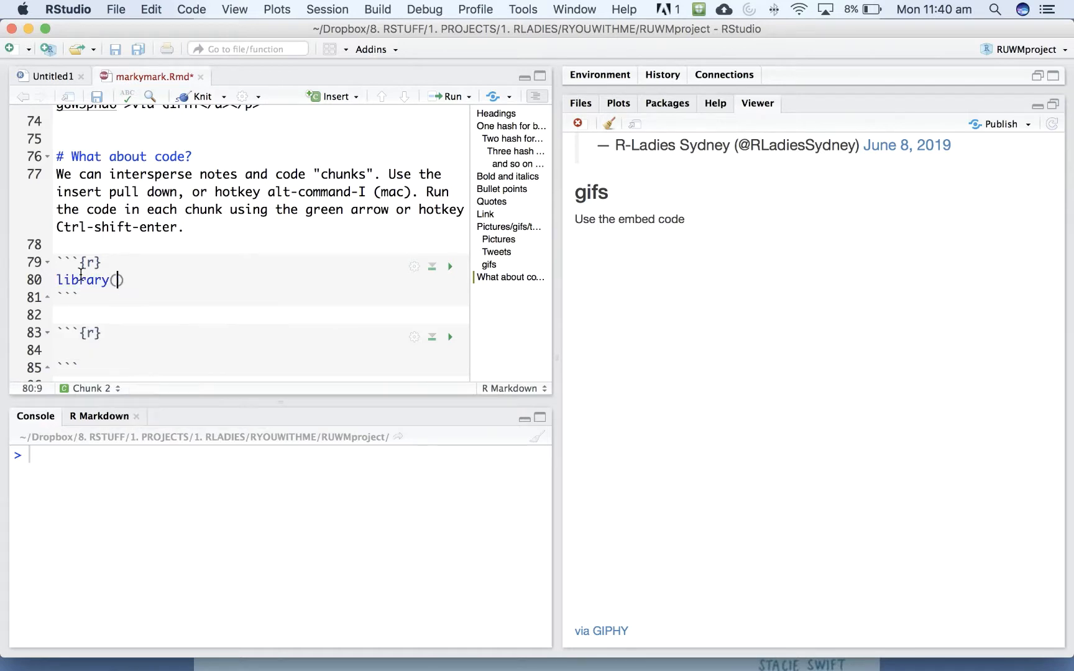
type("tidyver")
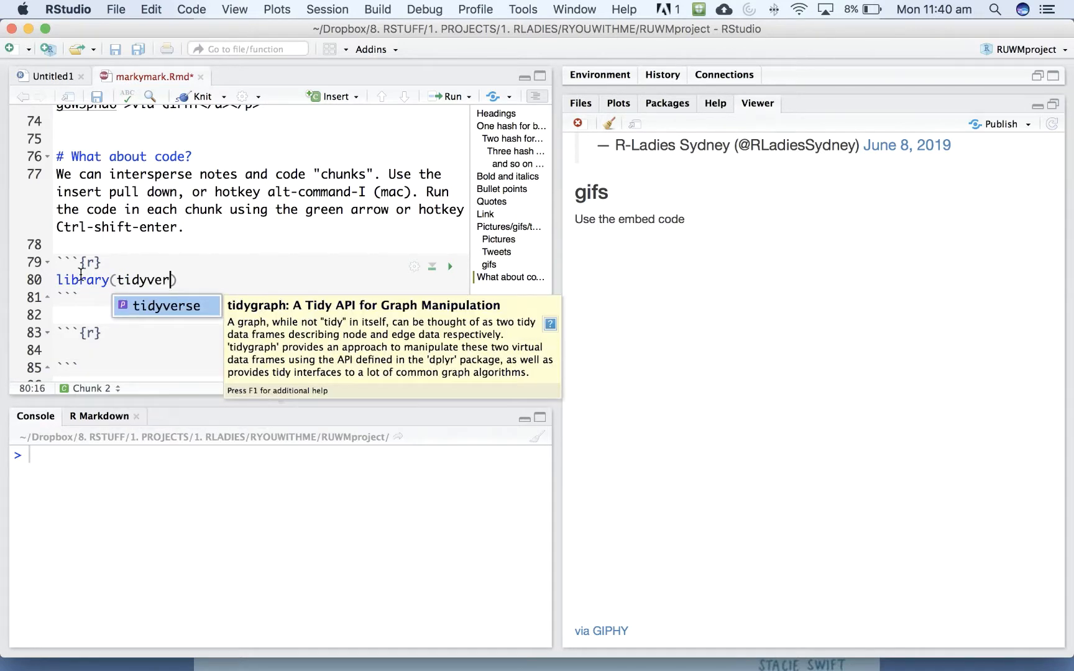
key("Tab")
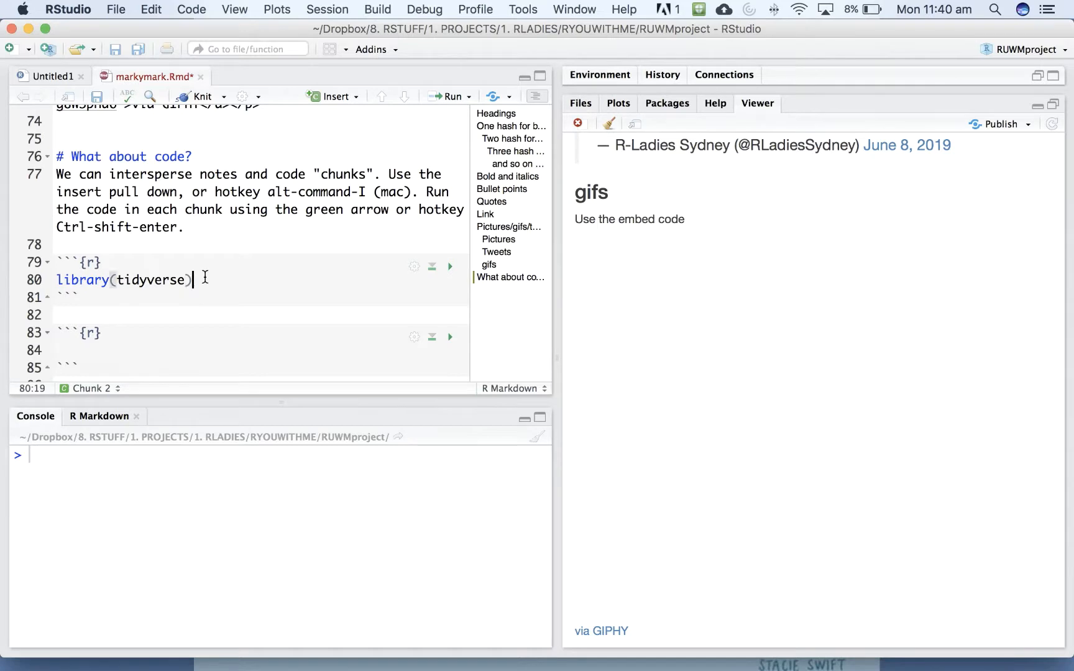
mouse_move(206, 105)
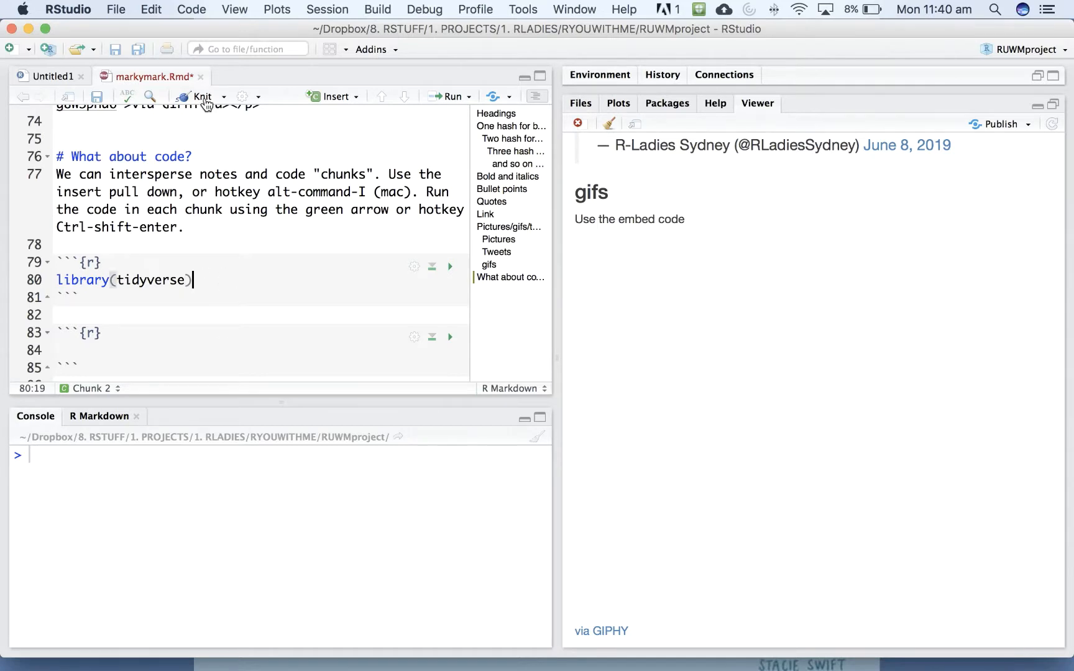
mouse_move(203, 96)
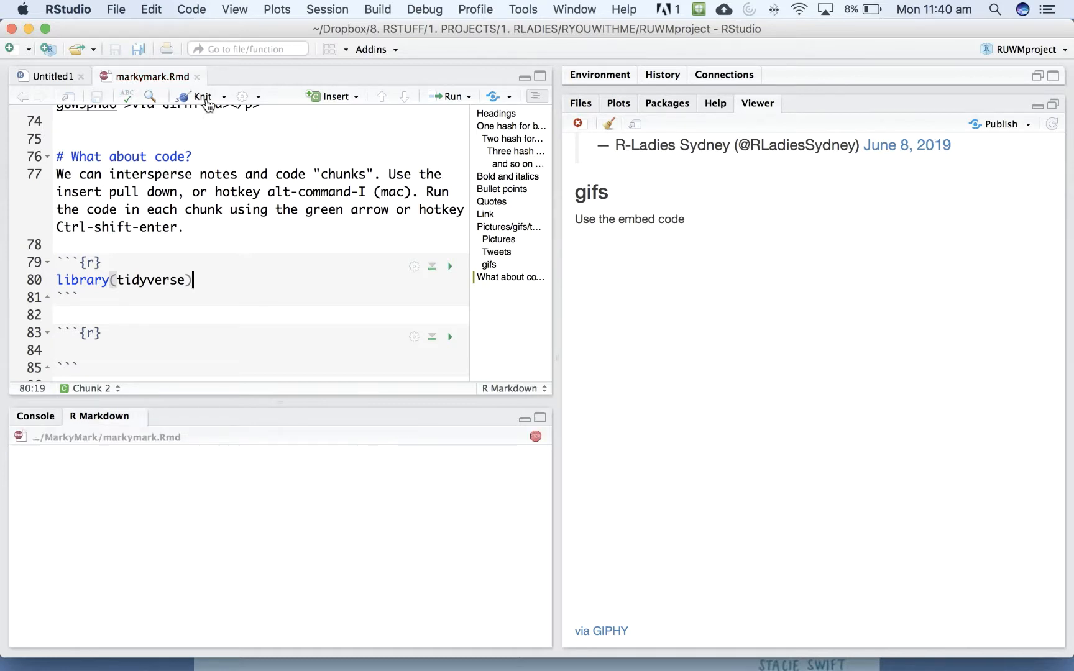
Knit the document to HTML and inspect the library(tidyverse) loading output in the preview.
left_click(199, 96)
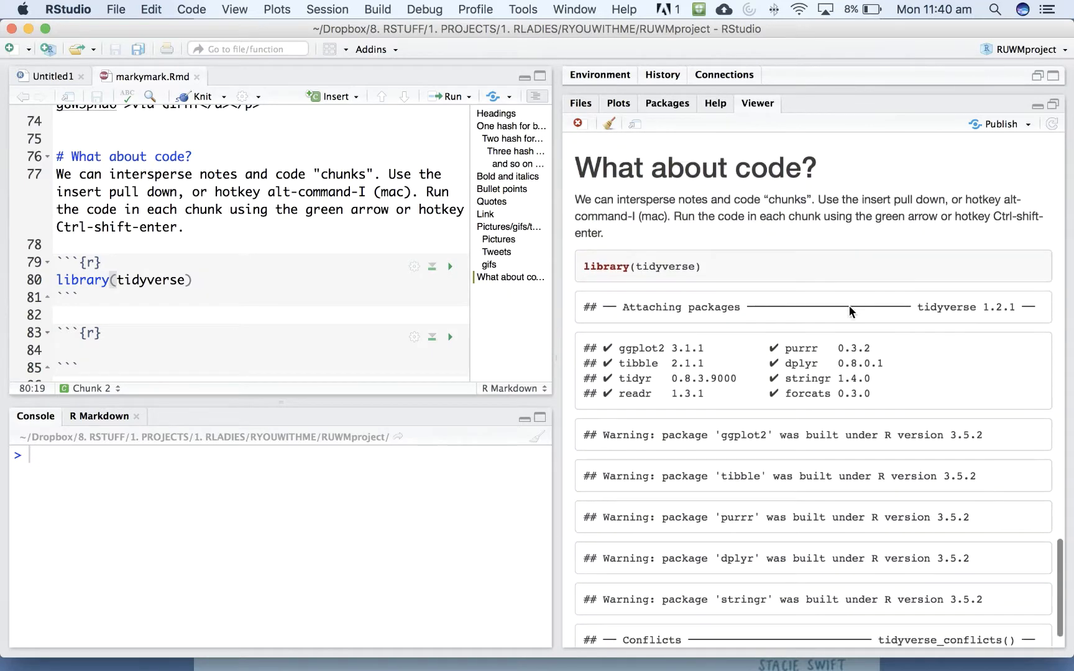
scroll("down", 3)
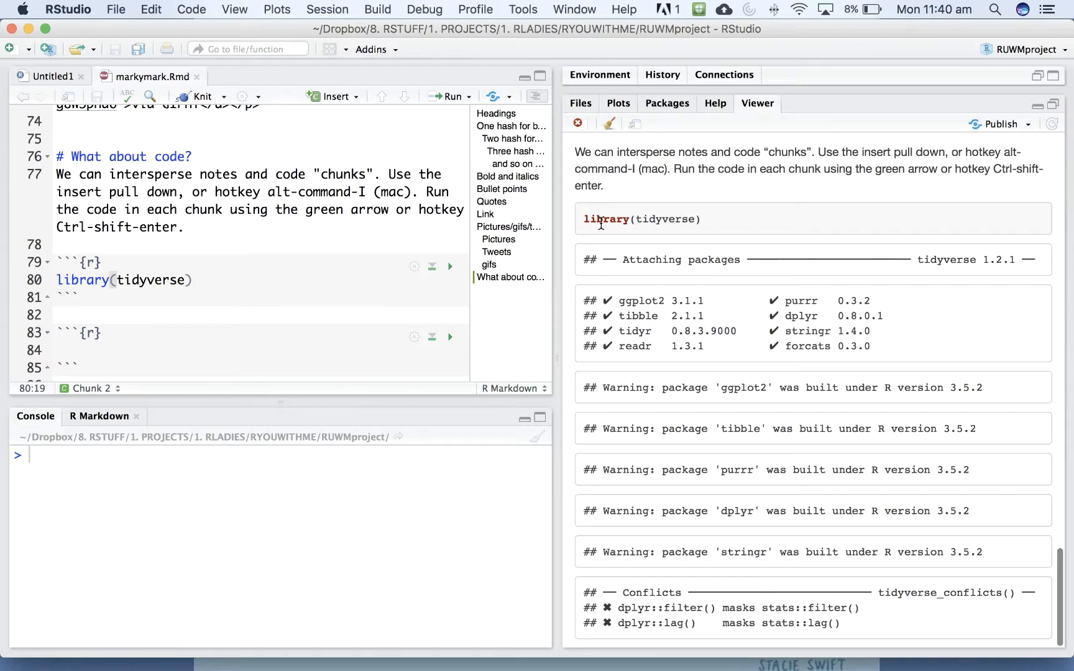
mouse_move(664, 219)
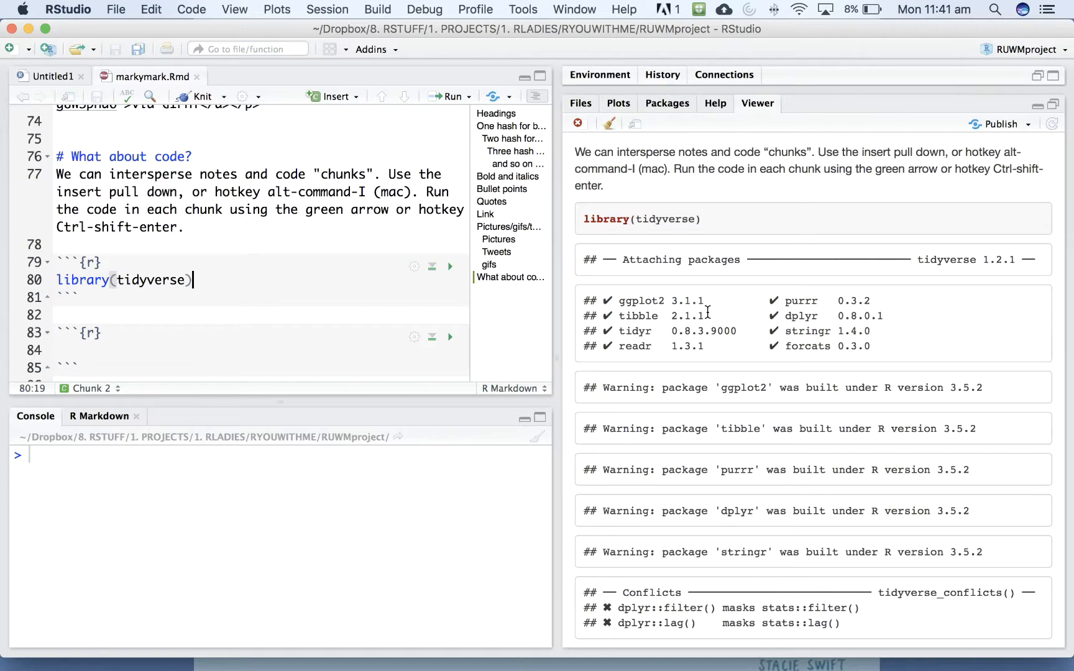
mouse_move(610, 281)
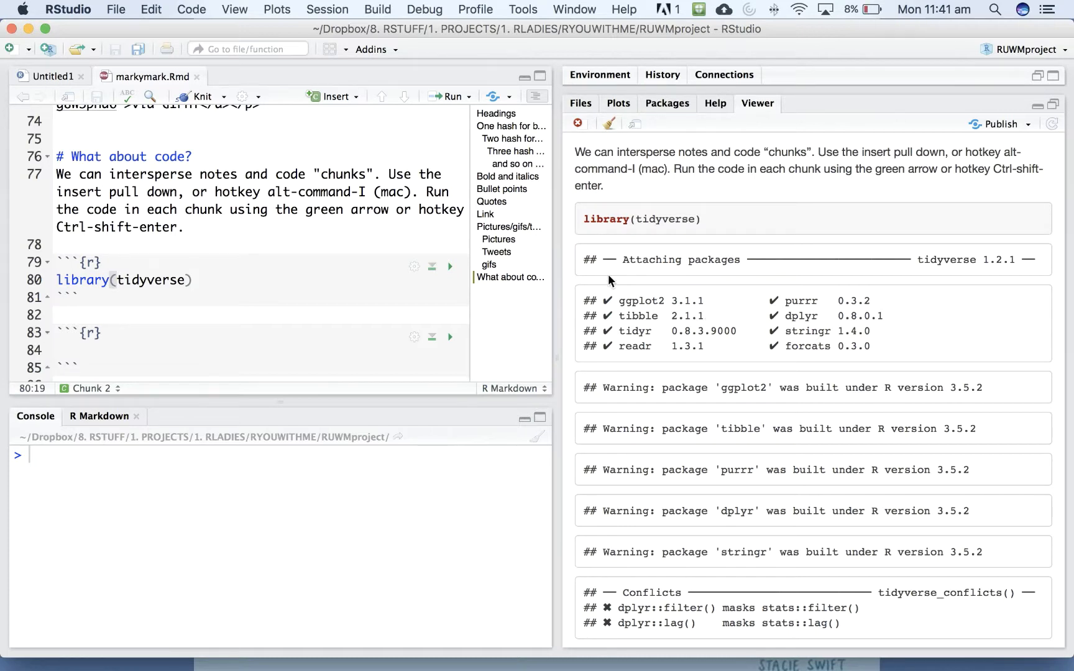
mouse_move(788, 380)
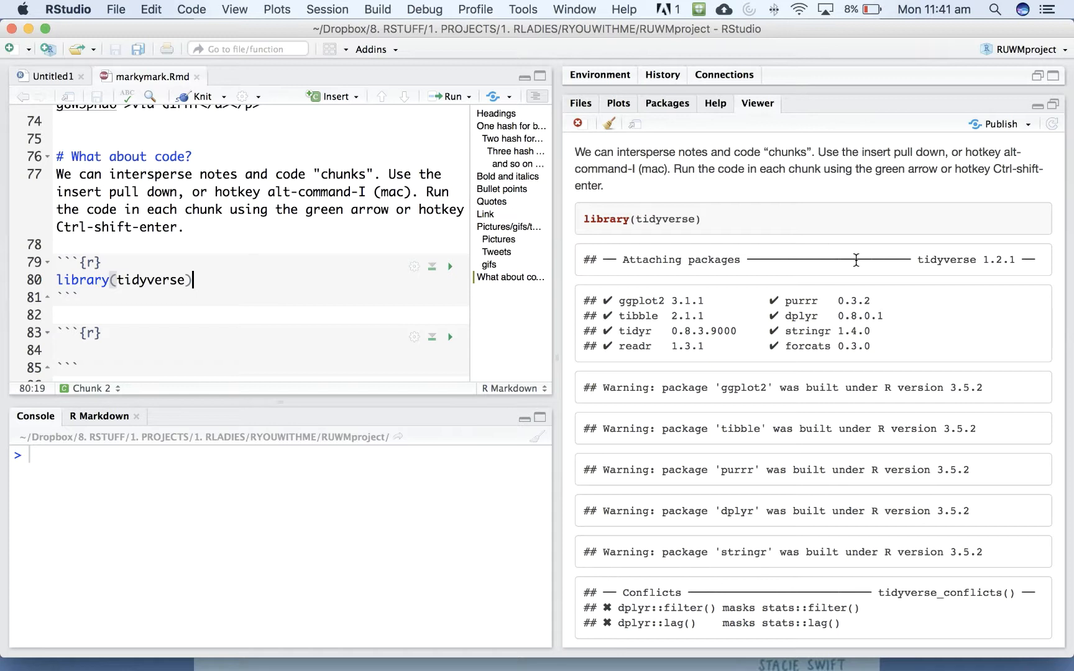
mouse_move(642, 660)
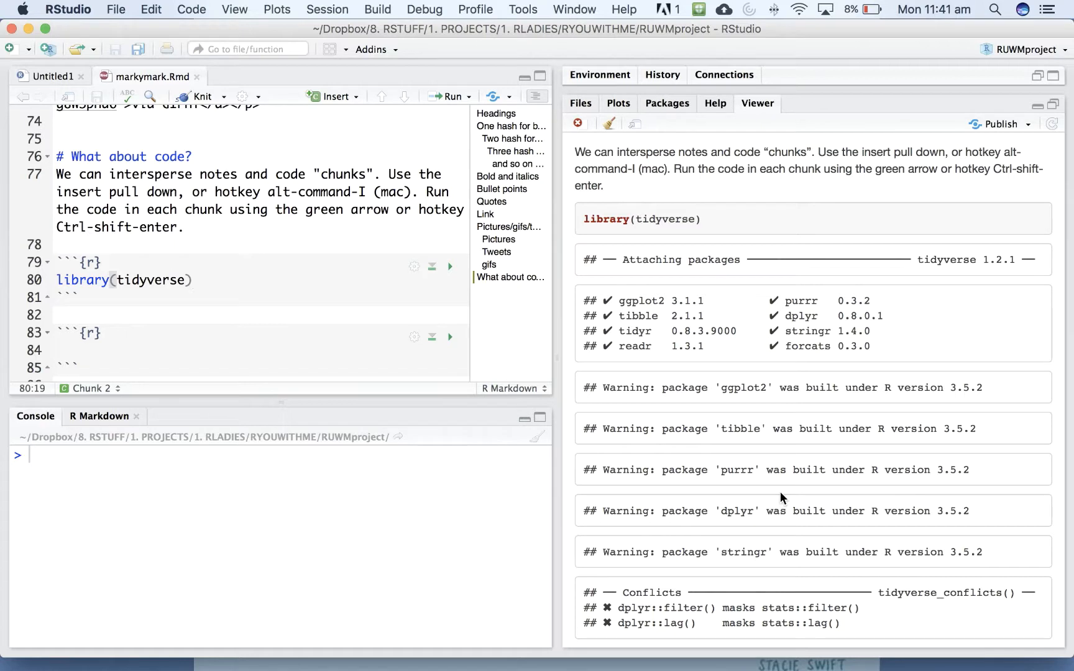
left_click(193, 280)
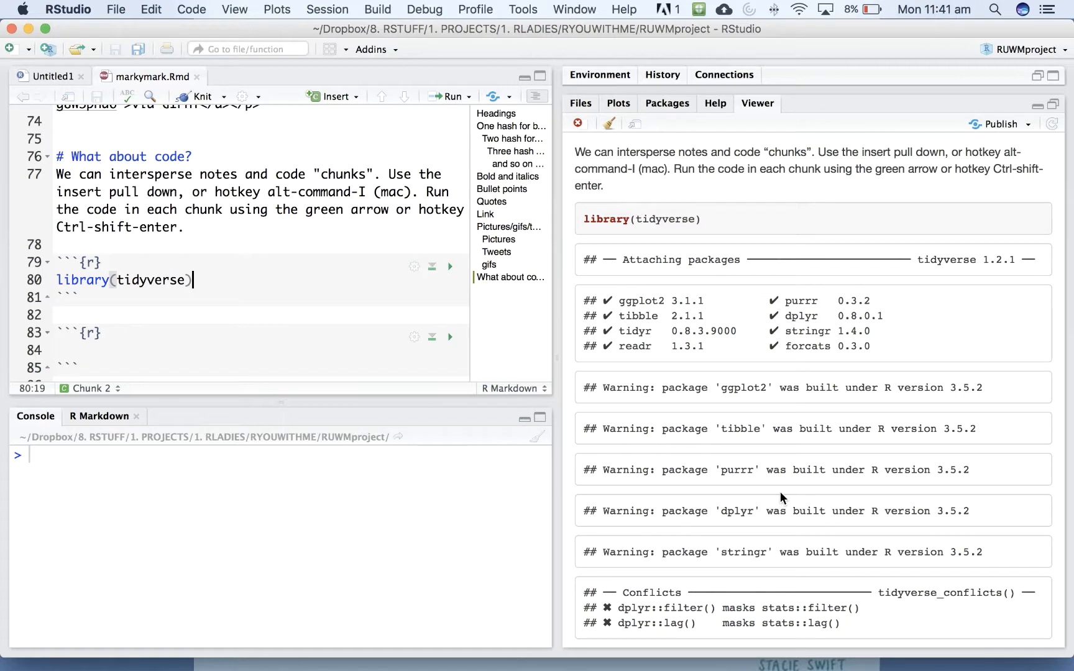
mouse_move(281, 284)
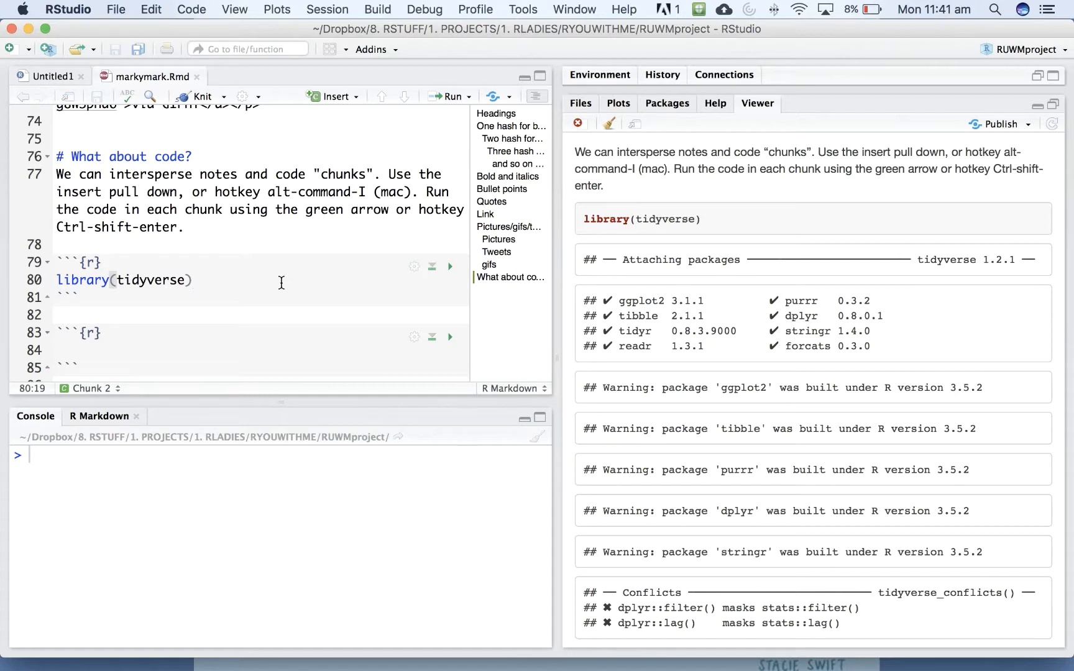
left_click(194, 279)
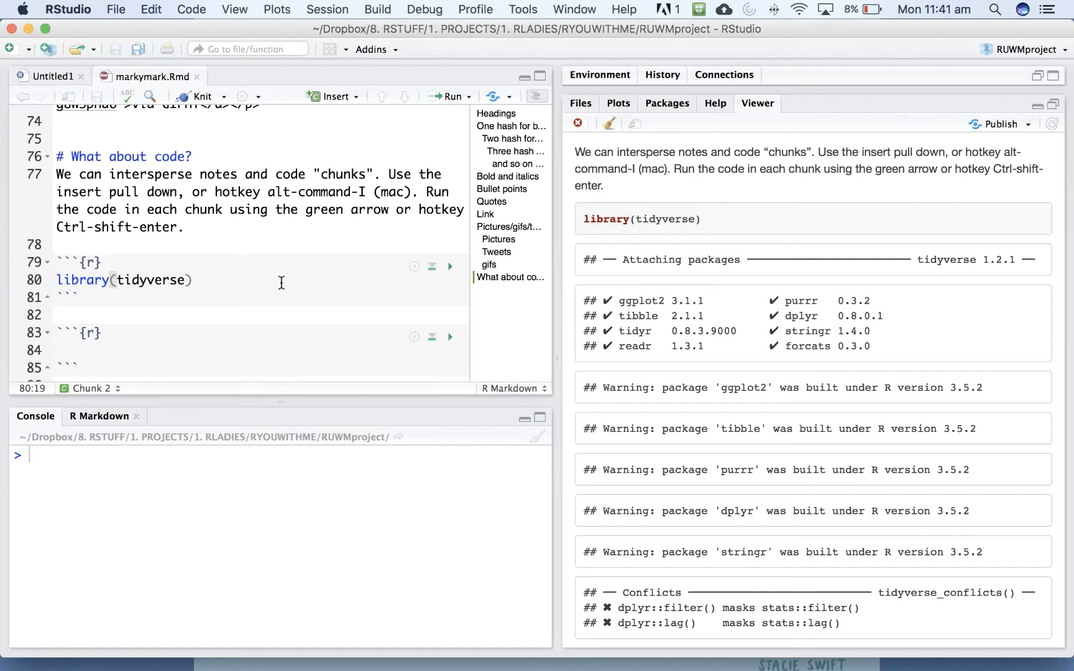
mouse_move(414, 274)
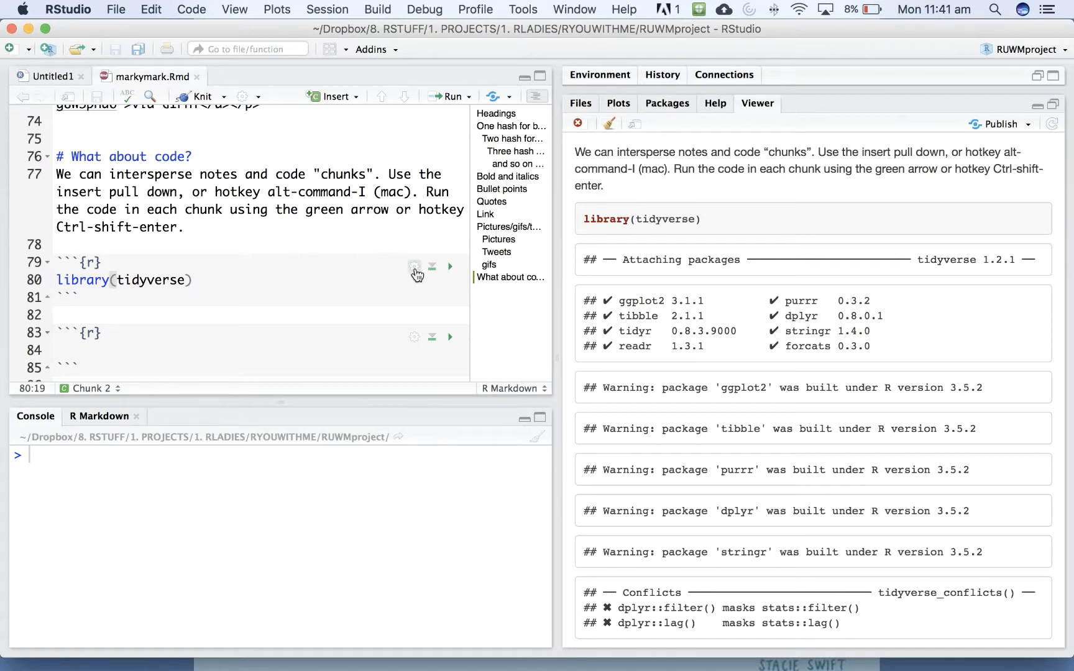
Set the tidyverse chunk to message=FALSE, warning=FALSE via its gear options and re-knit.
left_click(415, 266)
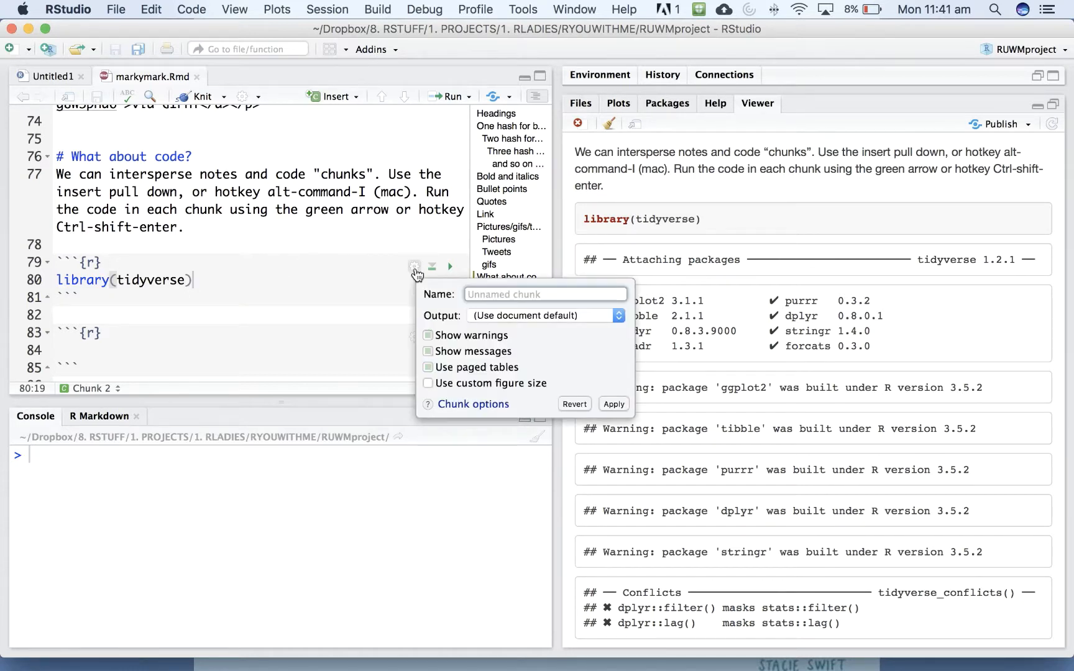
left_click(428, 334)
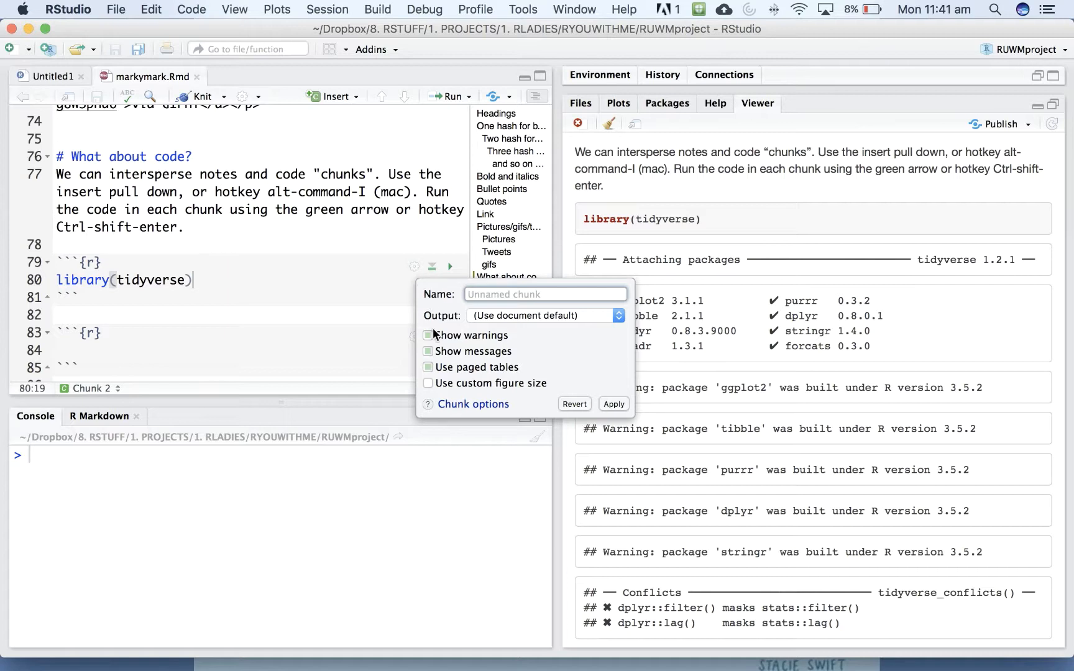
left_click(429, 335)
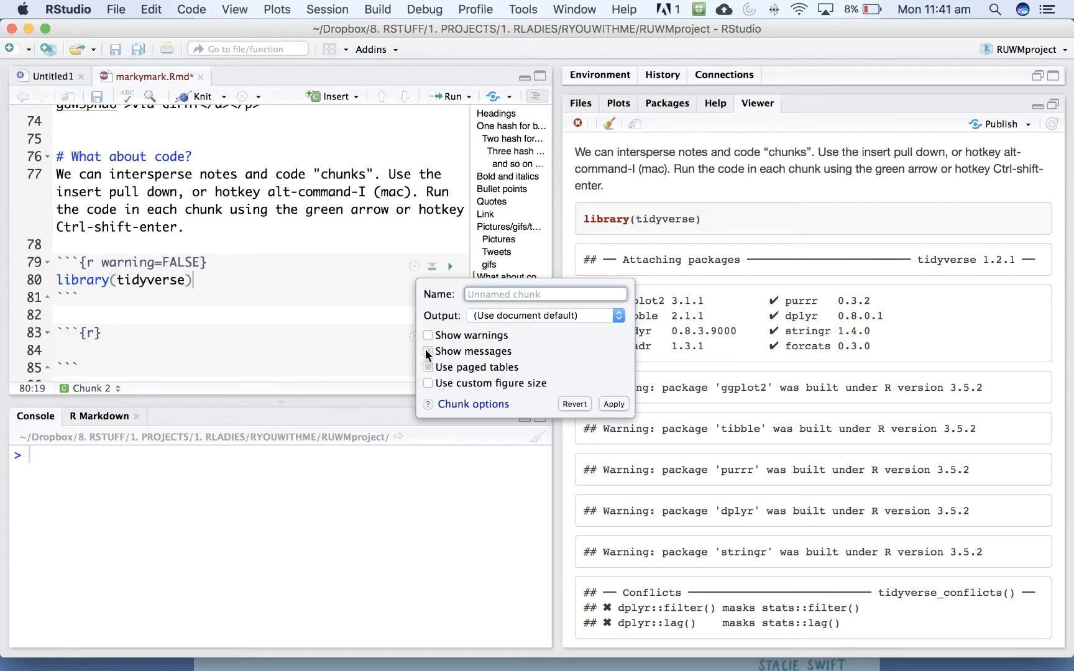
left_click(613, 404)
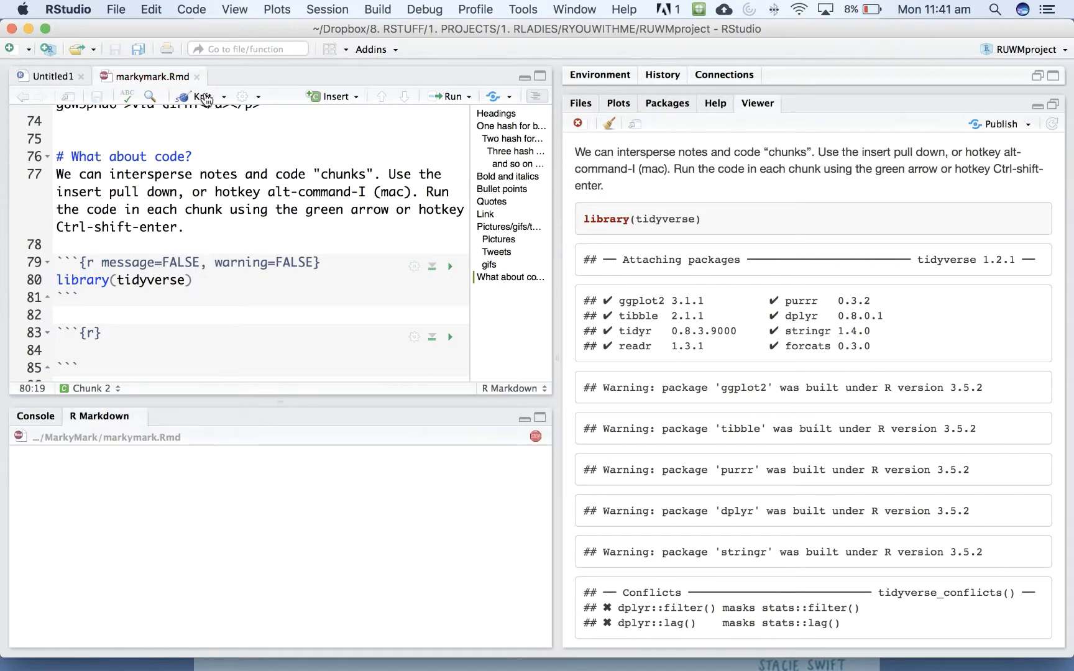
left_click(199, 96)
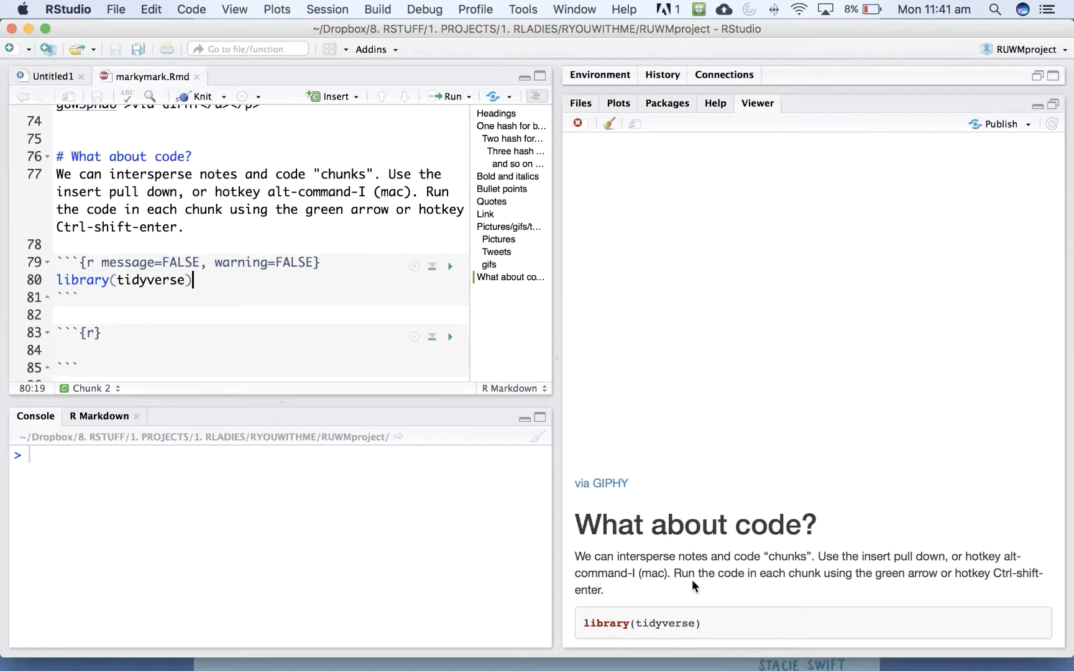
mouse_move(687, 624)
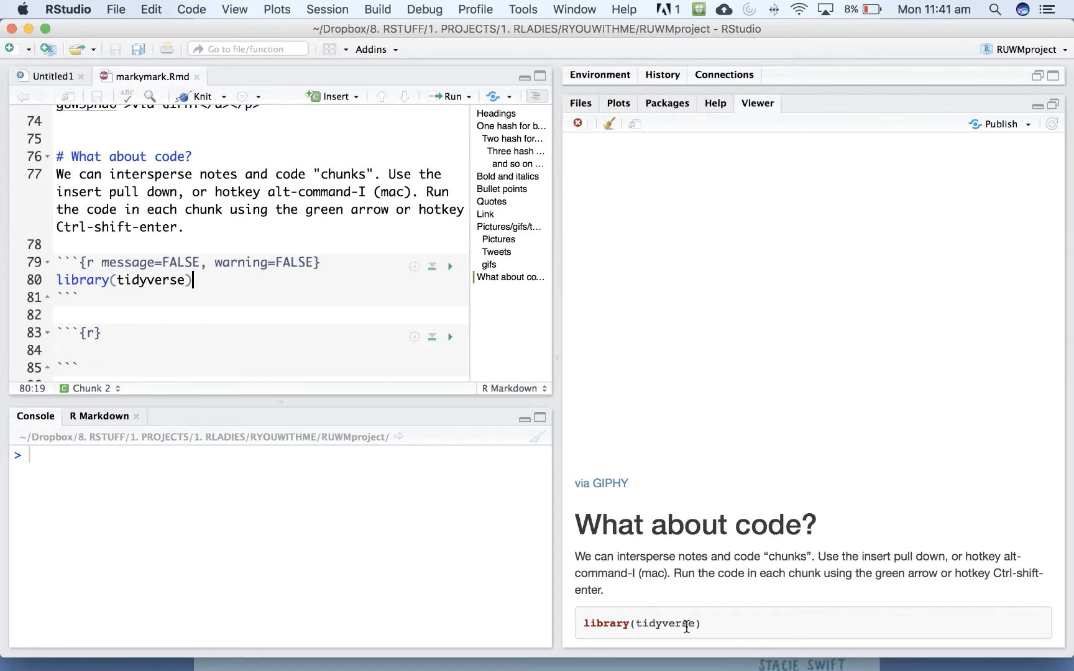
mouse_move(737, 614)
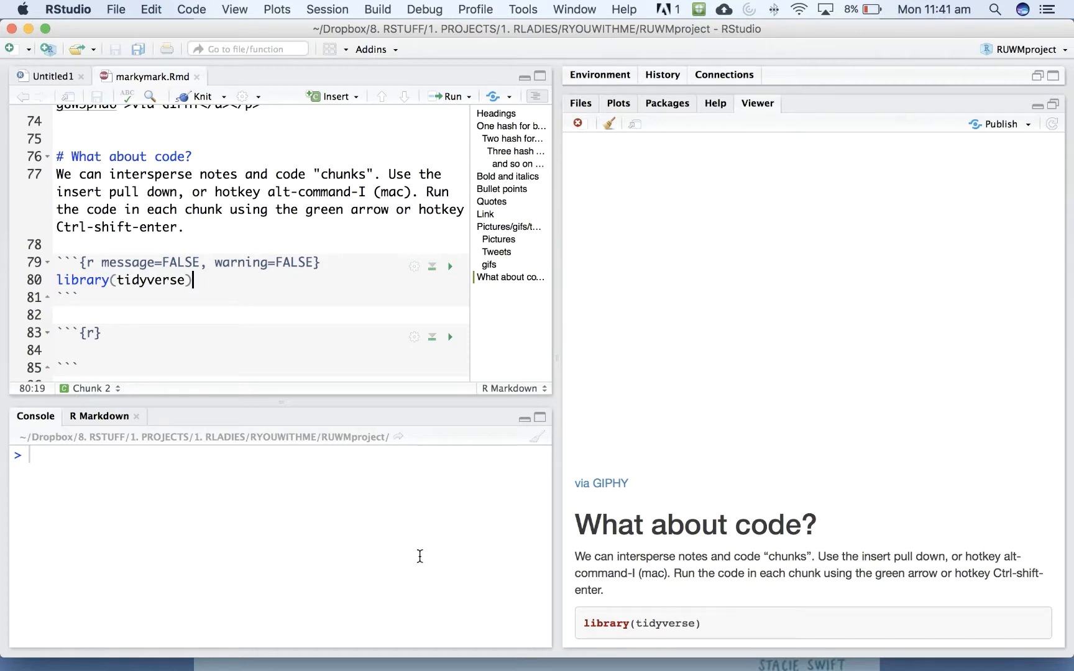
Label the chunks with '#load packages' and '#read in the beaches data' comments.
left_click(65, 245)
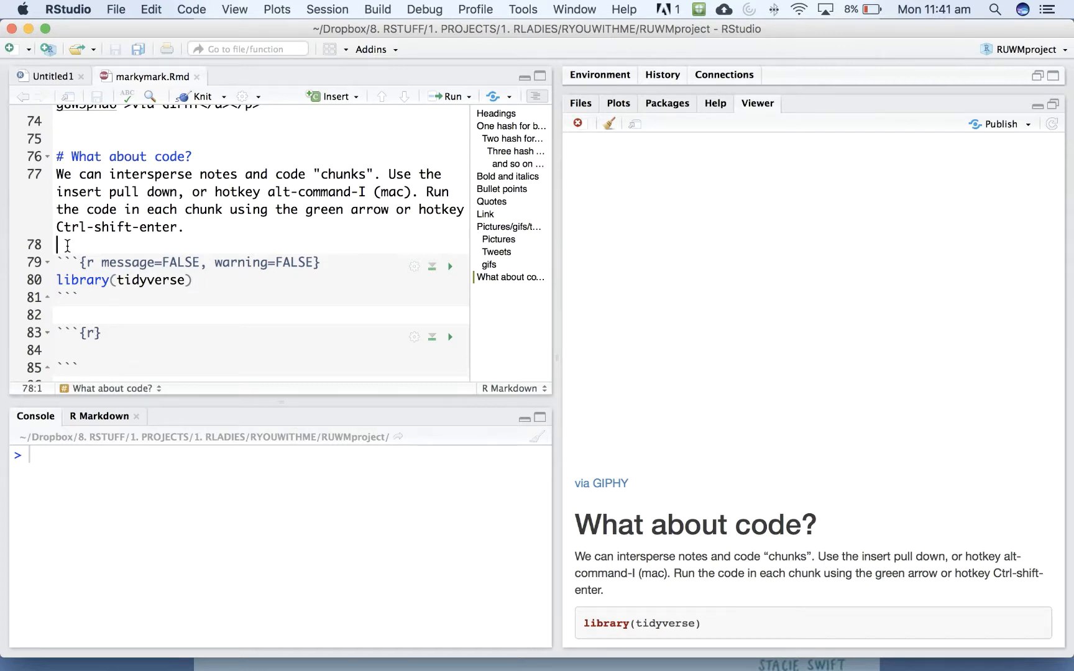
type("#load")
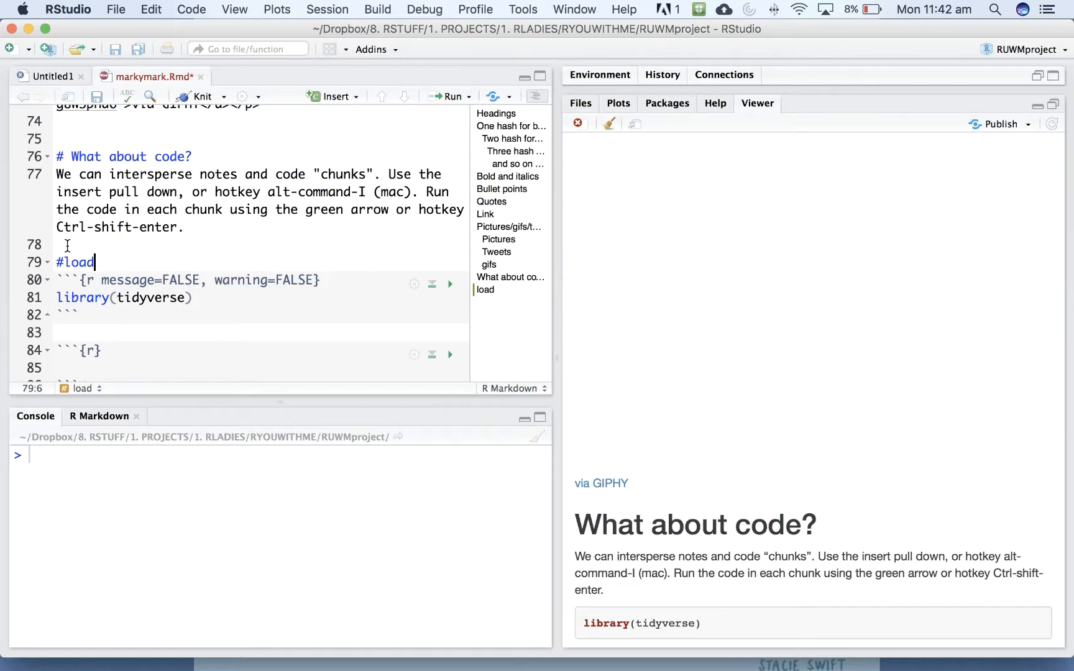
type("packa")
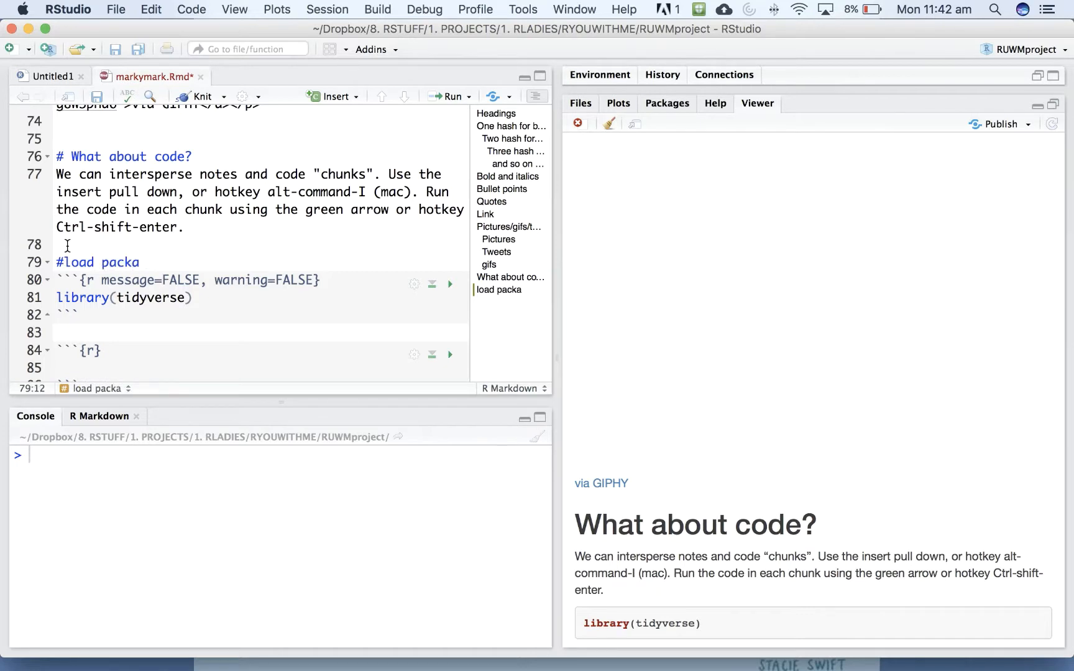
type("ges")
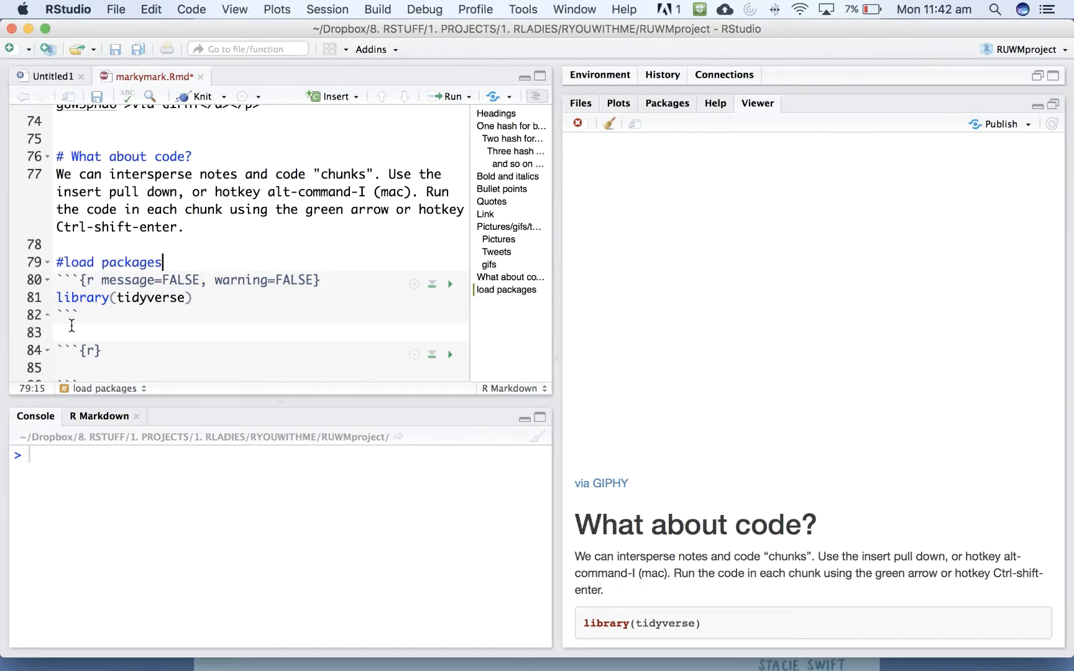
left_click(62, 332)
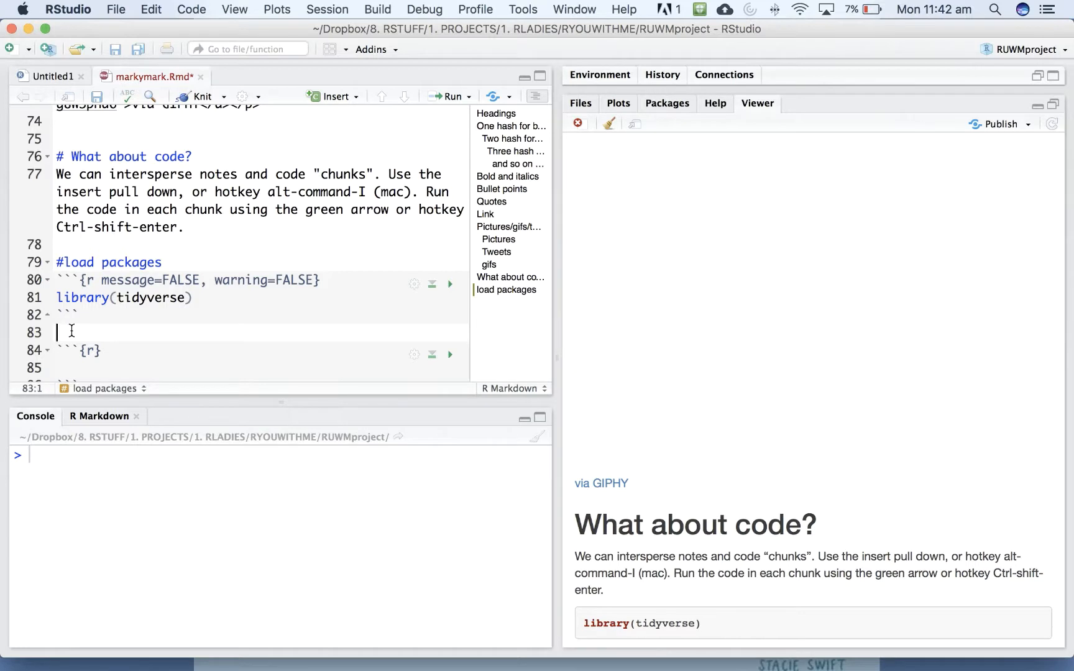
type("#read in")
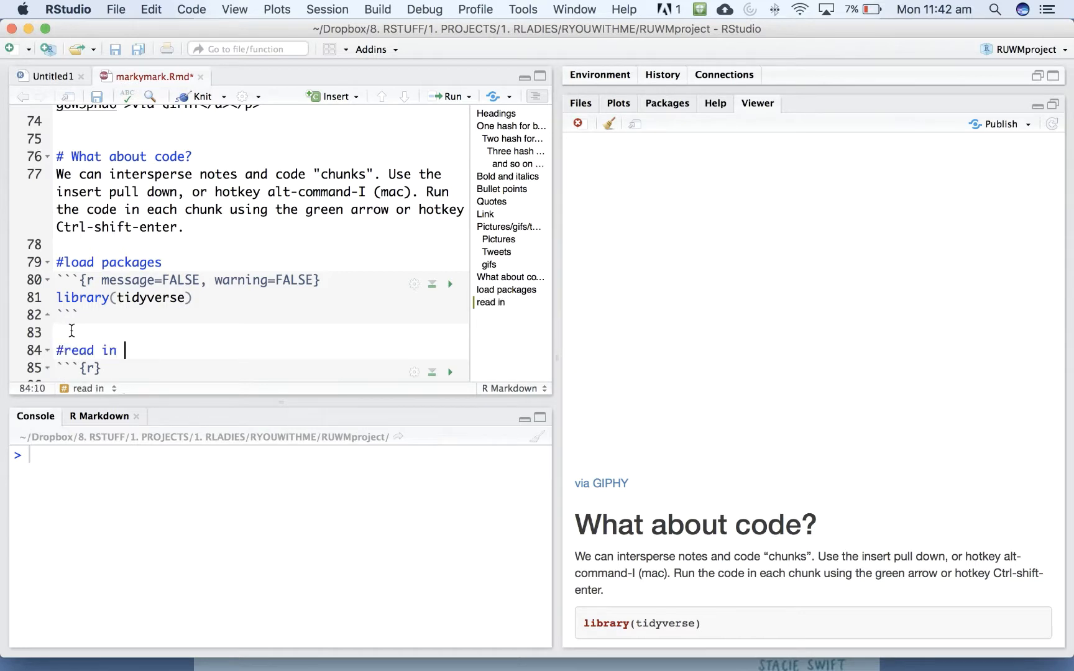
type("the beaches data")
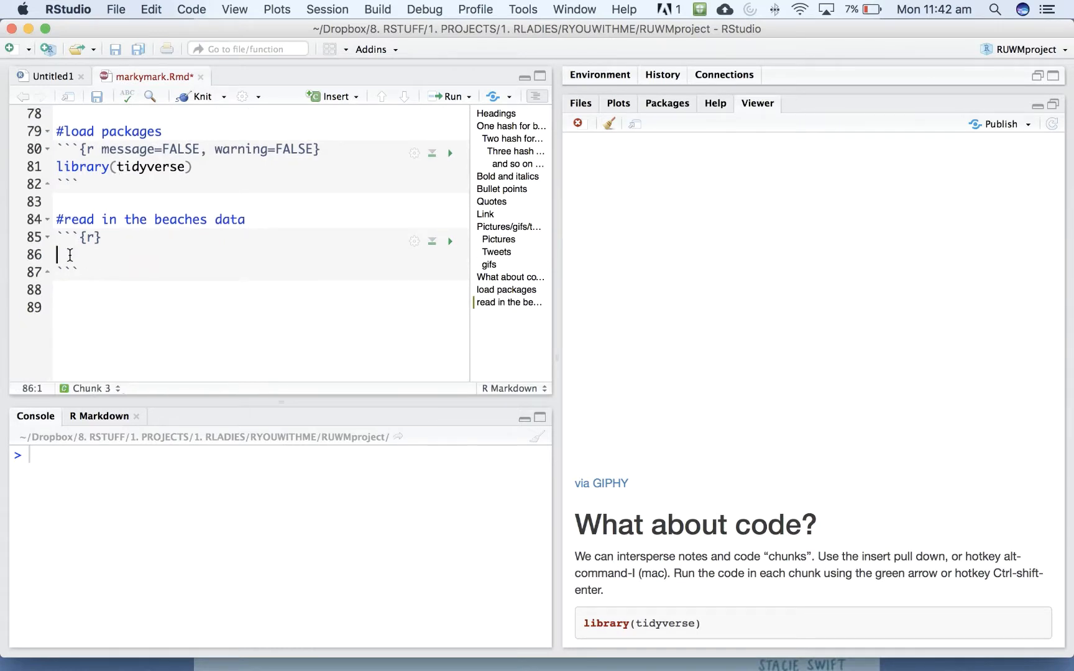
Write beaches <- read_csv("sydneybeaches.csv") in the second chunk.
type("beache")
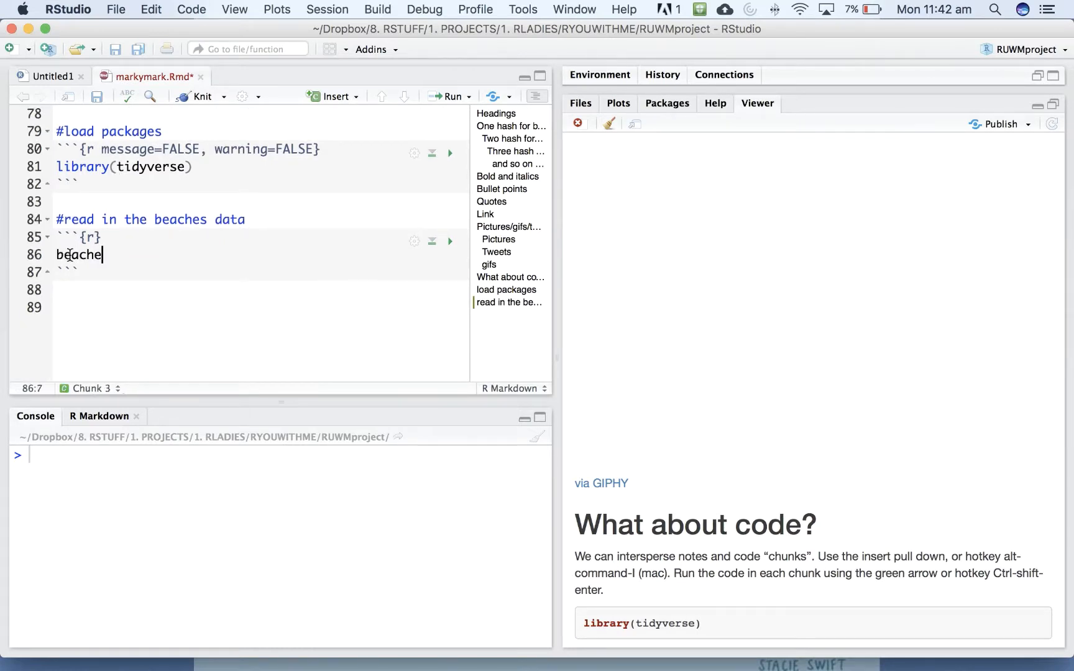
type("d <-")
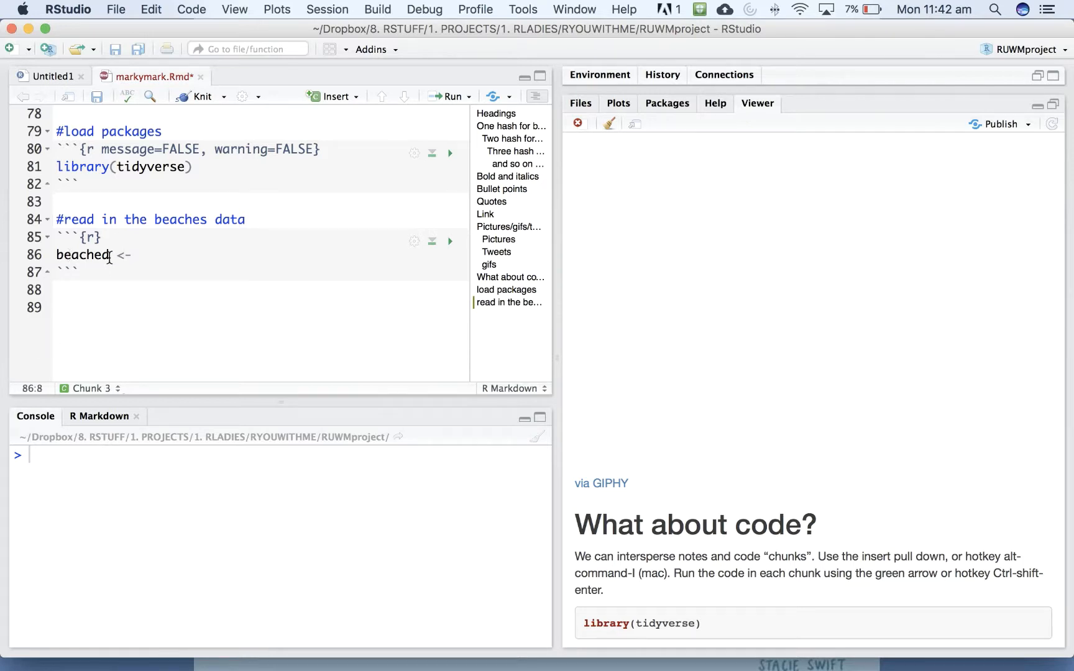
left_click(142, 255)
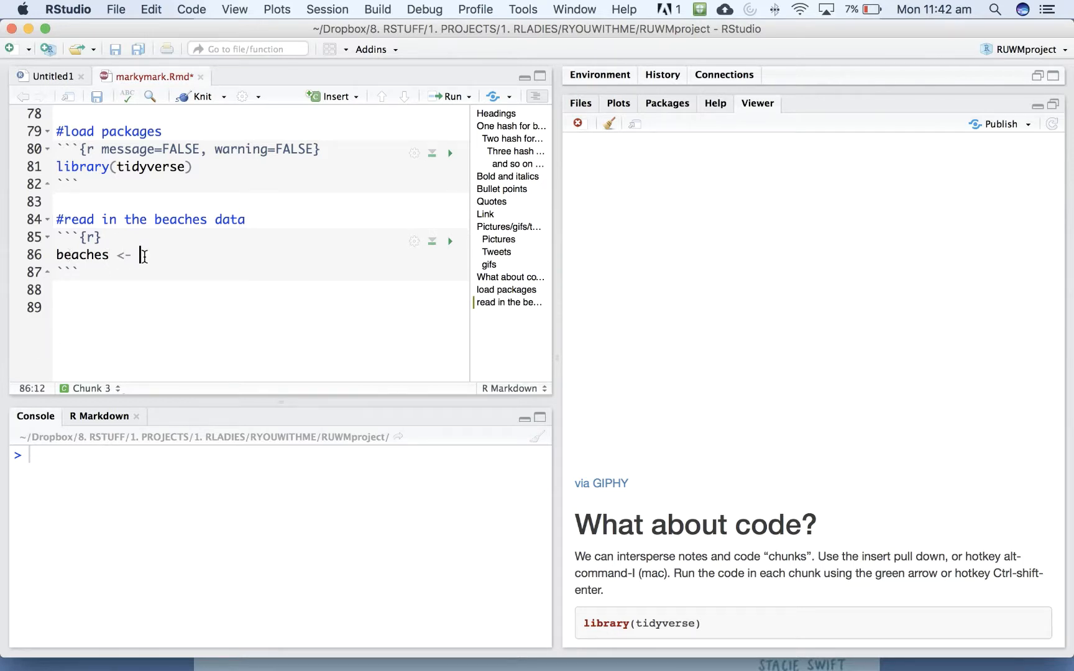
type("read_")
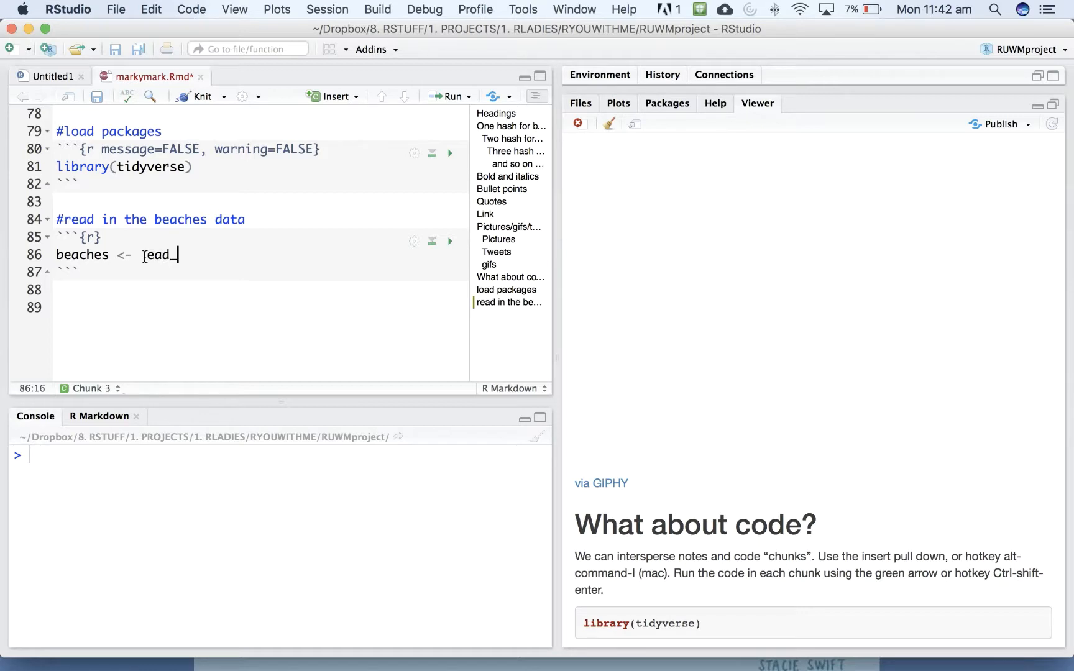
key("backspace")
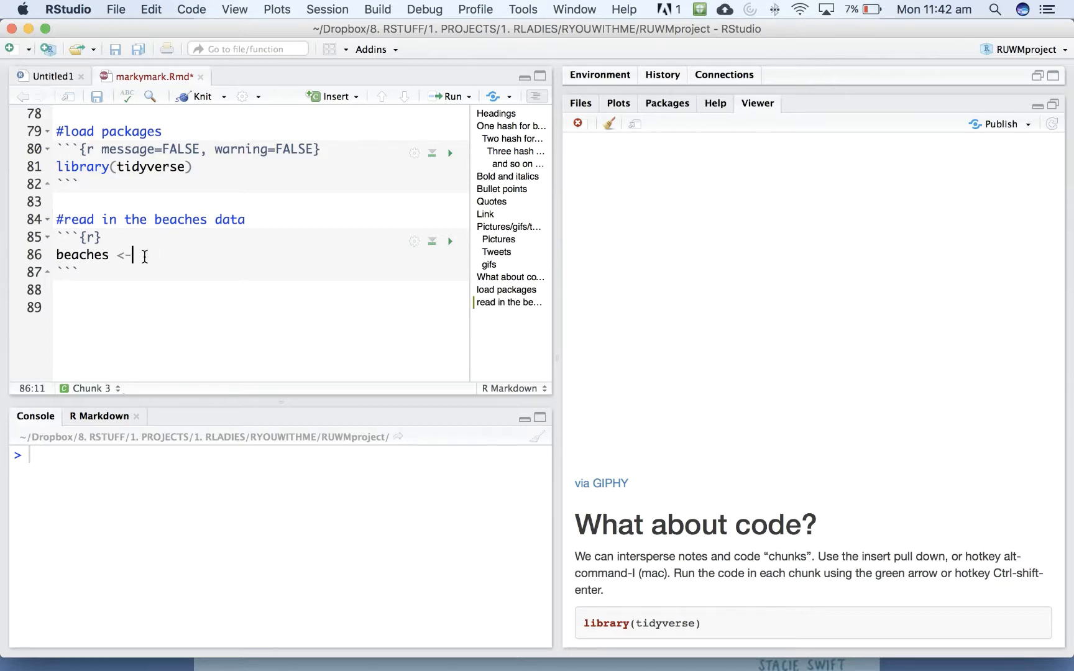
type("read_csv(\"")
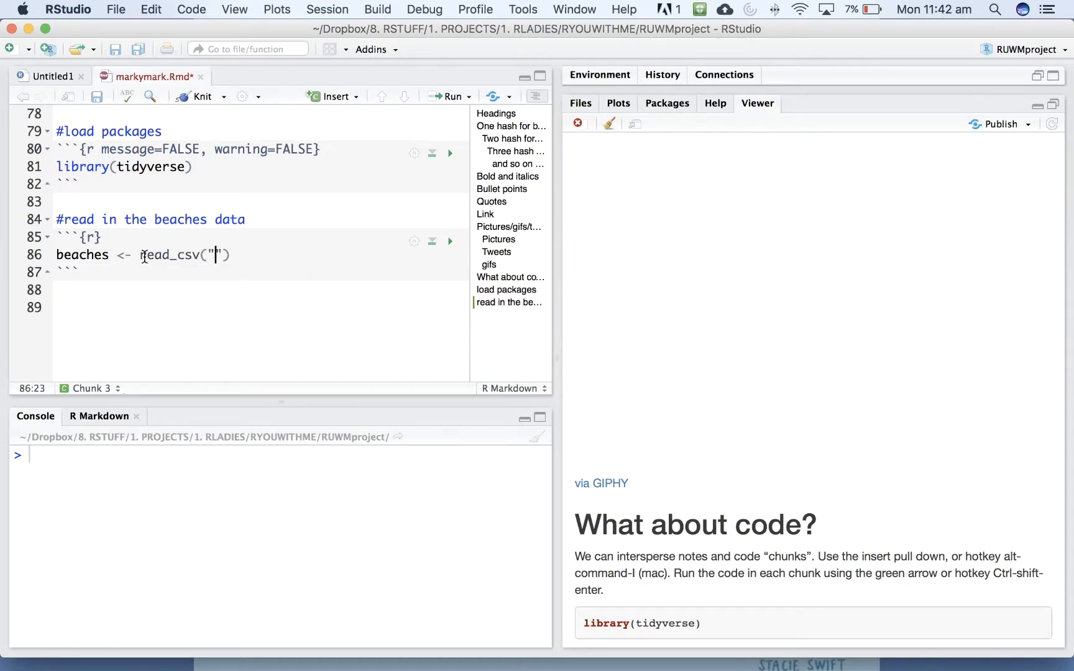
type("sydneybeaches")
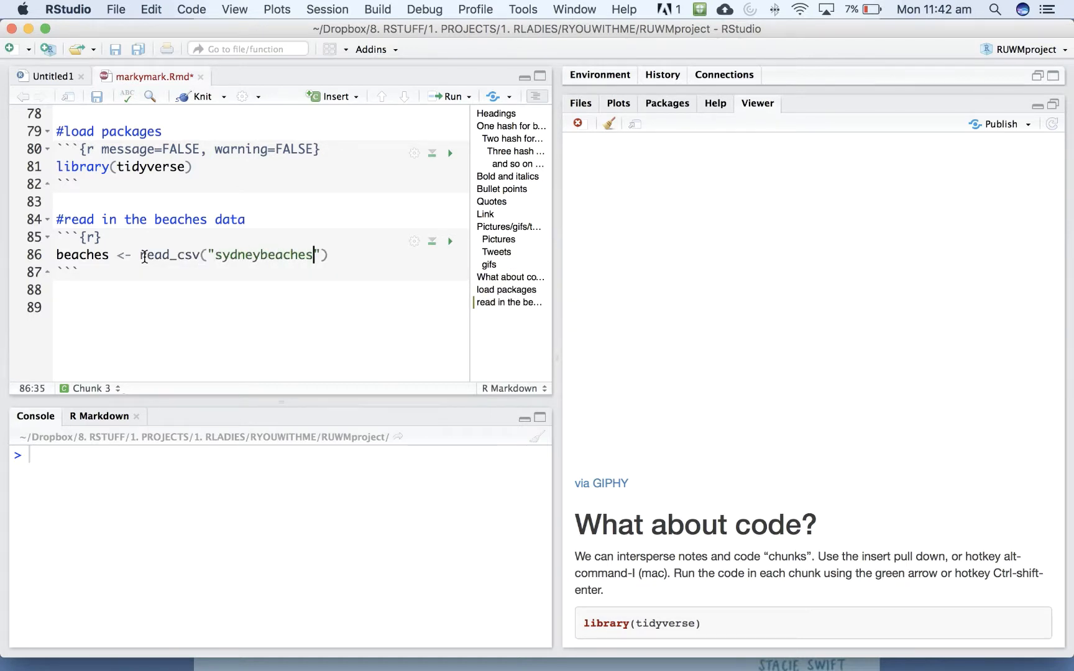
type(".csv")
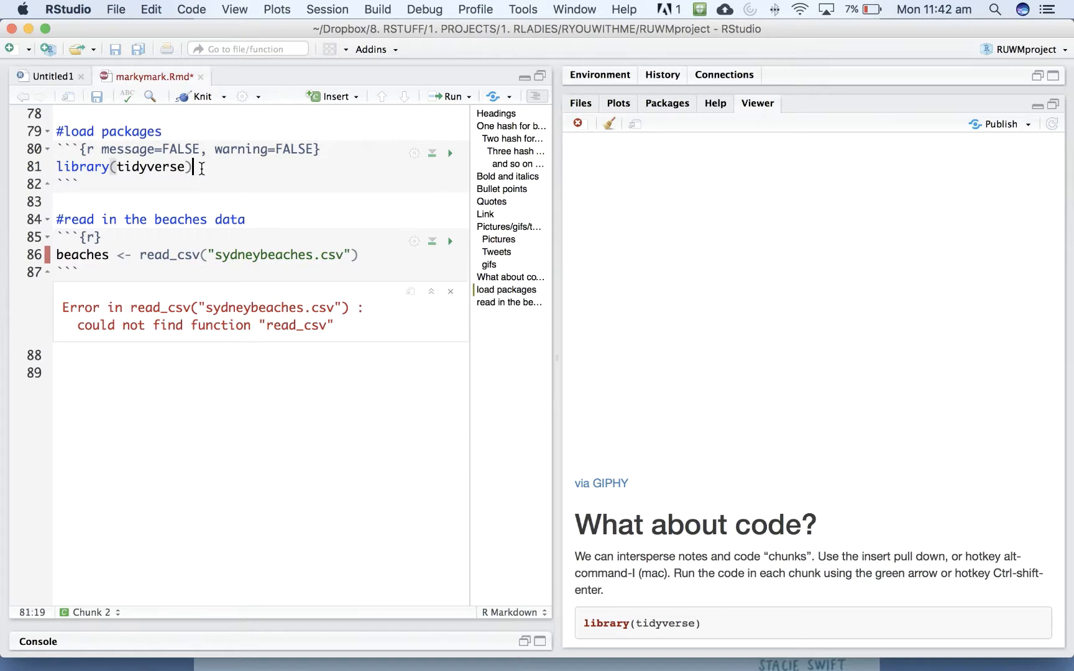
Add library(readr) to the load packages chunk, run it, then rerun the beaches data chunk.
type("library")
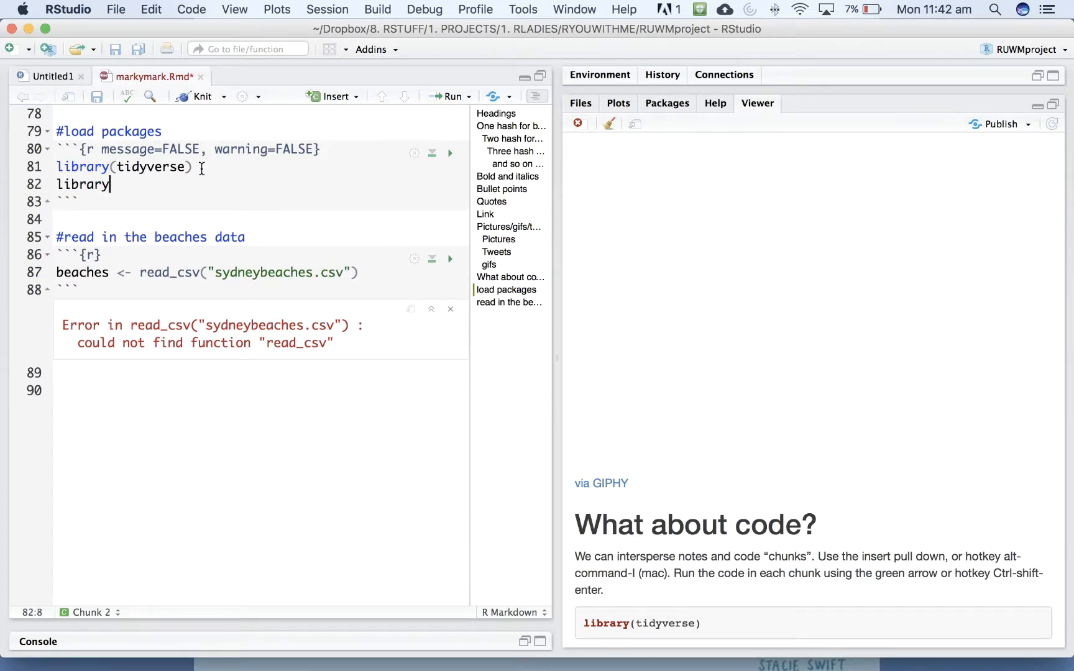
type("(r")
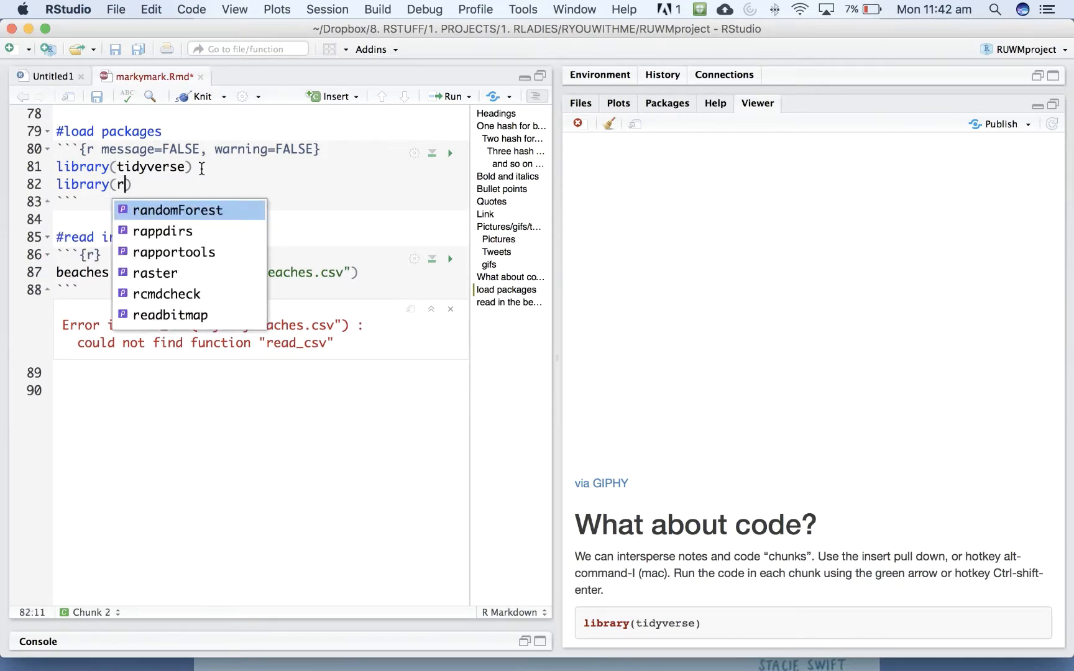
type("eadr")
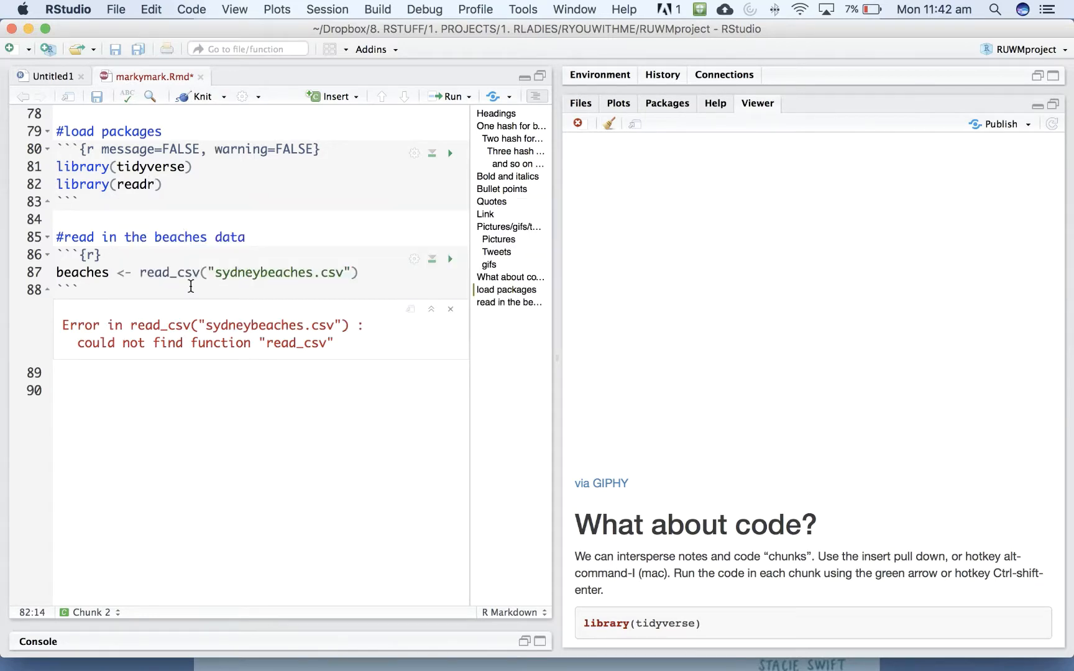
mouse_move(450, 159)
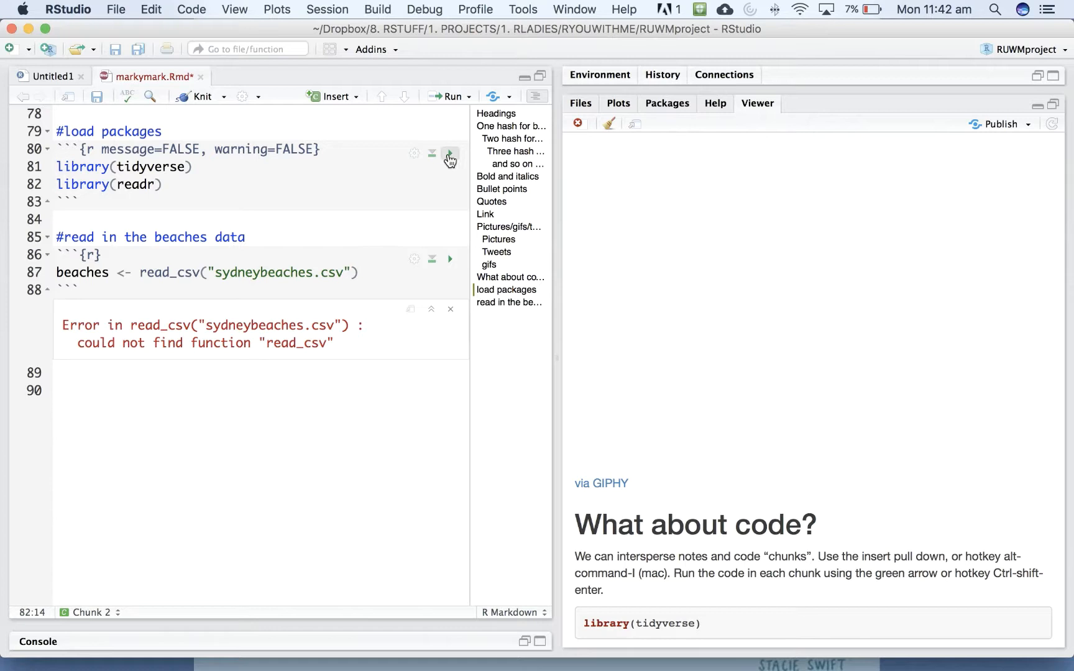
left_click(450, 153)
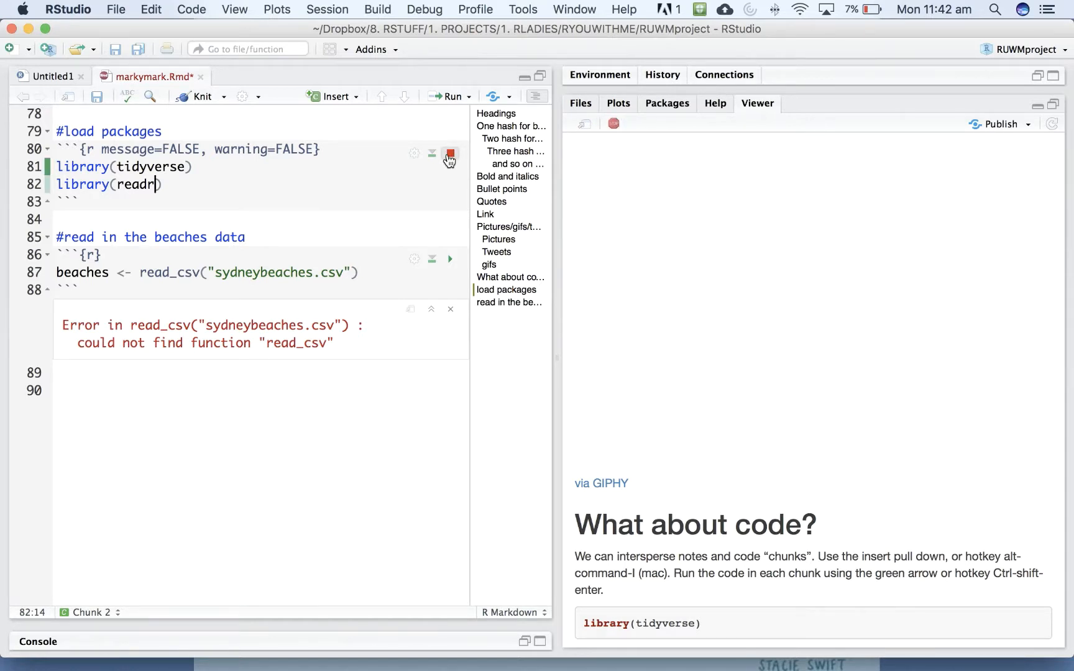
left_click(449, 153)
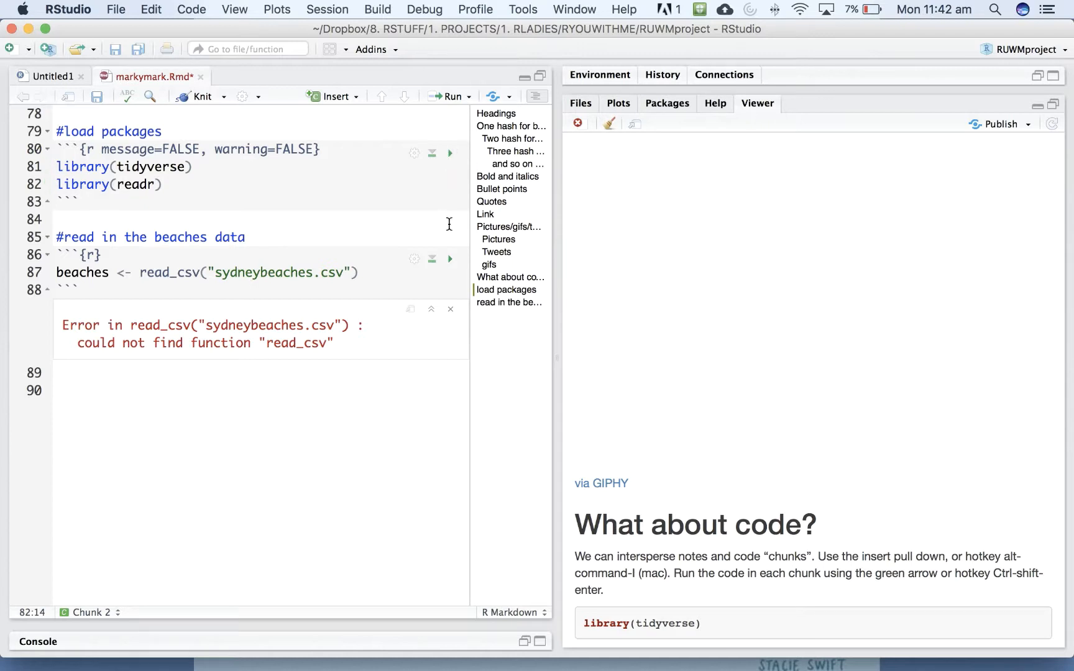
left_click(450, 258)
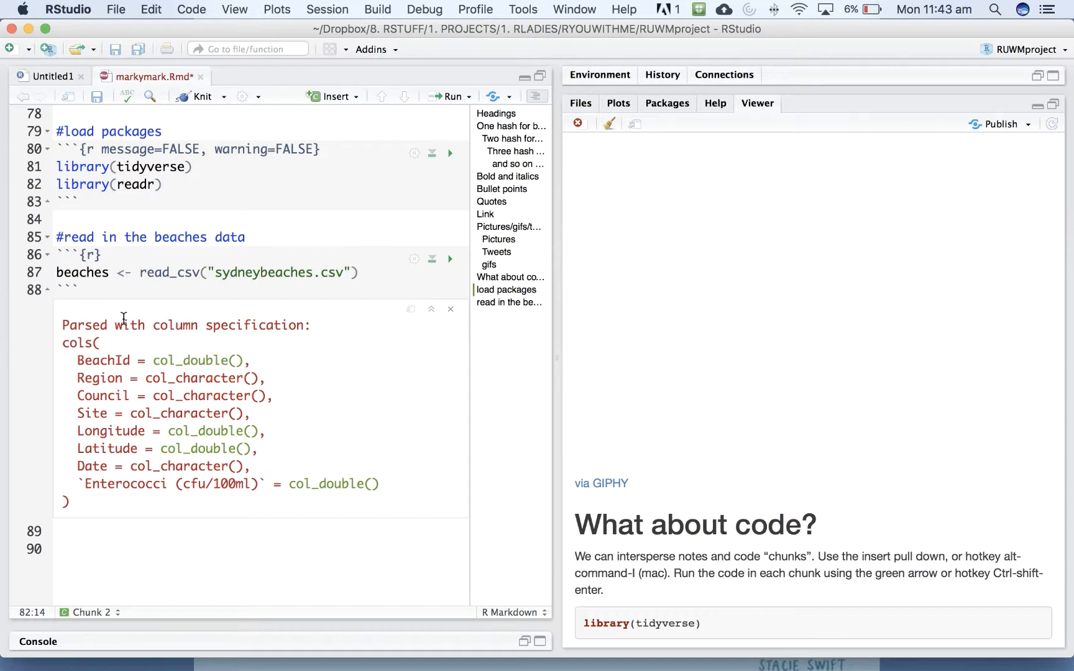
mouse_move(232, 373)
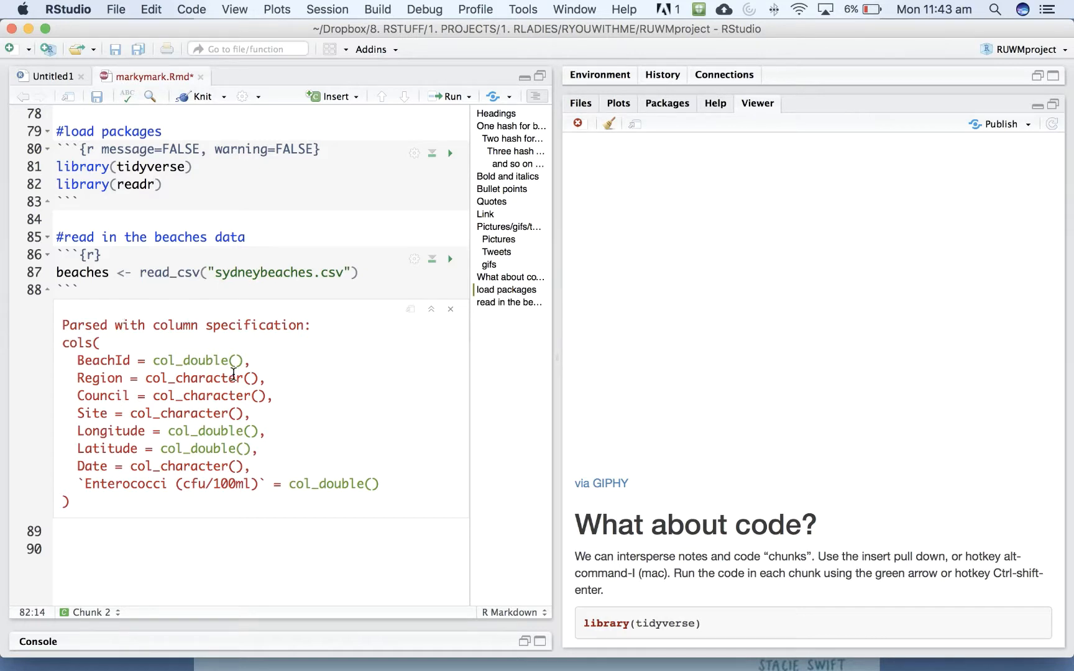
mouse_move(171, 118)
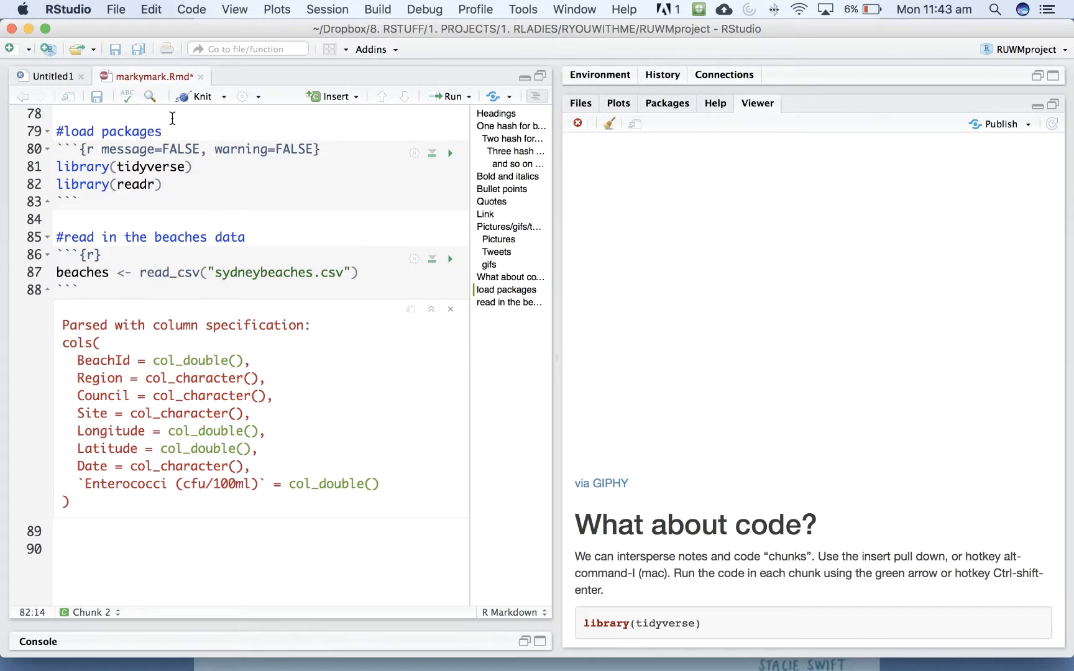
Knit the document so the preview shows the load packages and beaches data sections.
left_click(201, 95)
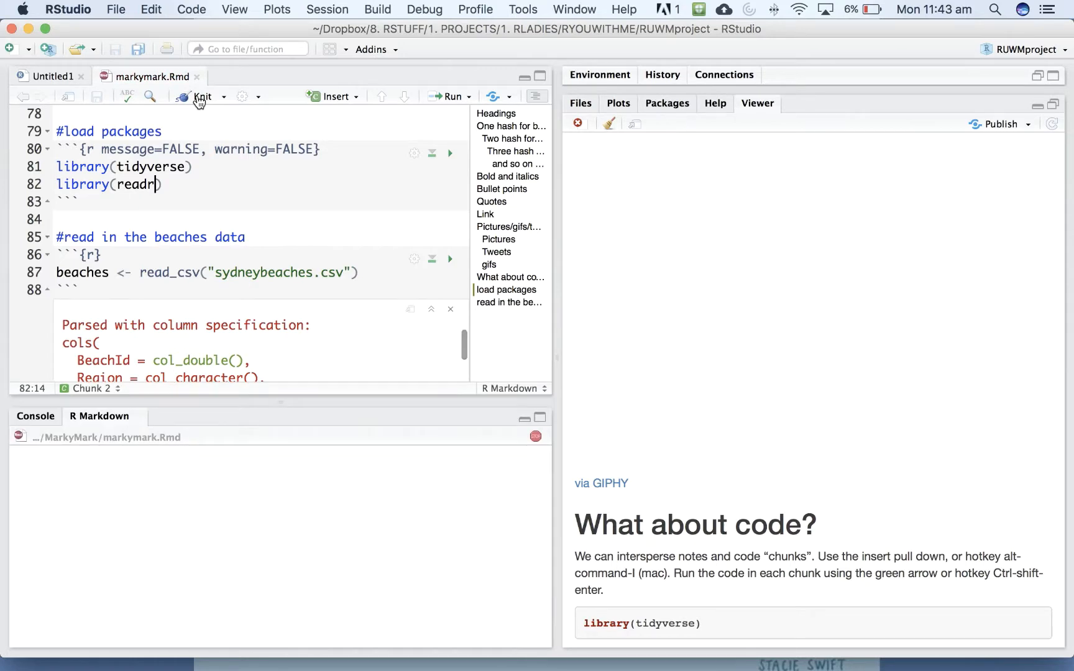
left_click(203, 95)
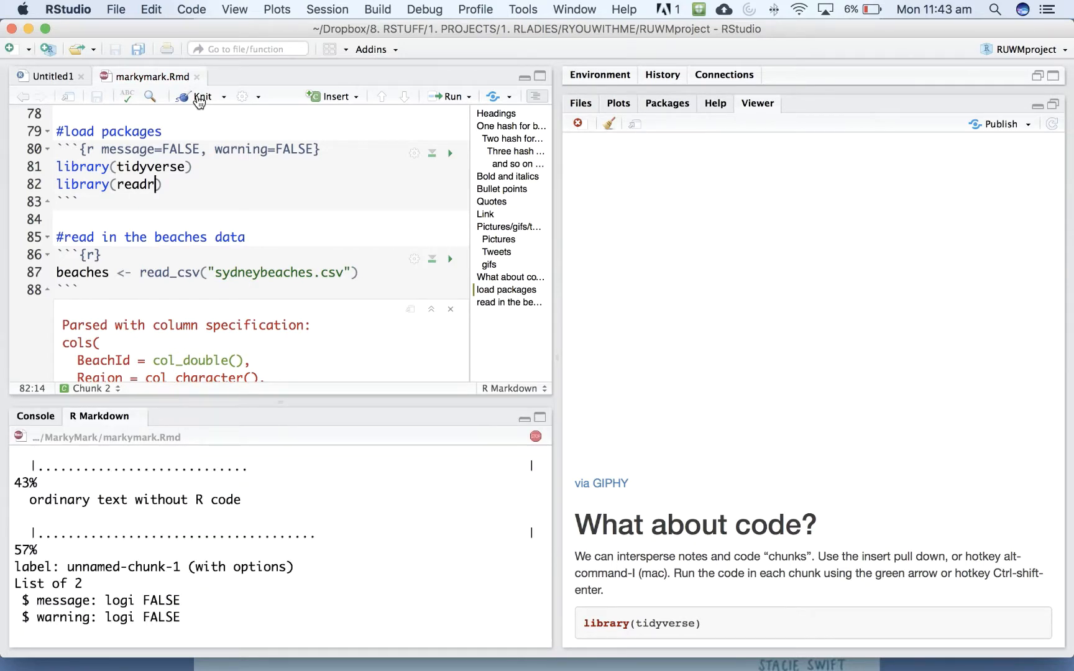
left_click(203, 96)
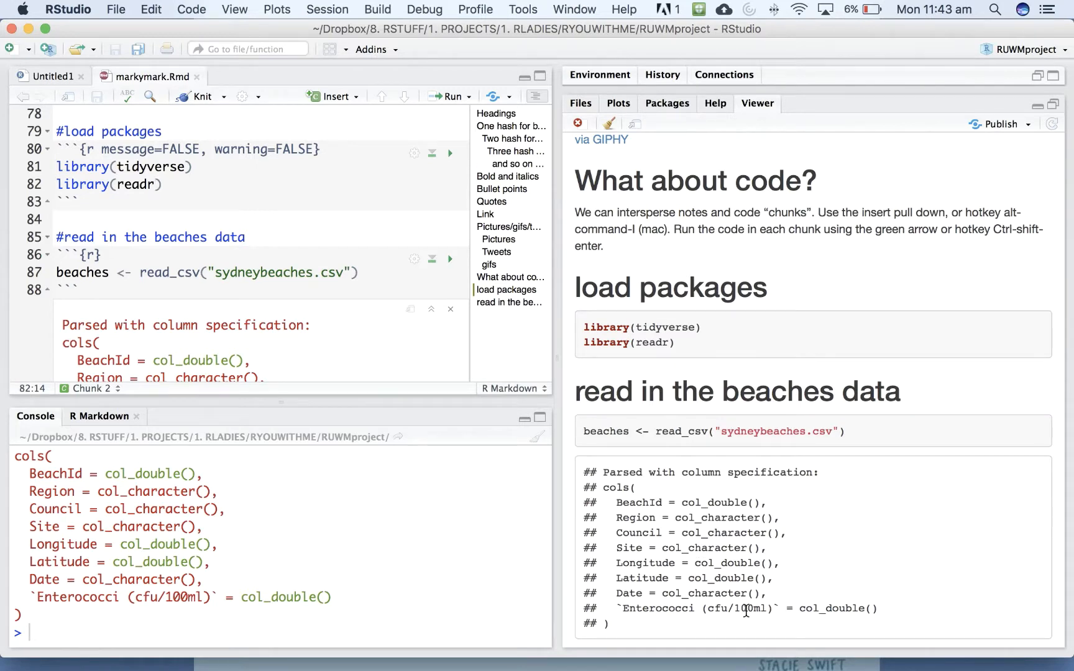
mouse_move(680, 547)
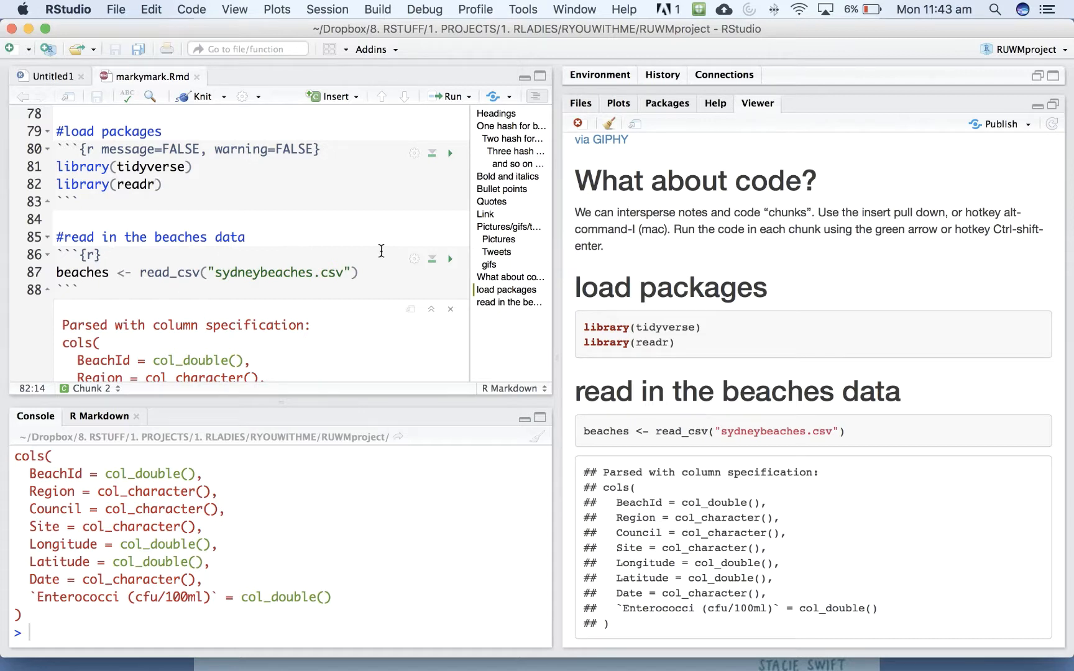
Set the beaches chunk to message=FALSE, warning=FALSE via its gear options and re-knit.
left_click(414, 258)
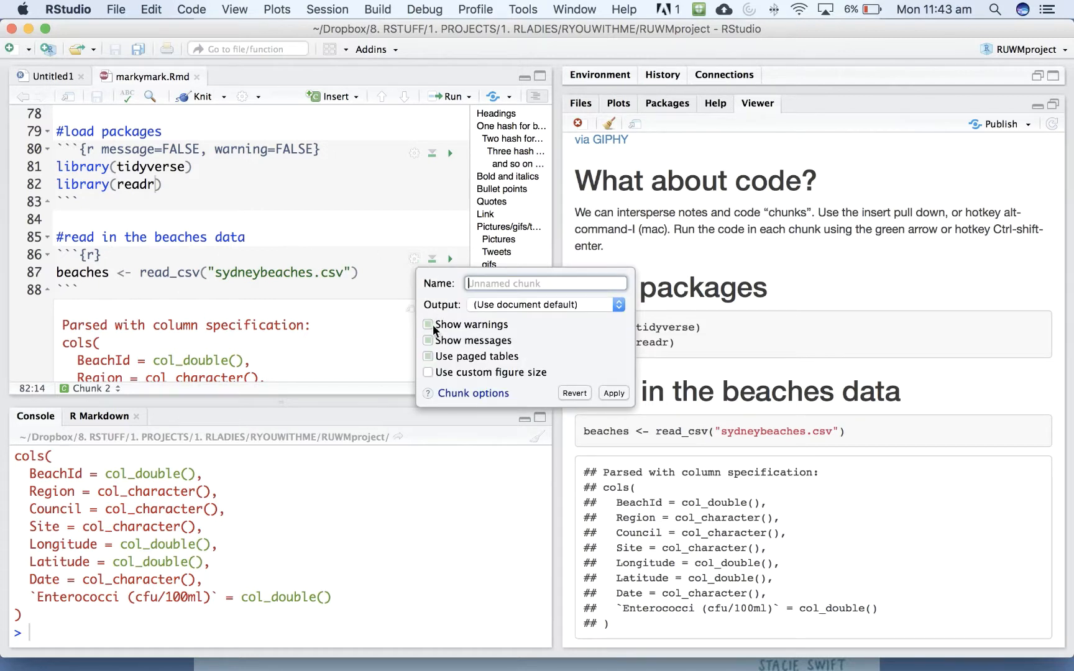
left_click(428, 324)
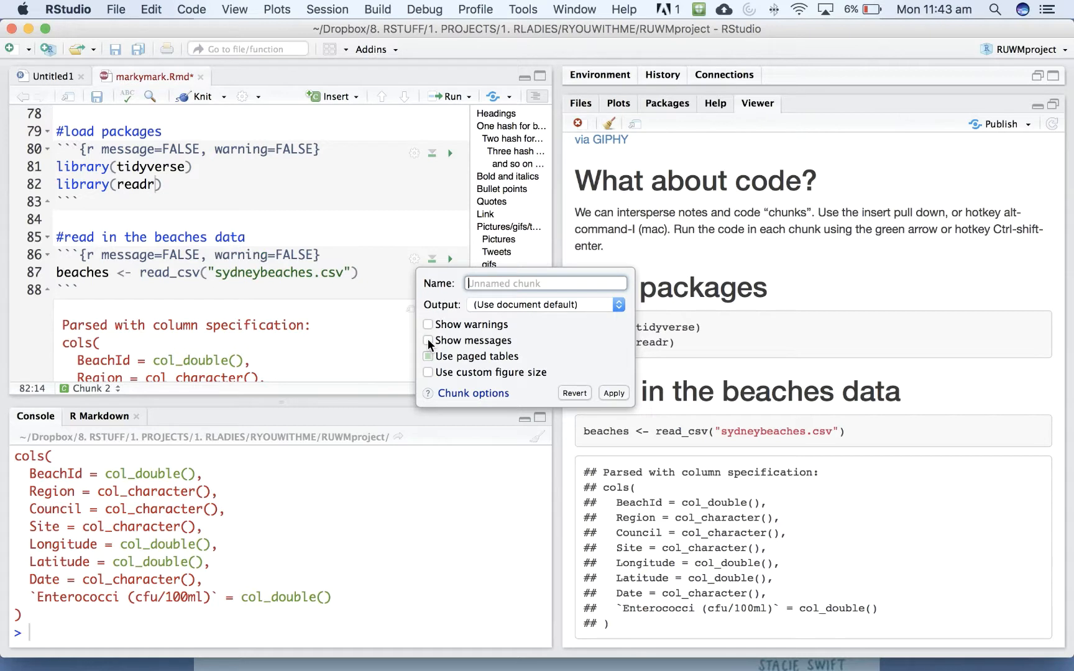
left_click(428, 341)
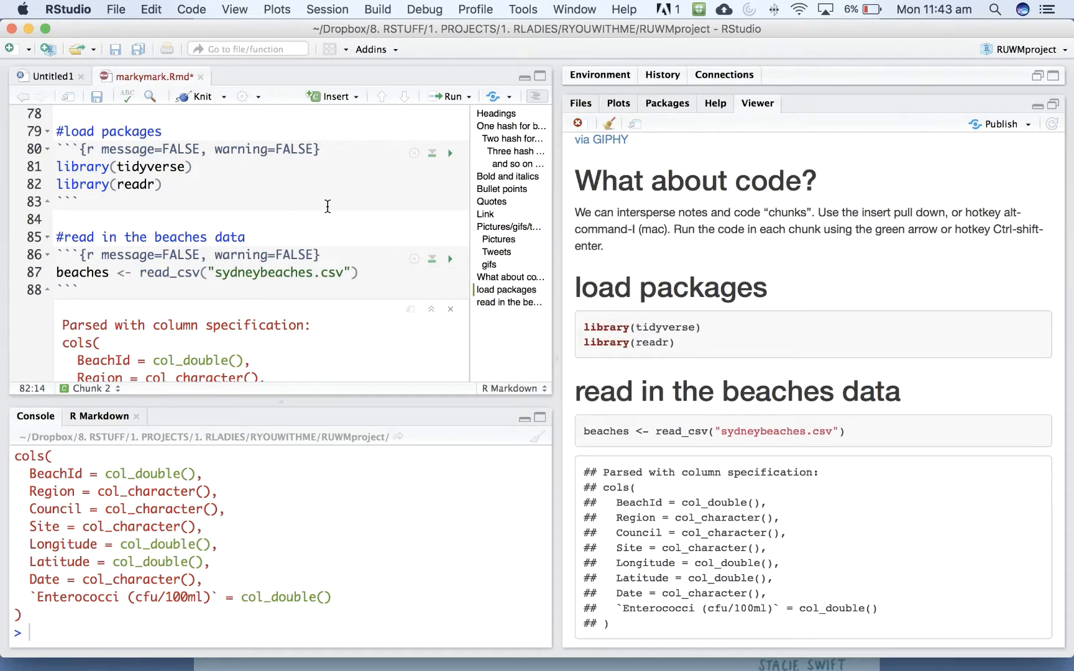
scroll("down", 3)
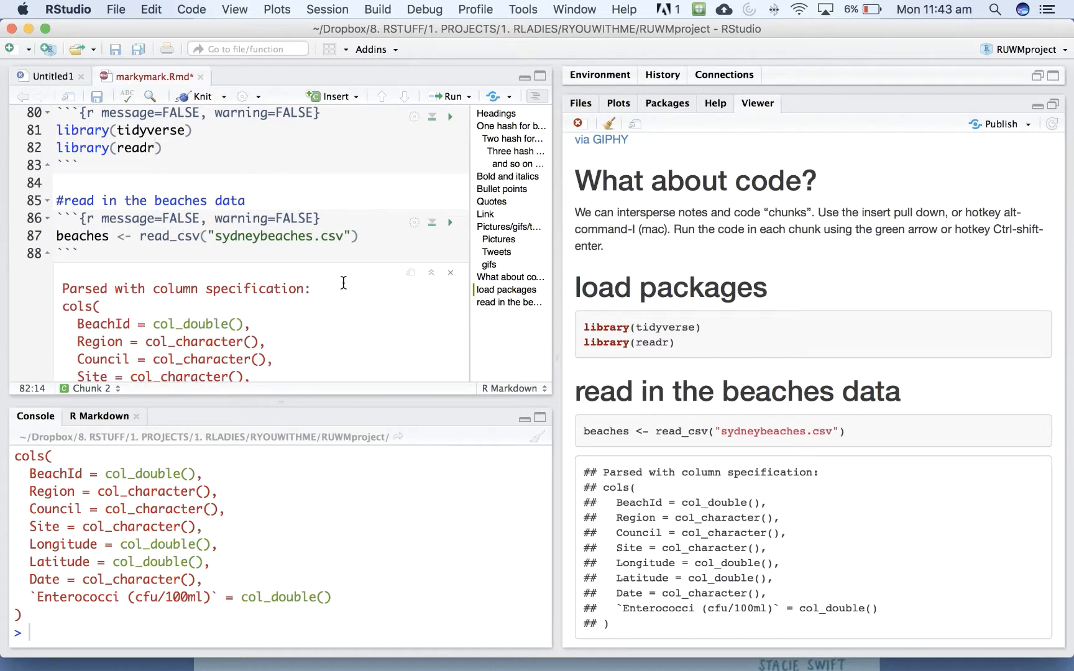
left_click(199, 96)
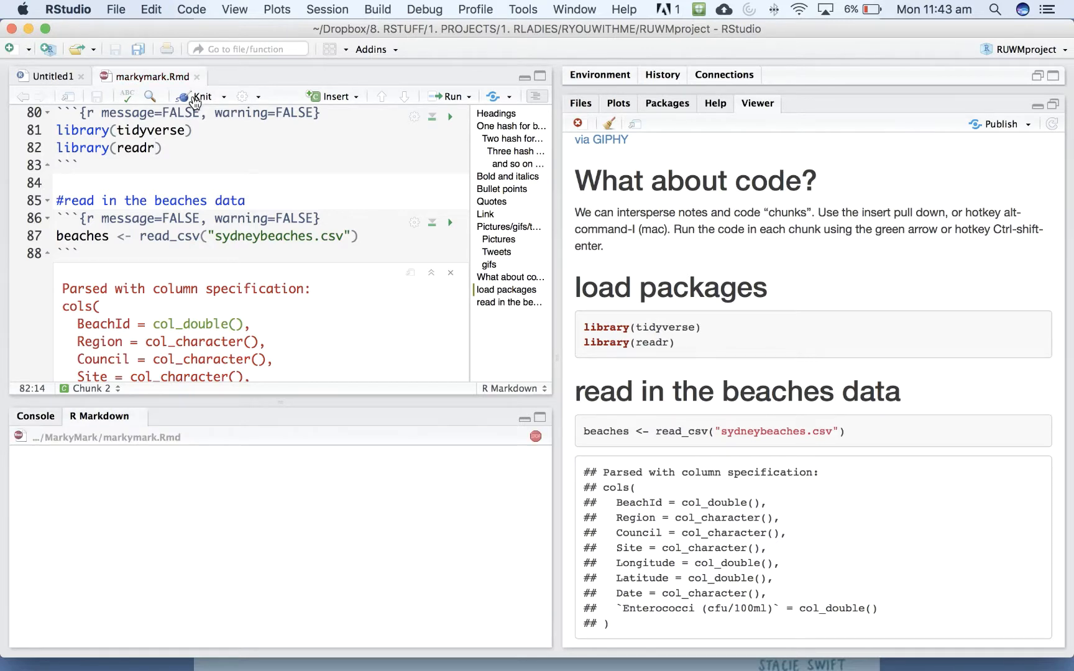
Switch to the Console and clear the inline column-specification output under the read_csv chunk.
left_click(201, 96)
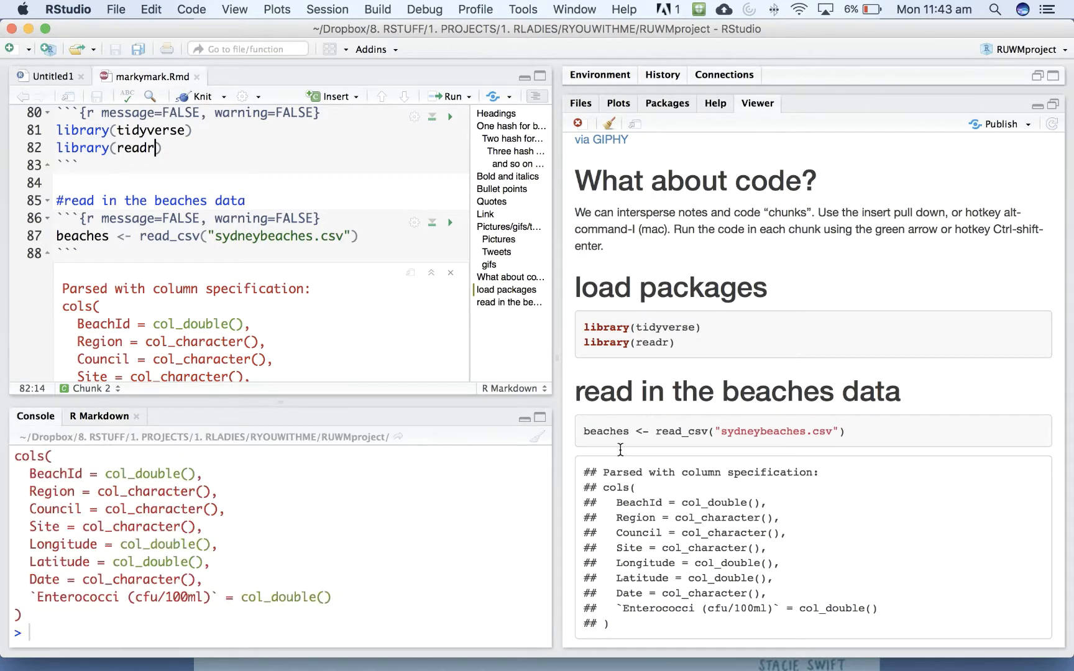
scroll("down", 3)
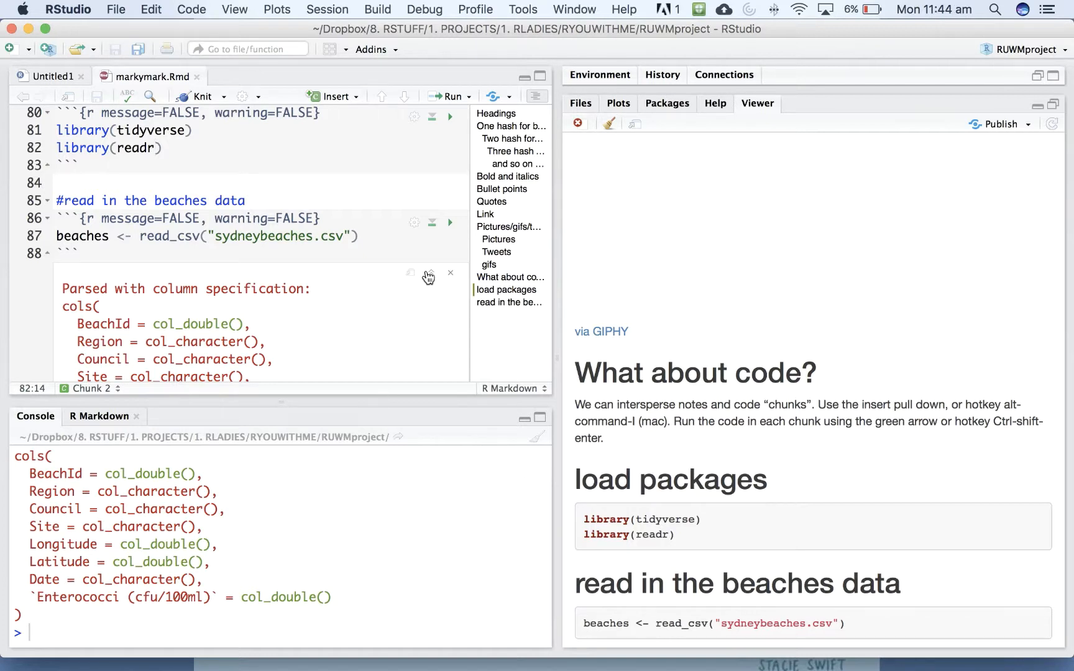
left_click(449, 273)
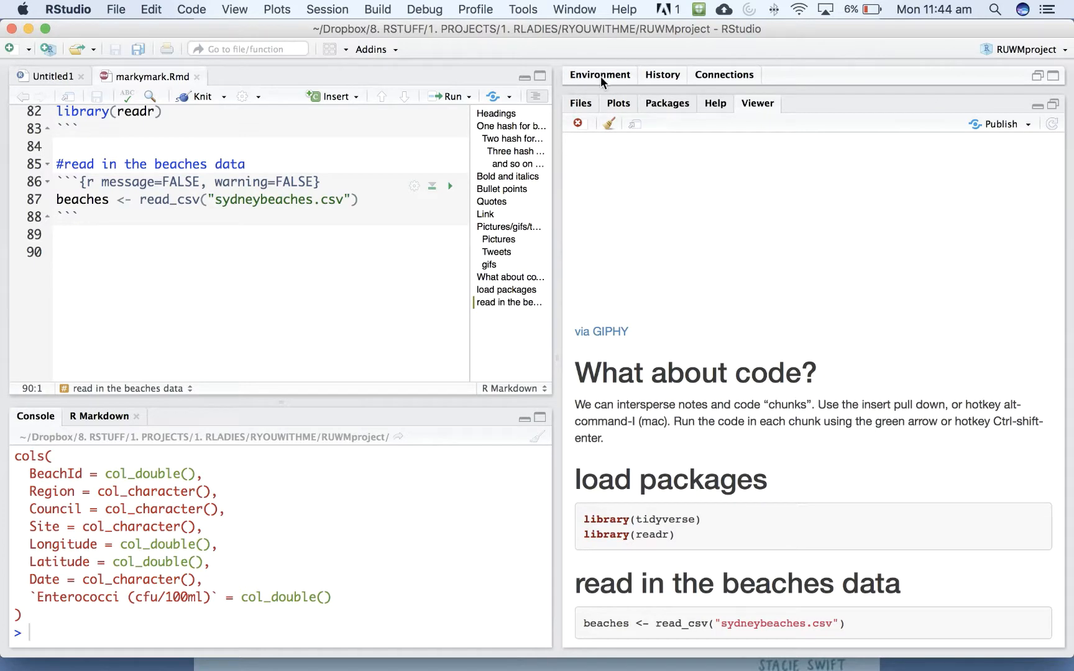
In a new chunk below the data-reading chunk, write beaches %>% group_by(Site).
left_click(450, 187)
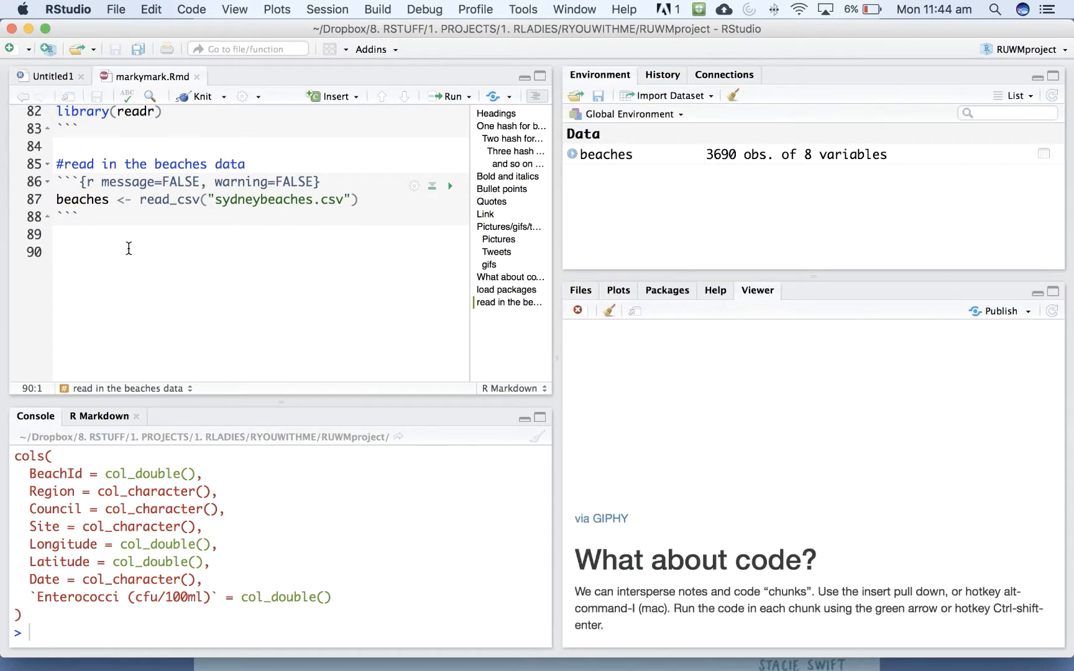
left_click(333, 96)
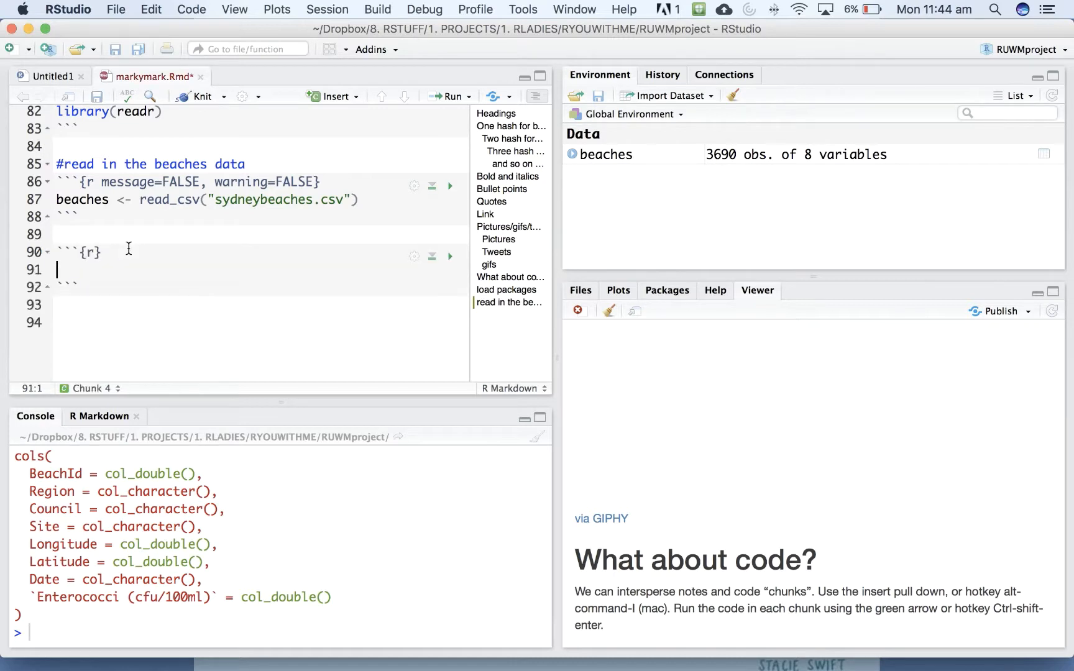
type("beach")
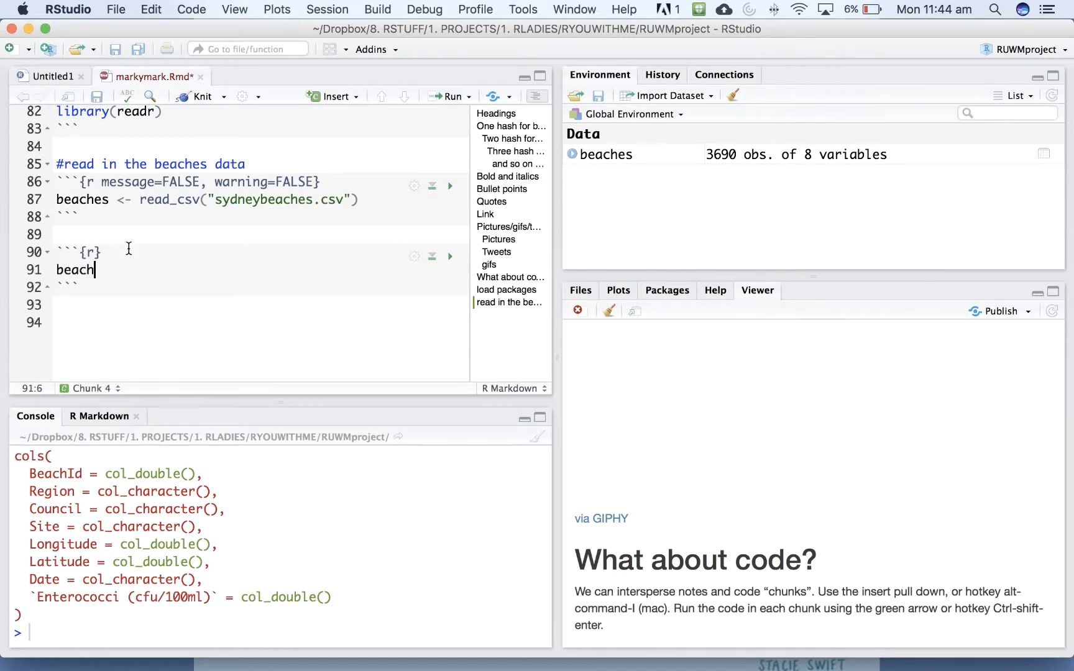
type("es")
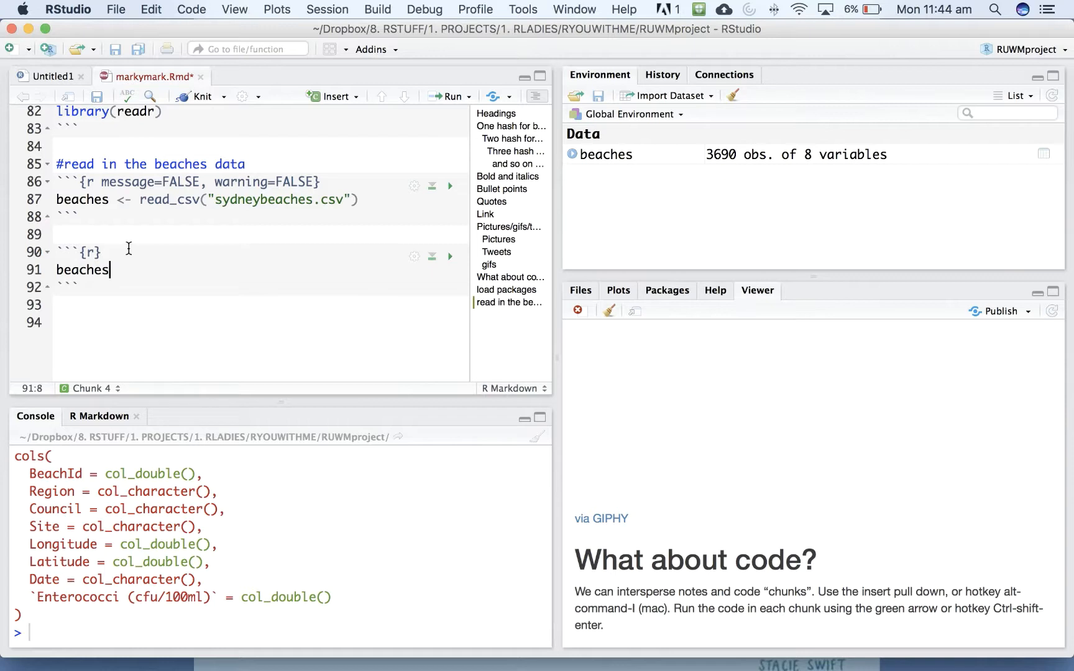
type("\" \"")
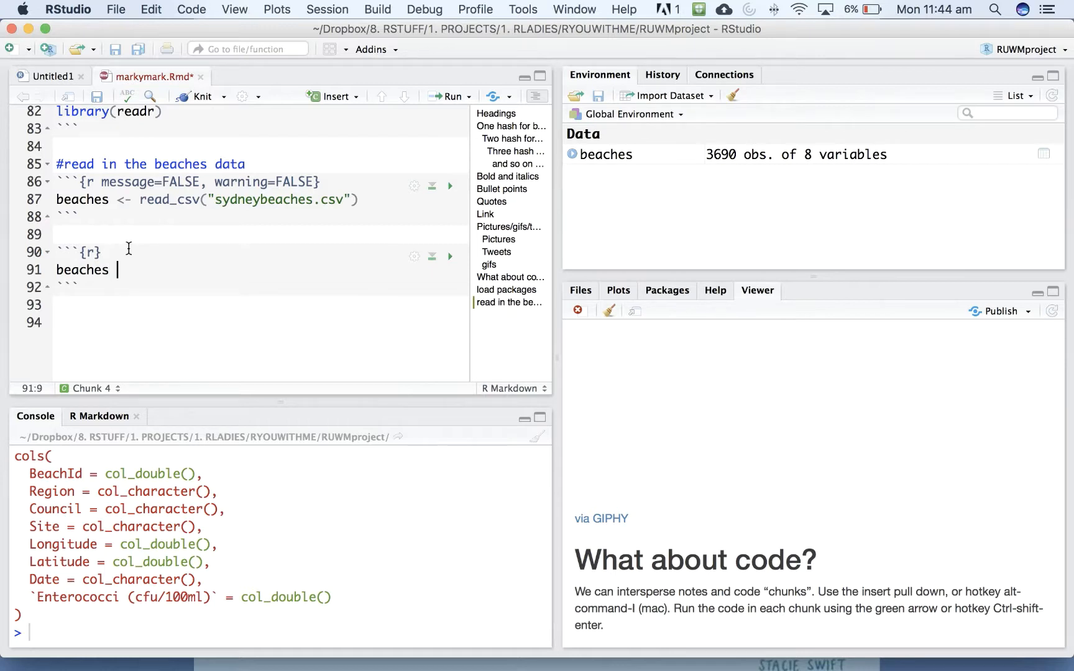
type("%>%")
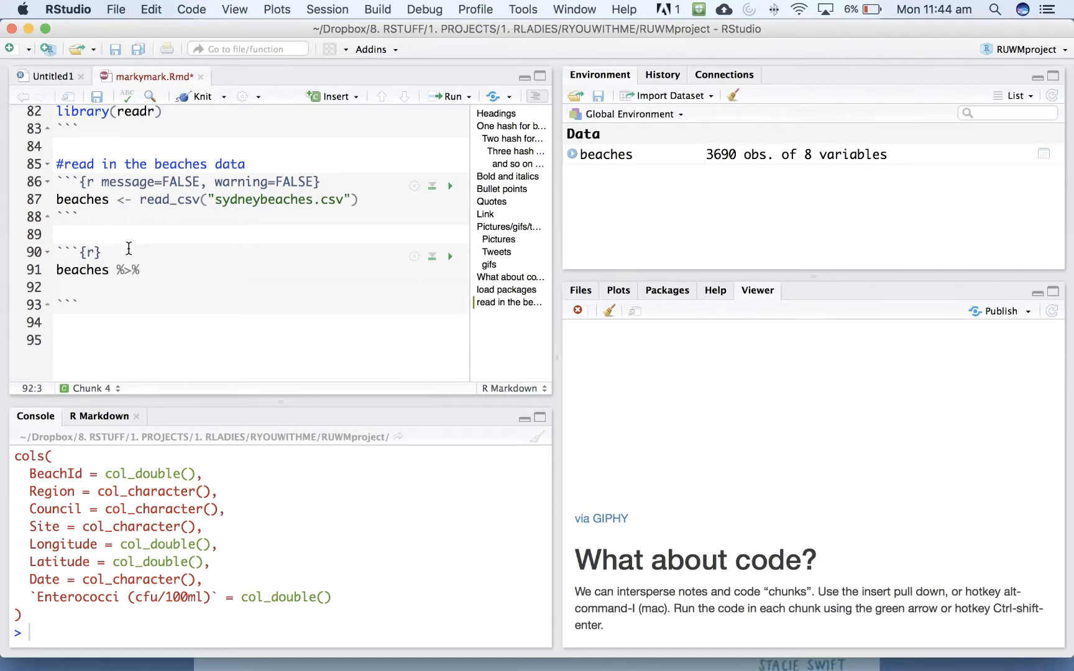
type("group_by(")
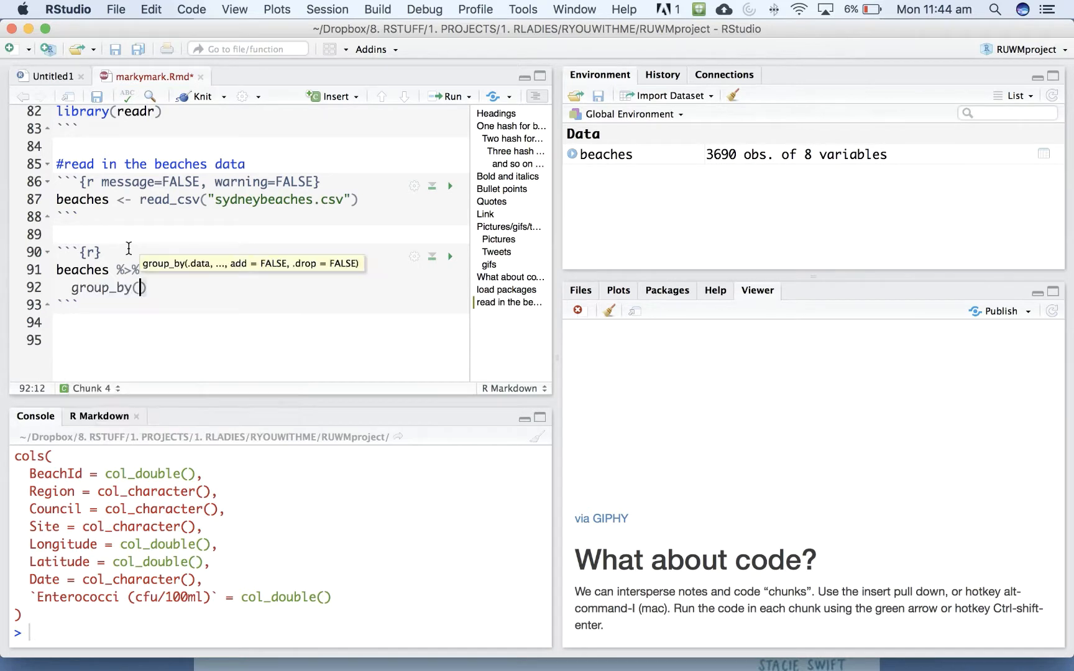
type("S")
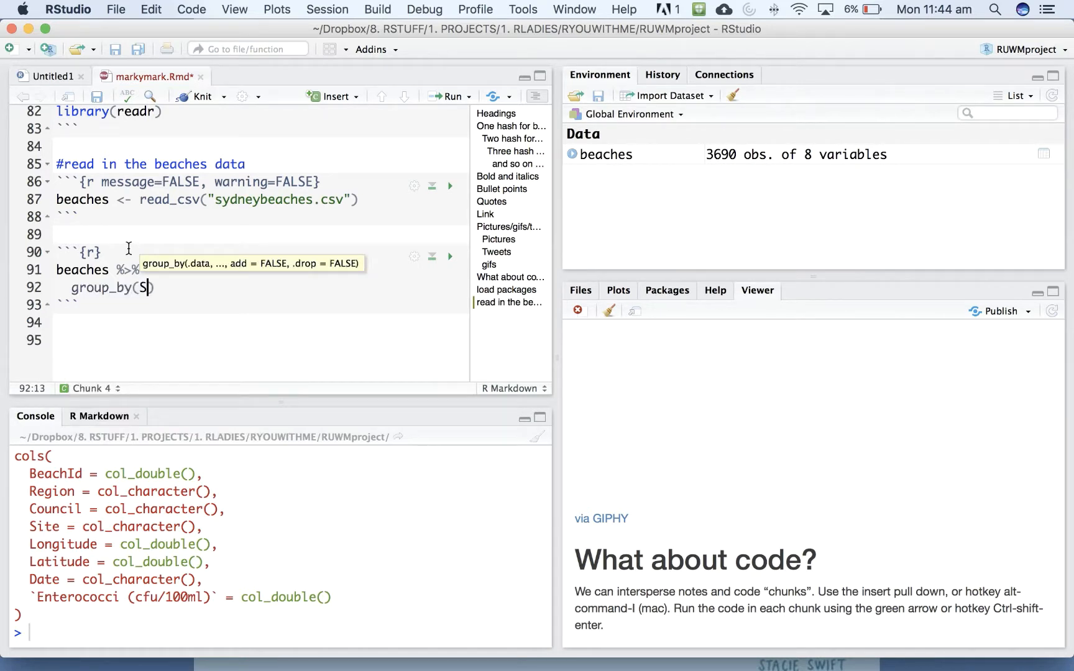
type("ite)")
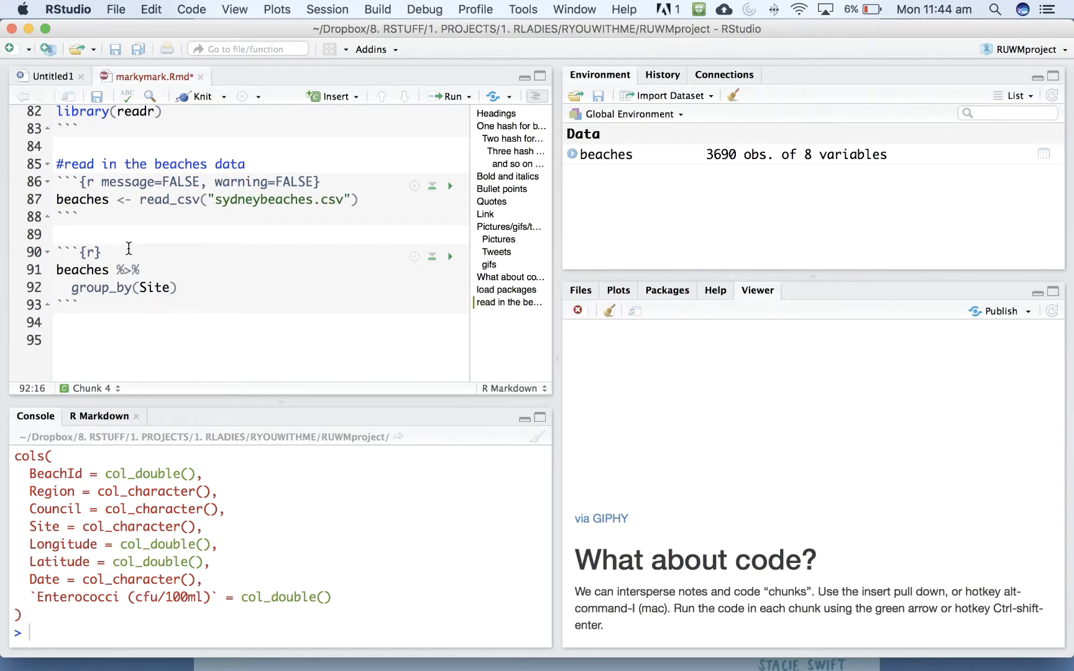
Pipe into summarise(meanbugs = mean()) with an empty mean call awaiting a column.
type("%>%")
type("s")
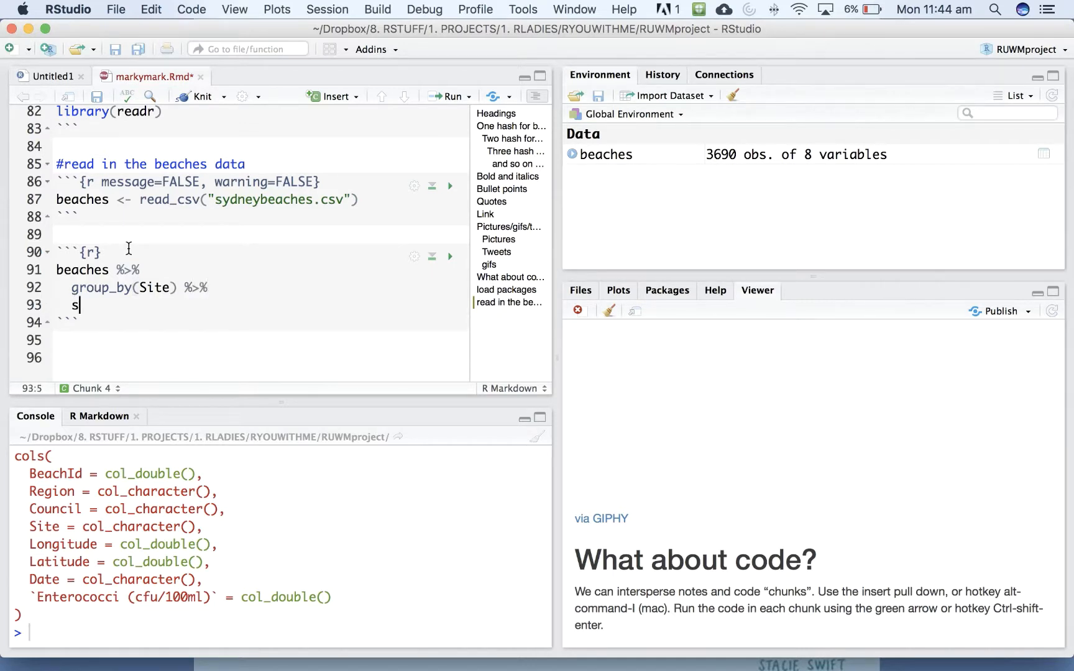
type("ummarise(")
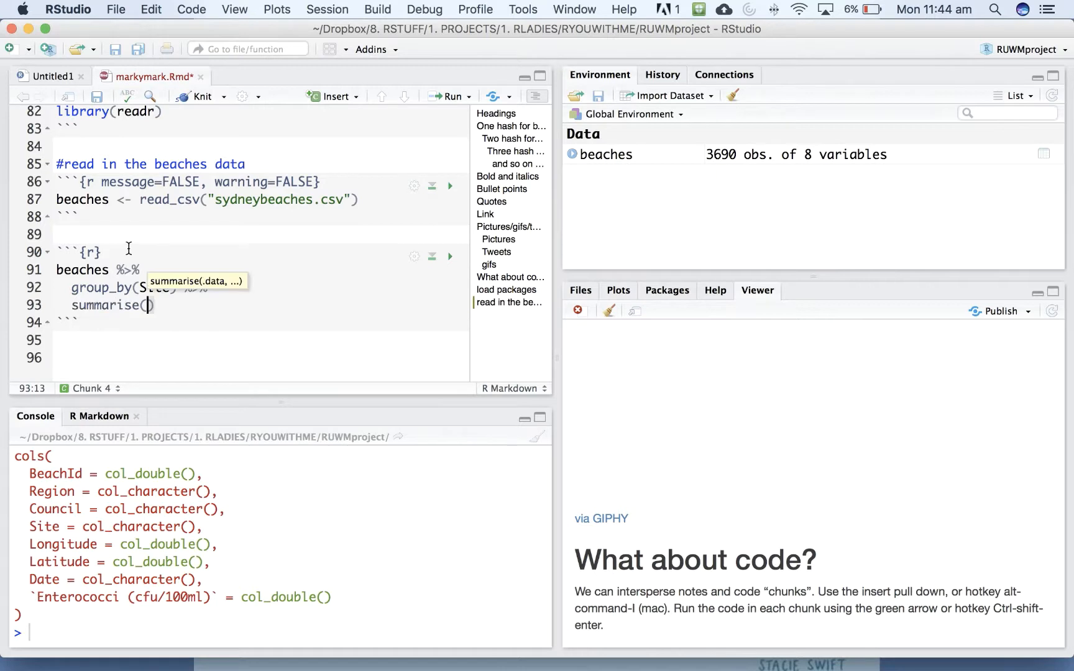
type("meanbugs =")
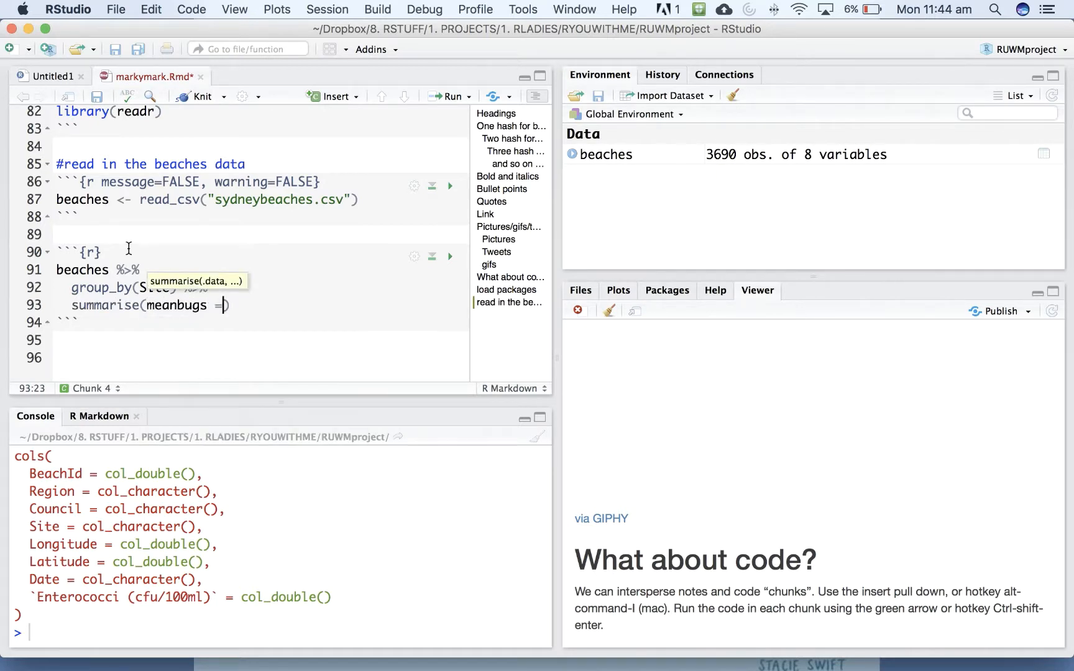
type("mean")
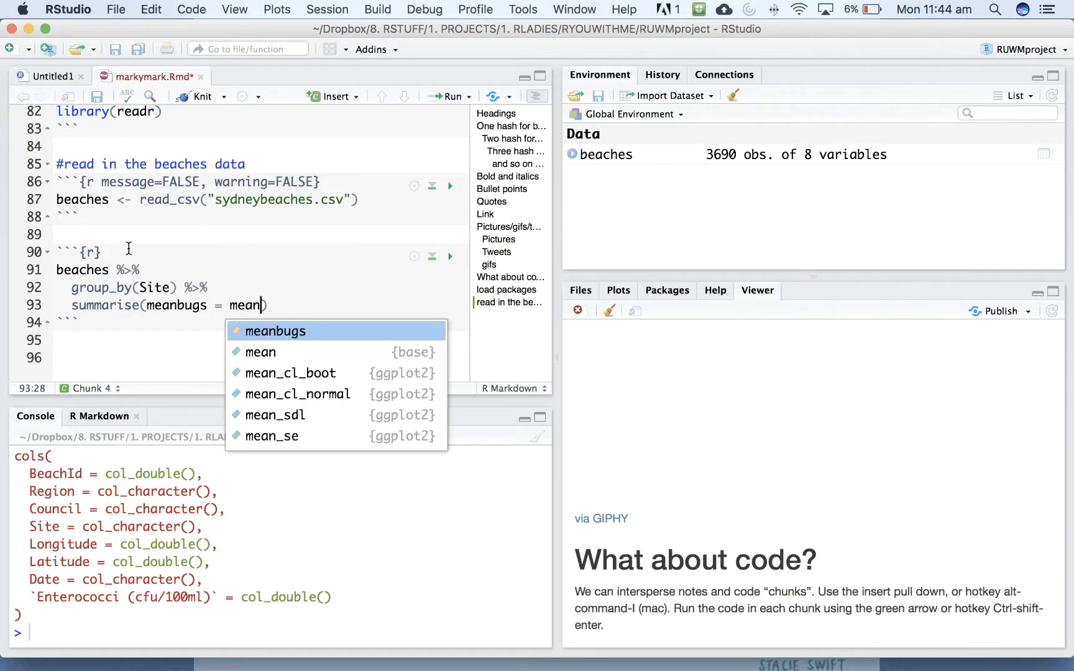
type("(e")
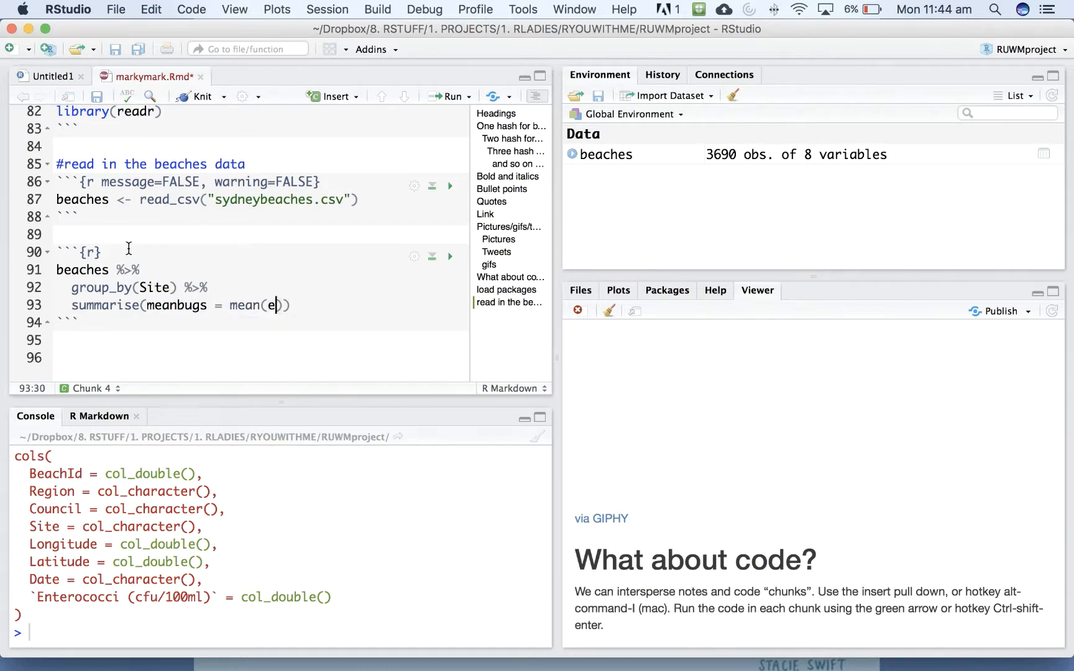
key("Backspace")
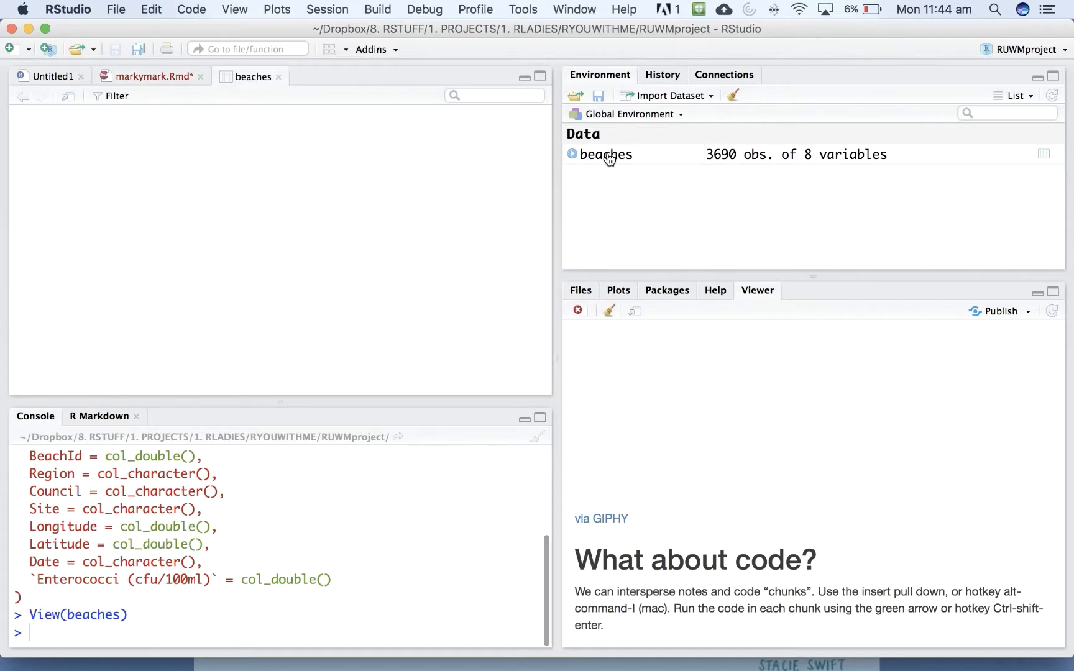
View the beaches table to check the Enterococci column name, then return to markymark.Rmd.
left_click(605, 154)
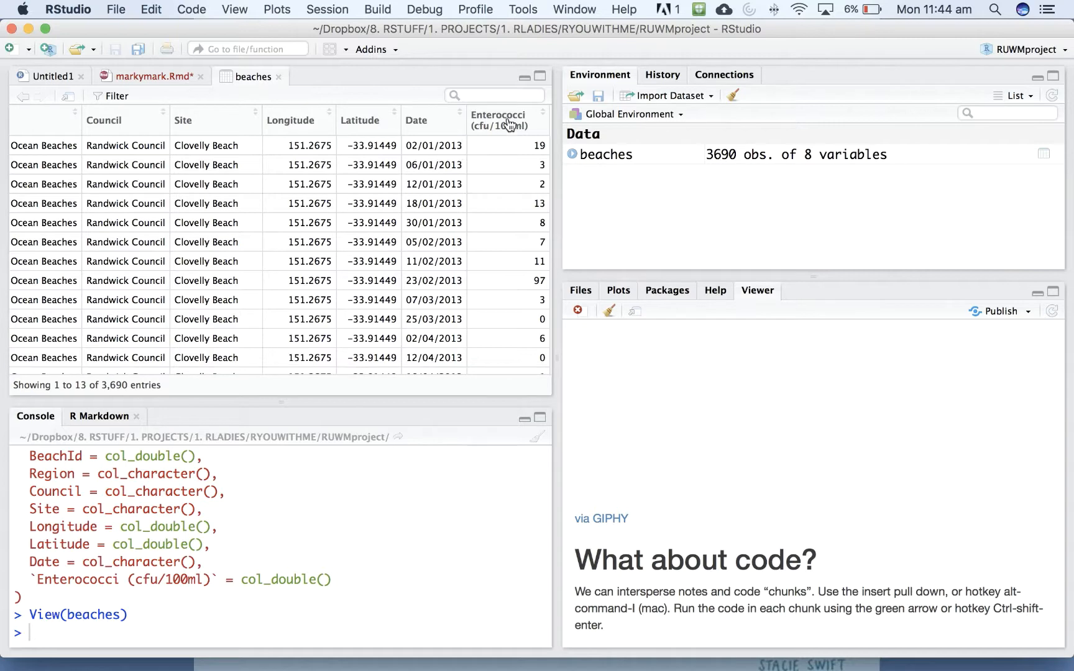
mouse_move(153, 87)
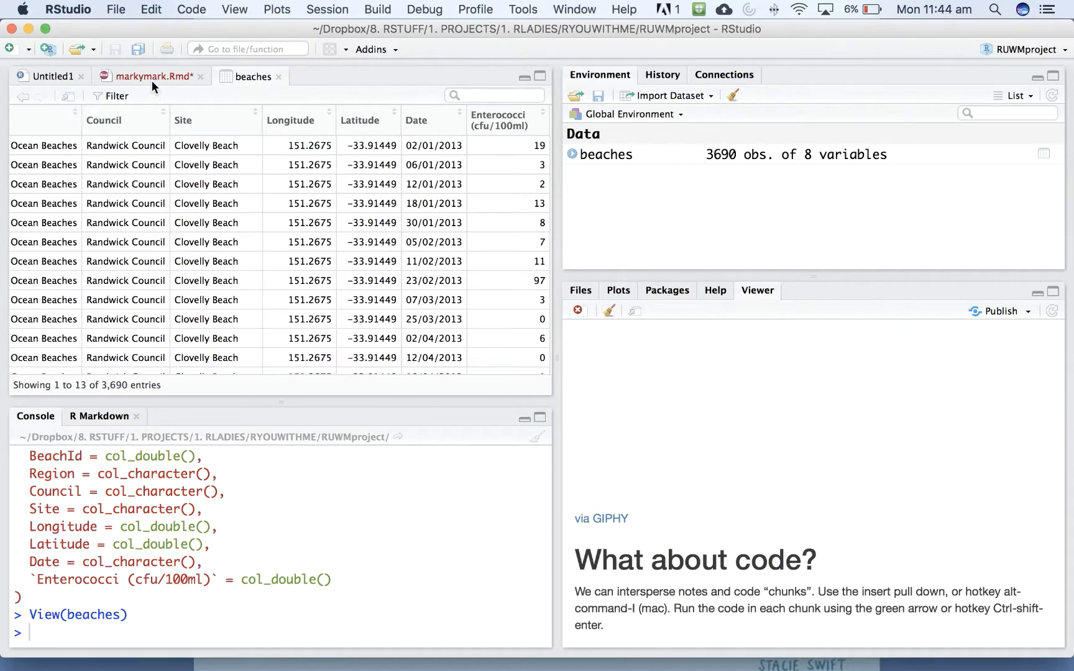
left_click(150, 76)
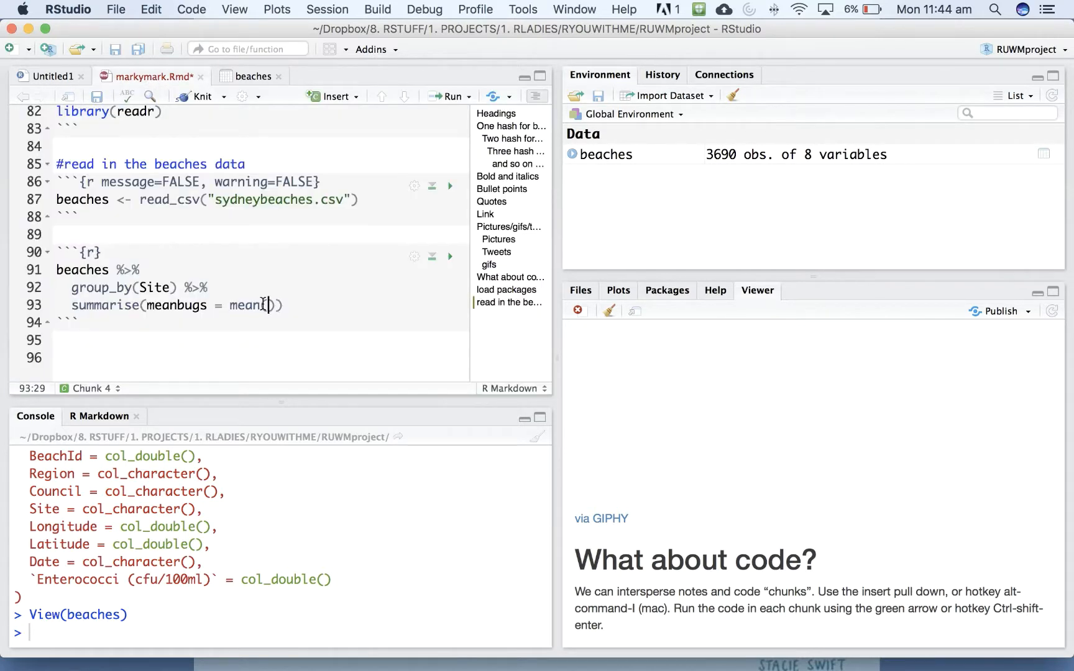
Fill mean() with the backticked column `Enterococci (cfu/100ml)`.
type("(")
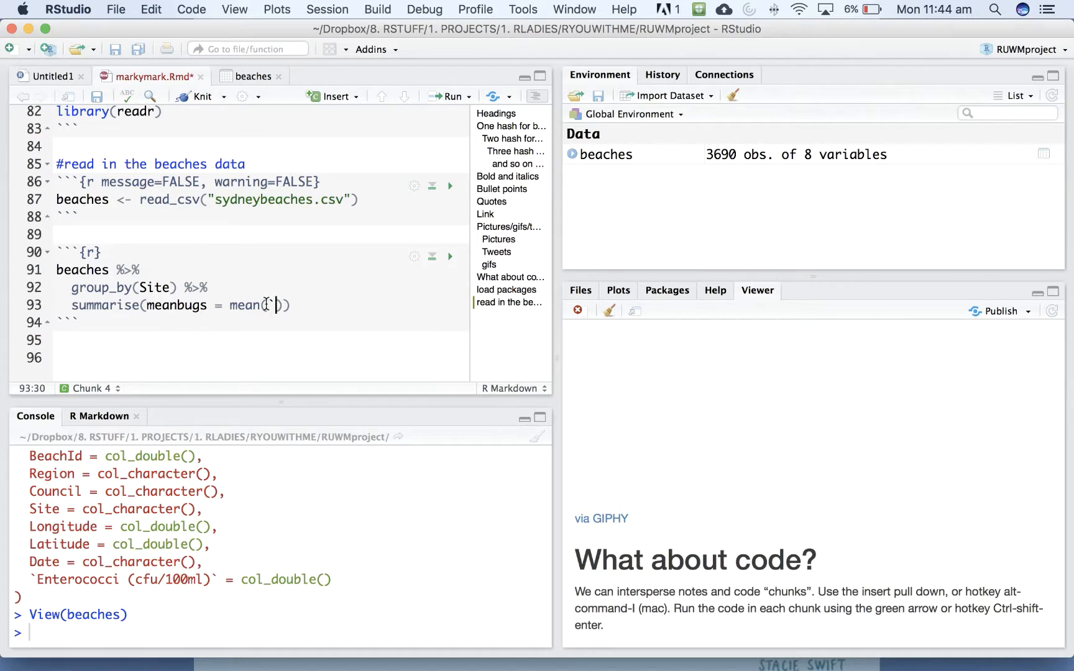
type("Enter")
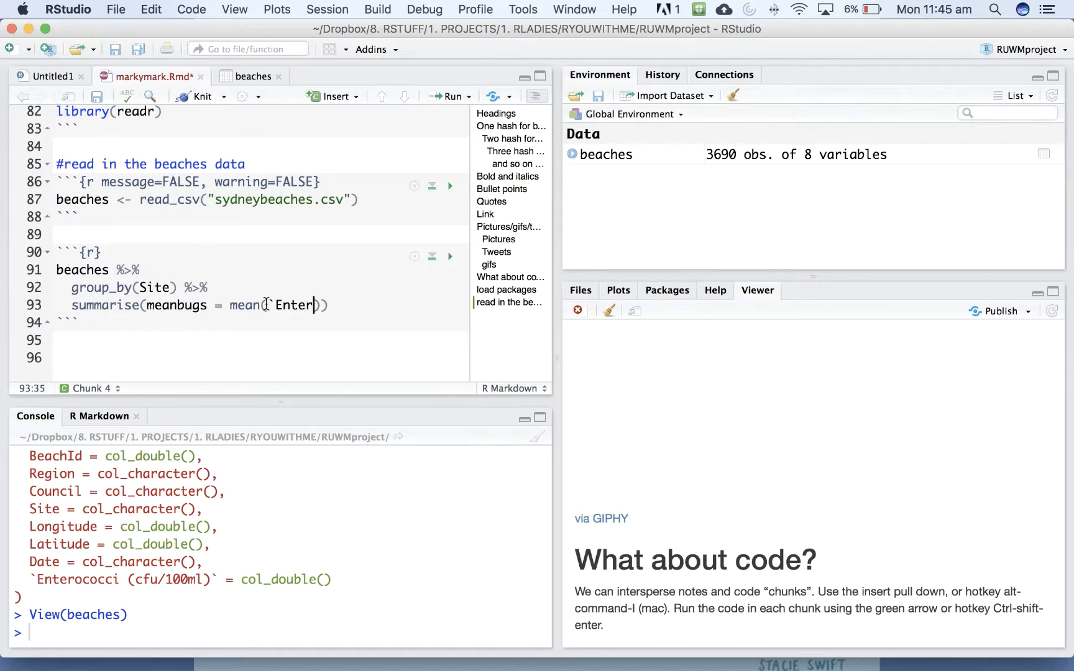
type("Entero")
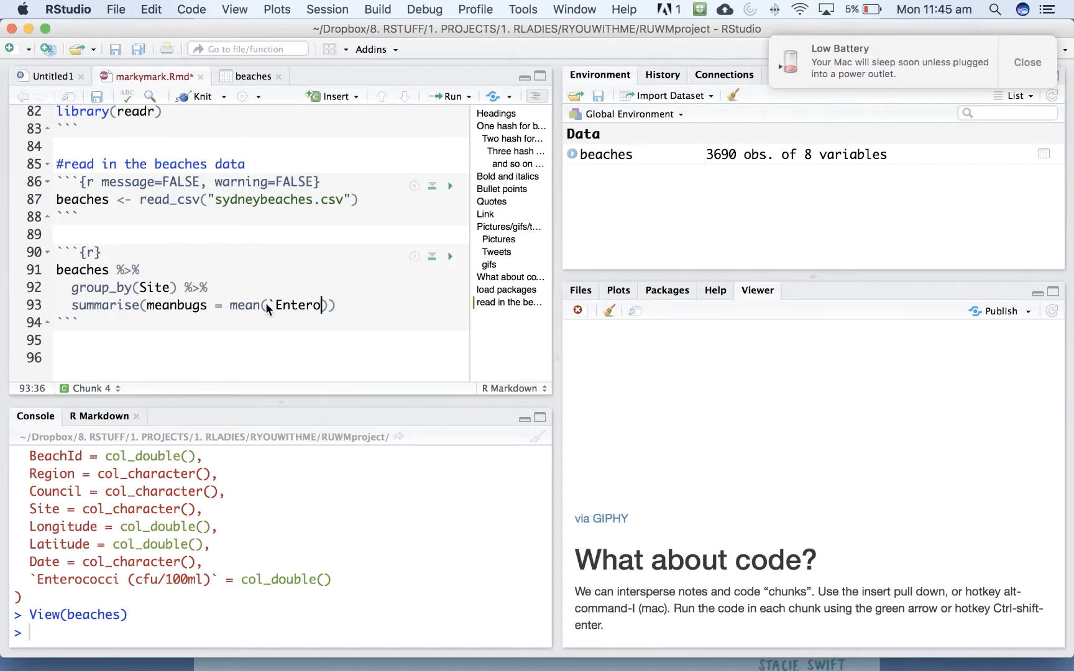
type("cc")
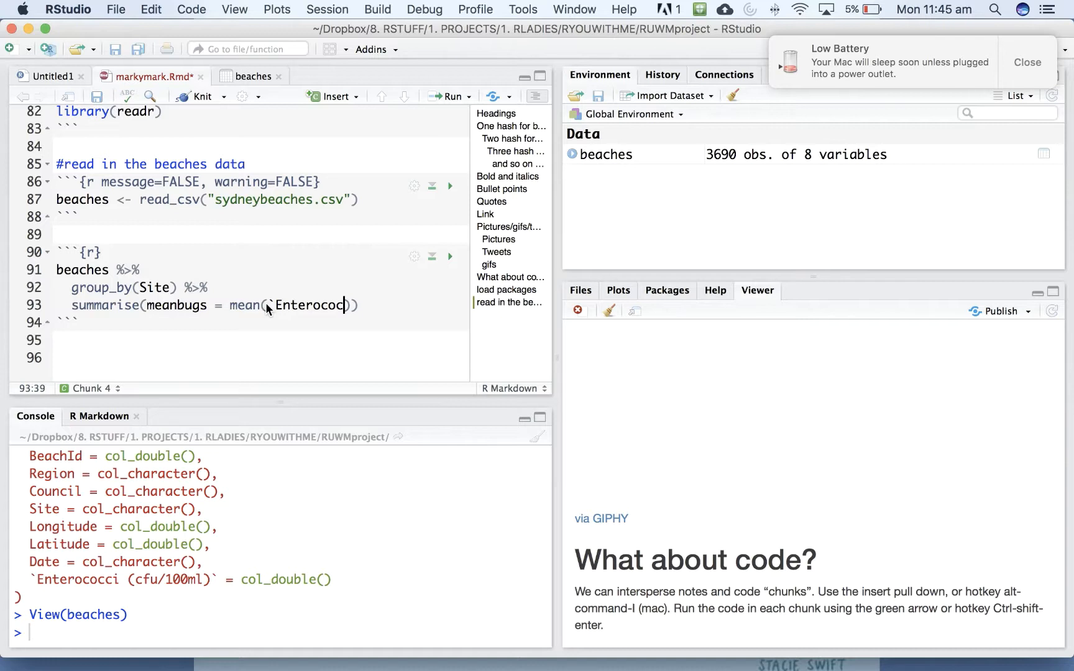
type("ci (cf")
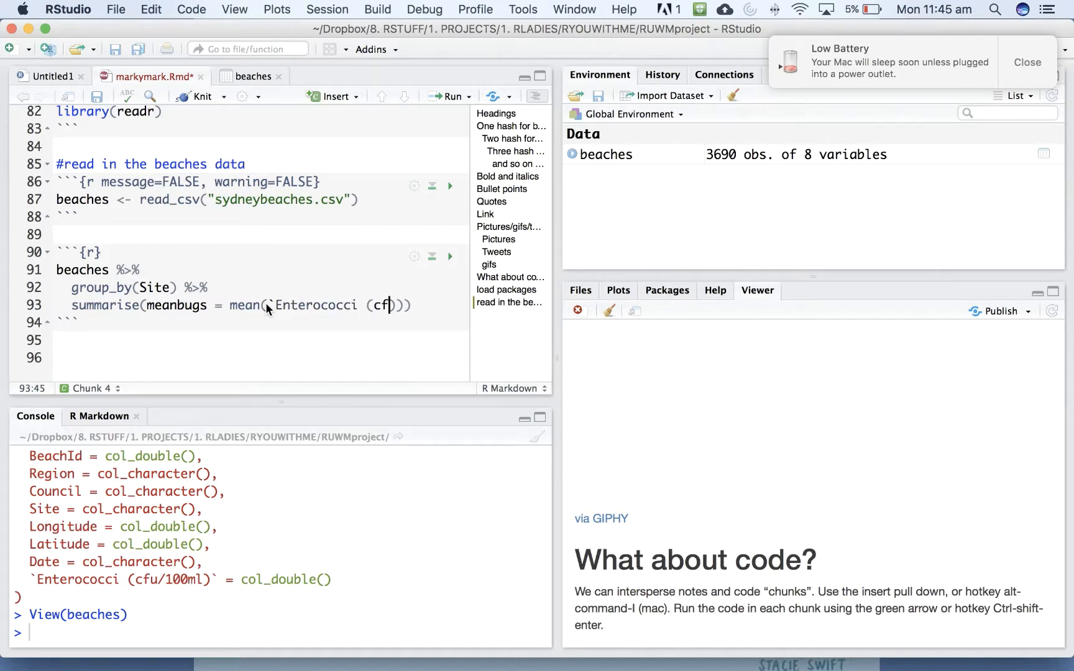
type("u/")
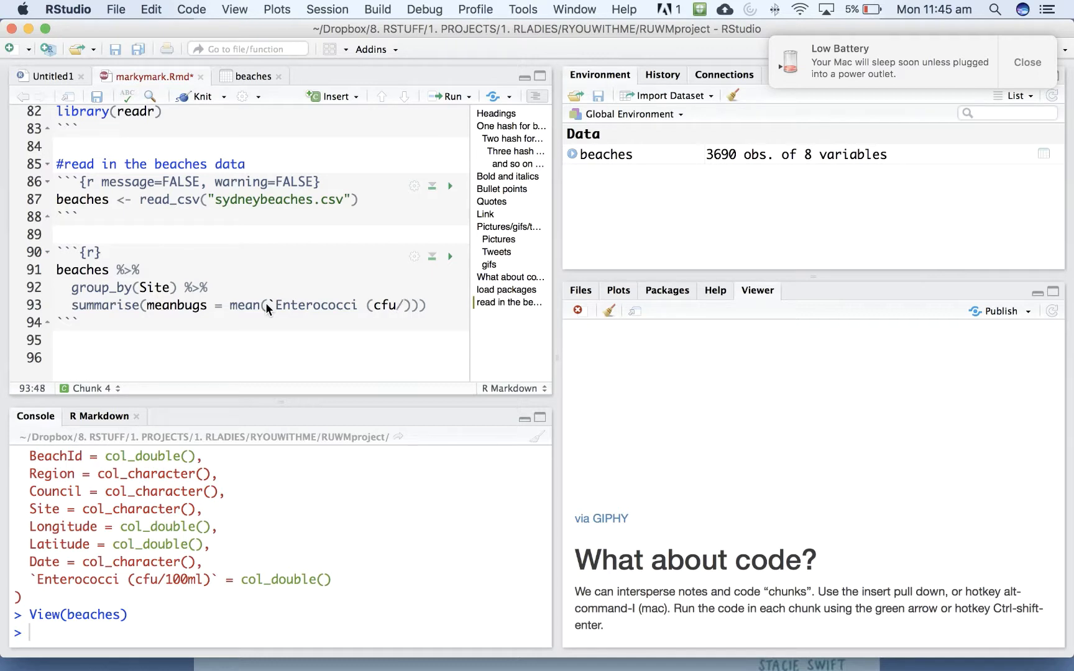
type("100ms")
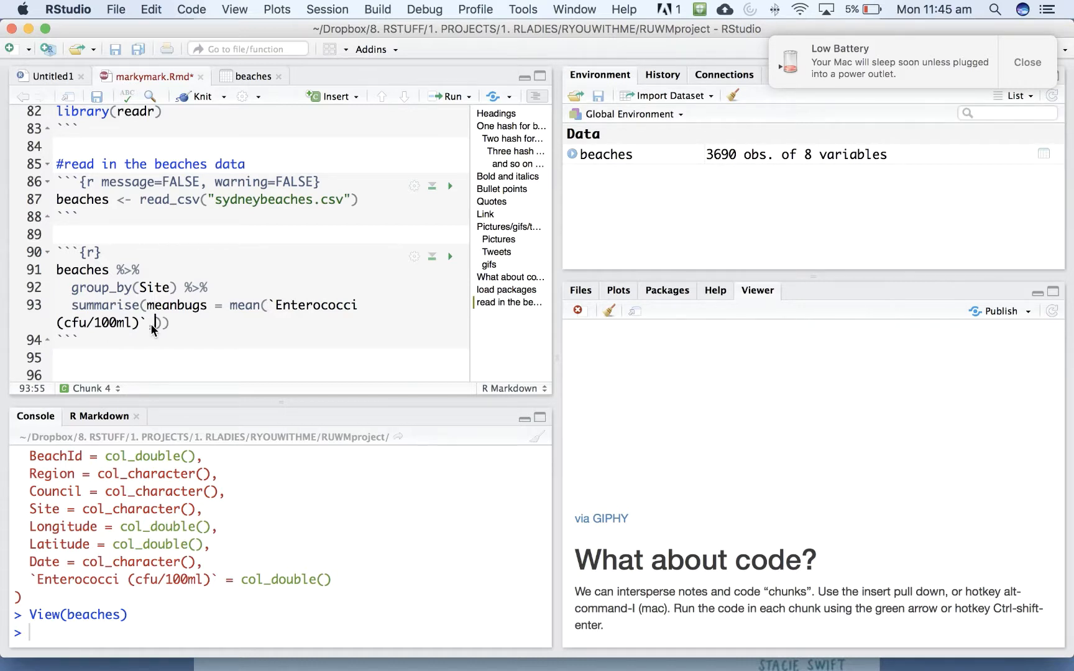
Add na.rm = TRUE to the mean call and remove the stray trailing pipe.
type(", na.rm =")
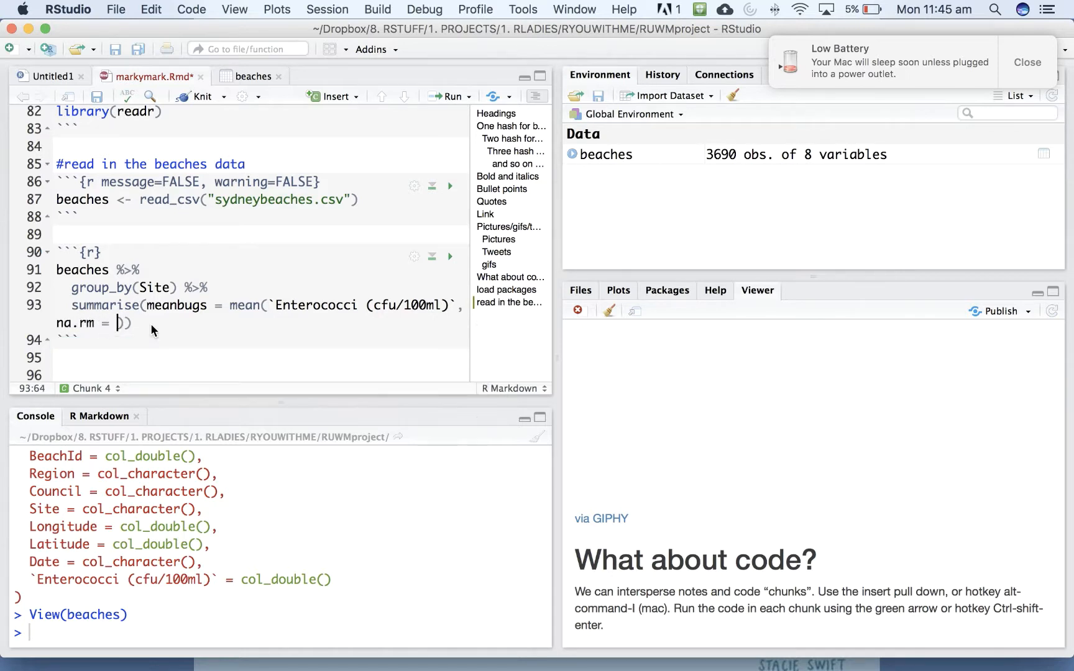
type("TRUE")
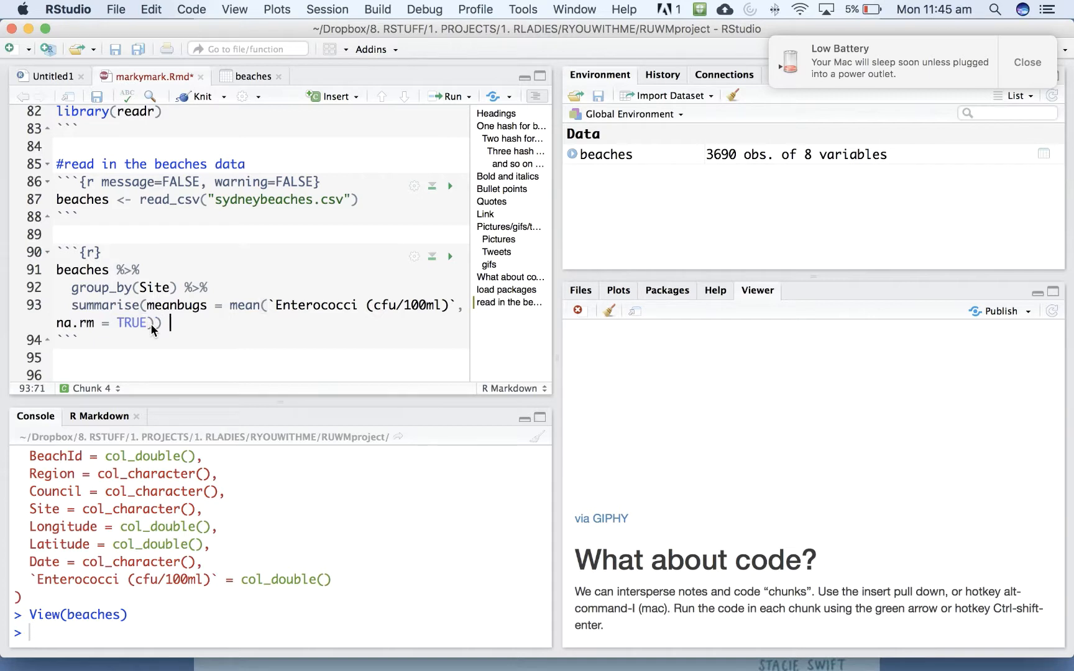
type("%>%")
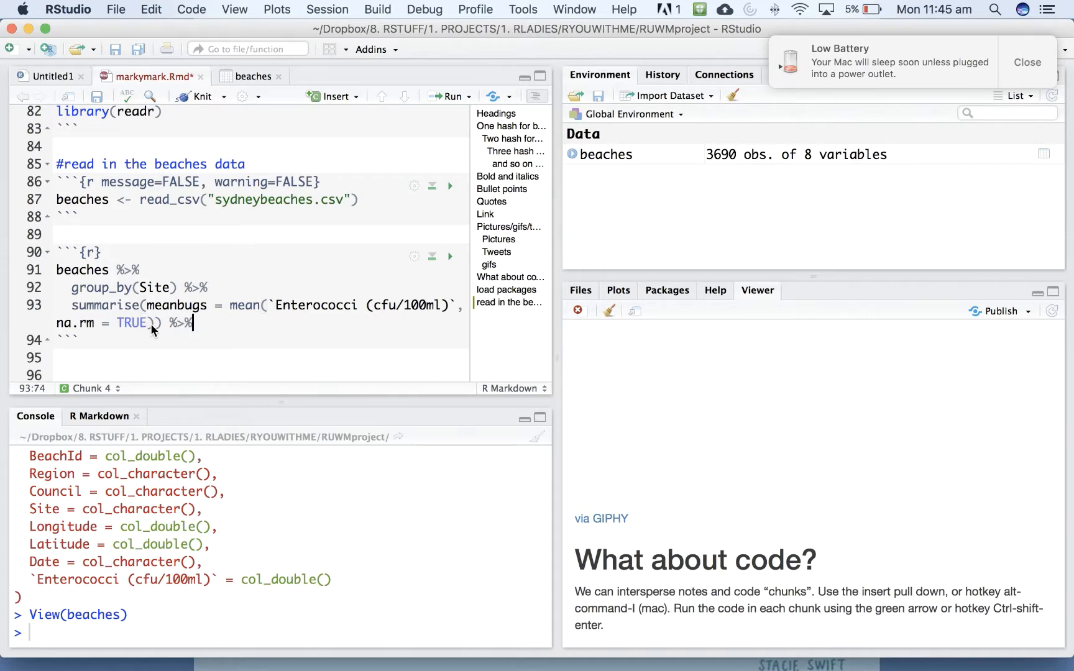
key("backspace")
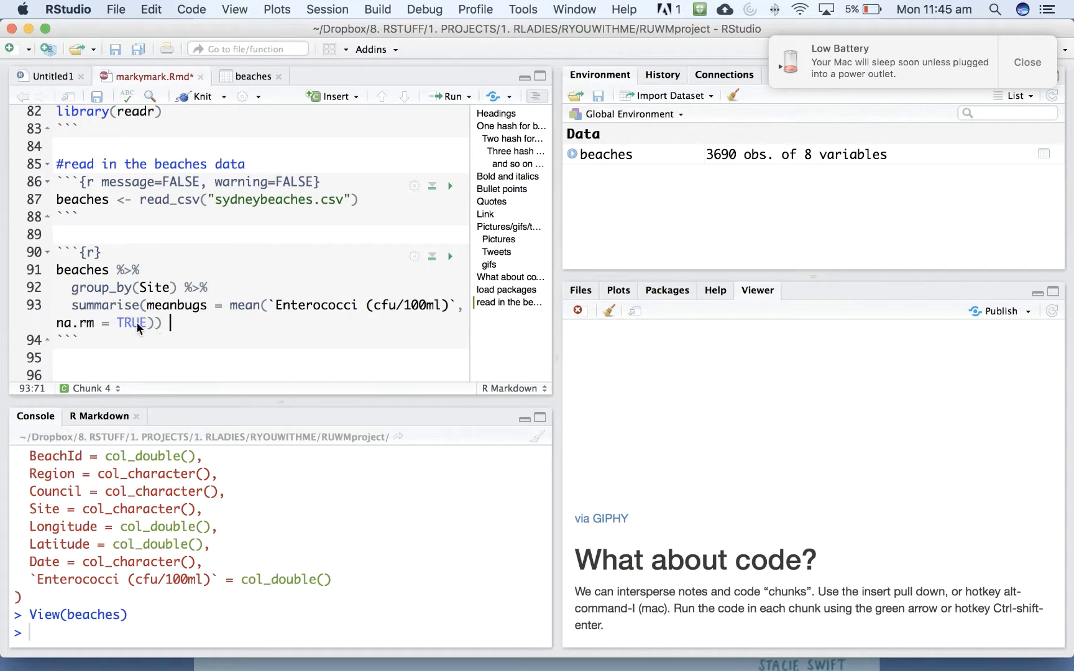
mouse_move(452, 258)
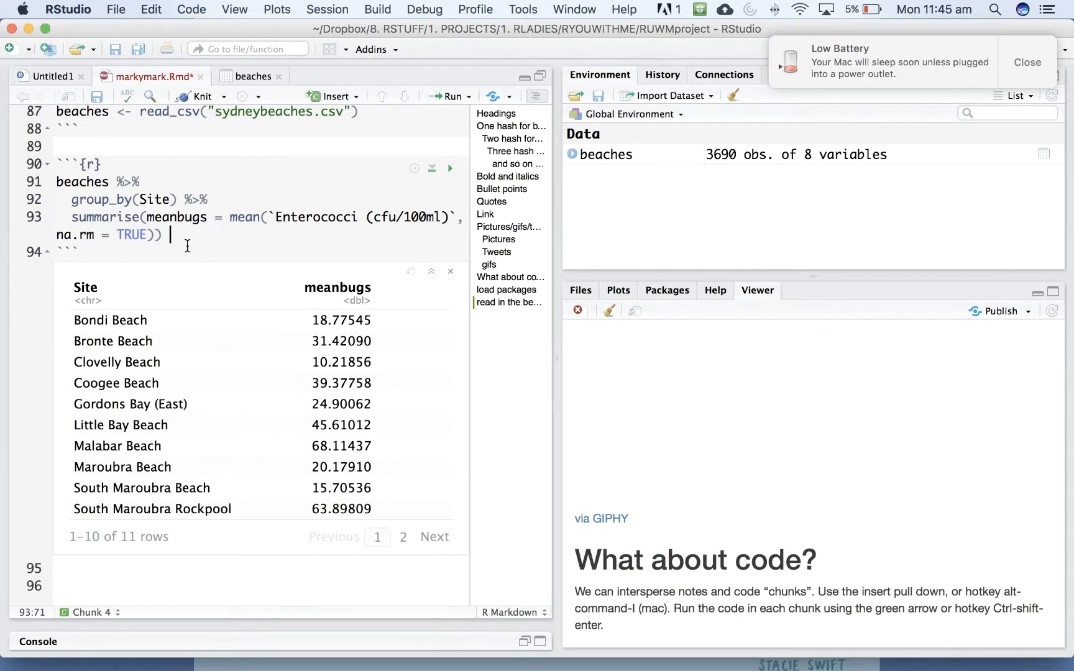
Add a %>% after the summarise line to pipe the summary onward.
type("%>%")
type("ggplot(ae")
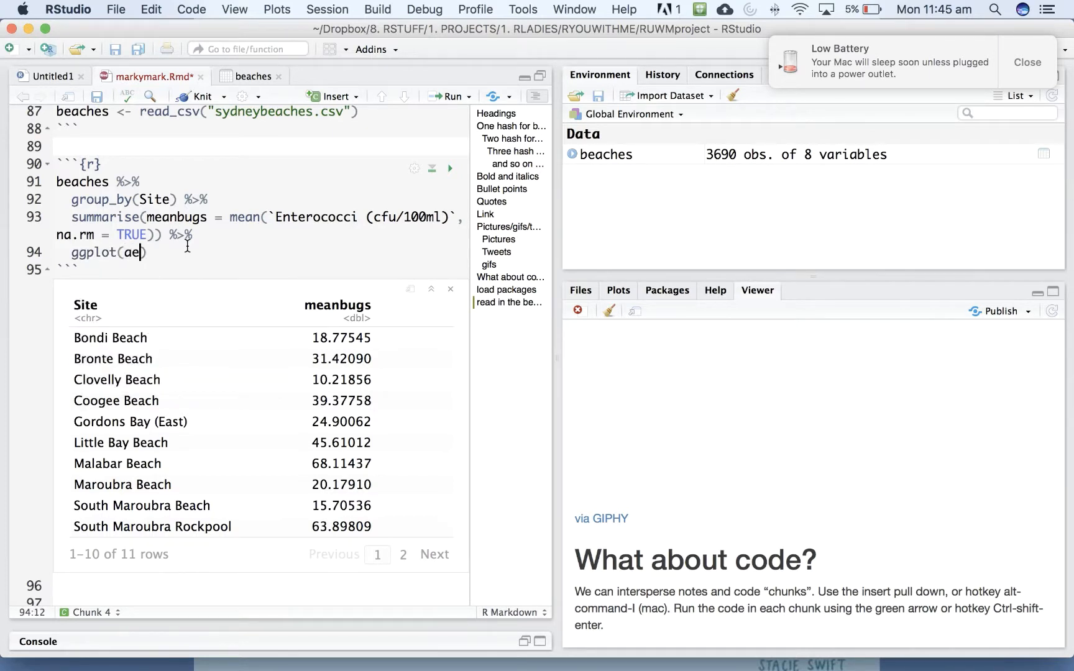
Write ggplot(aes(x = Site, y = meanbugs)) after the pipe.
type("s(")
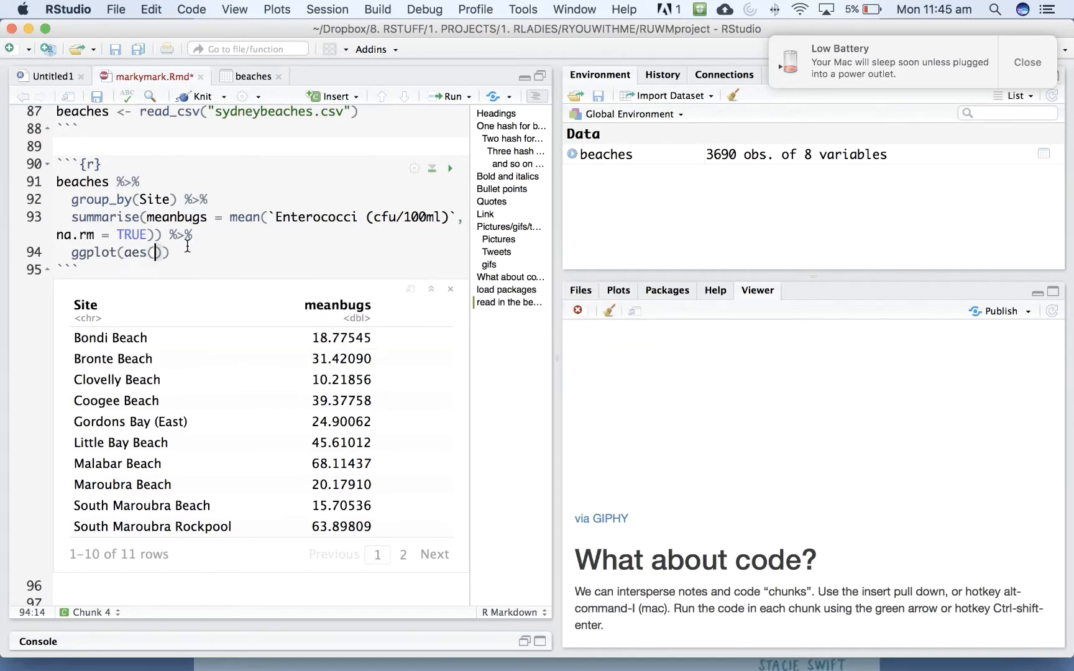
type("x =")
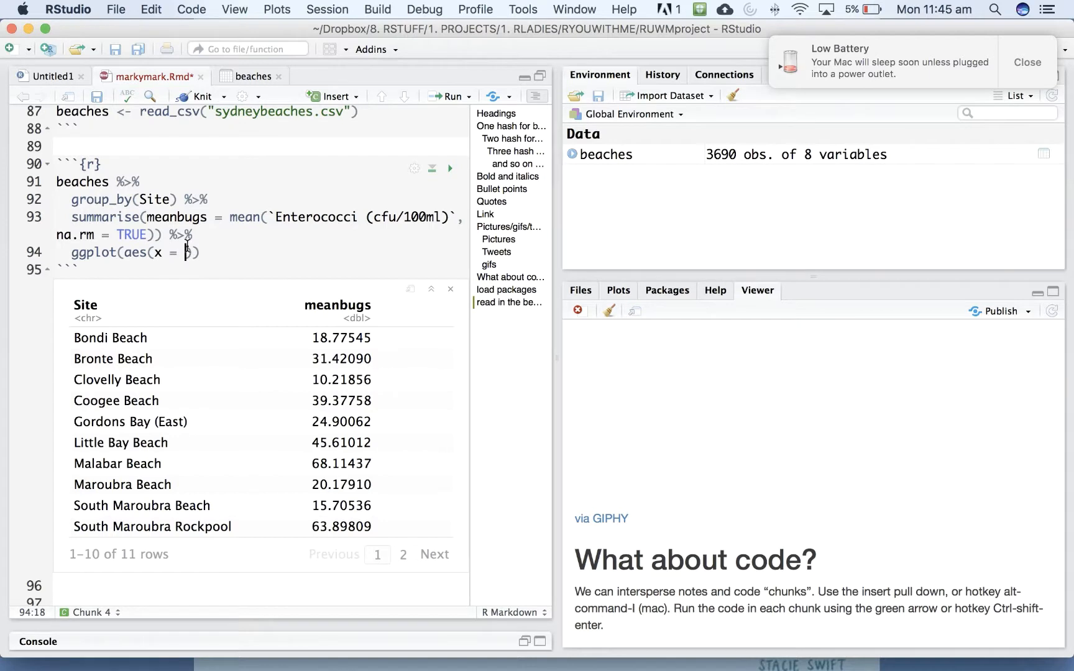
type("Site,")
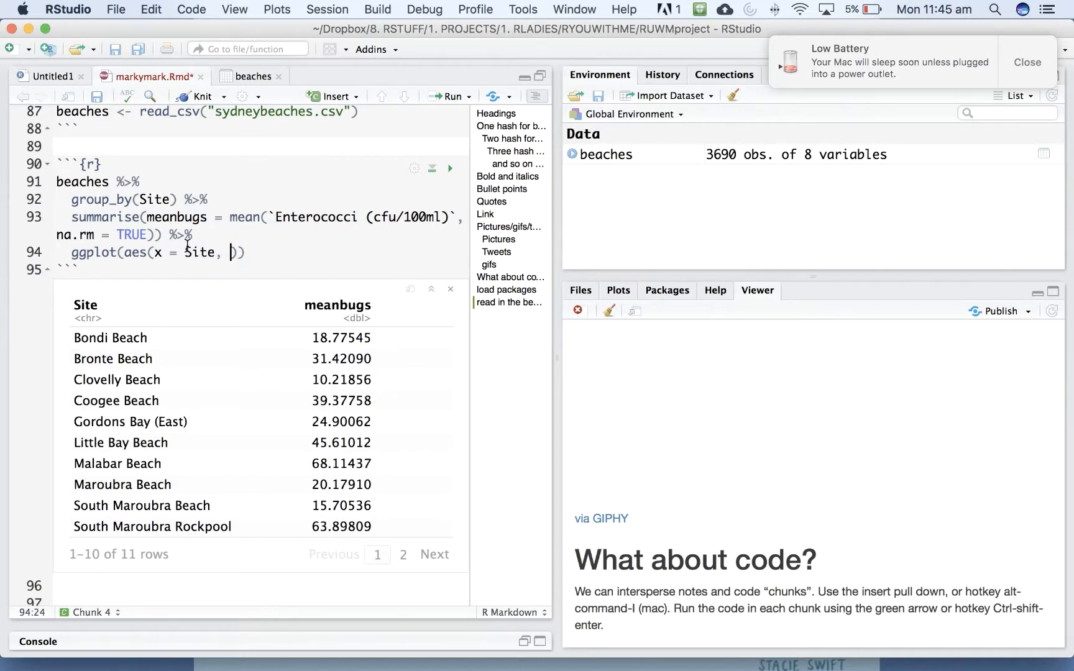
type("y= meanbugs")
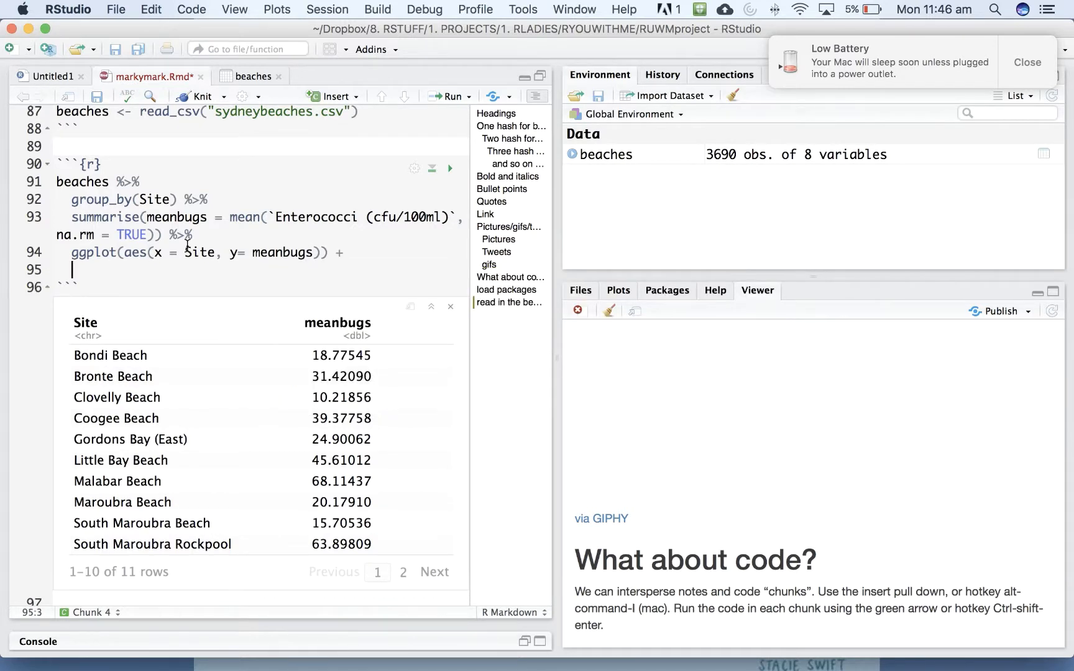
Add + geom_col() + coord_flip() and run the chunk.
type("geom_col")
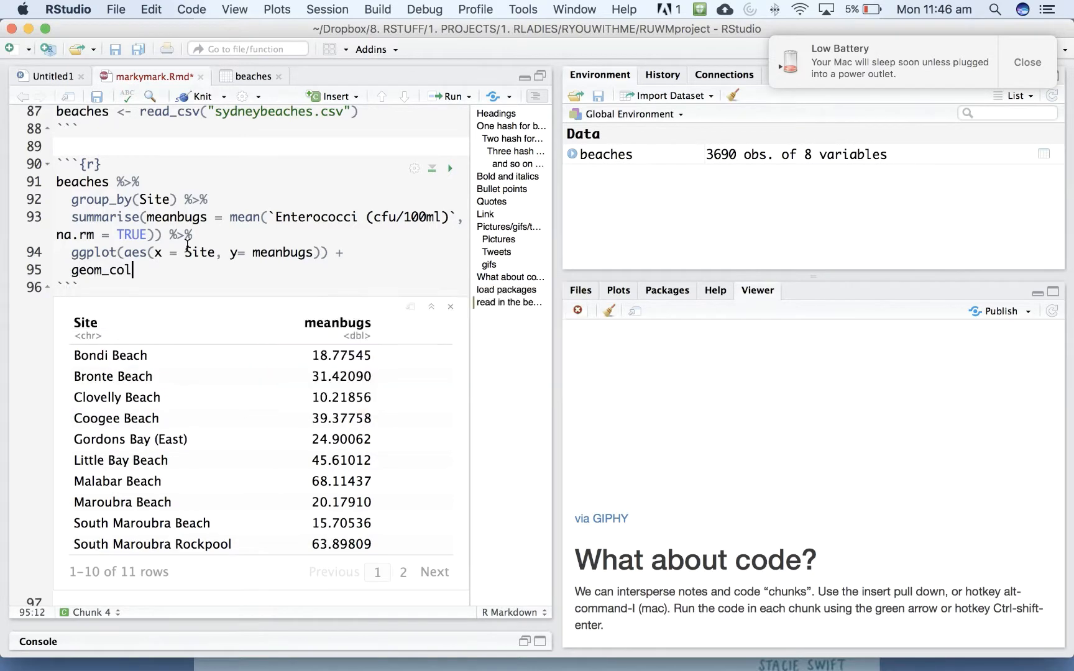
type("()")
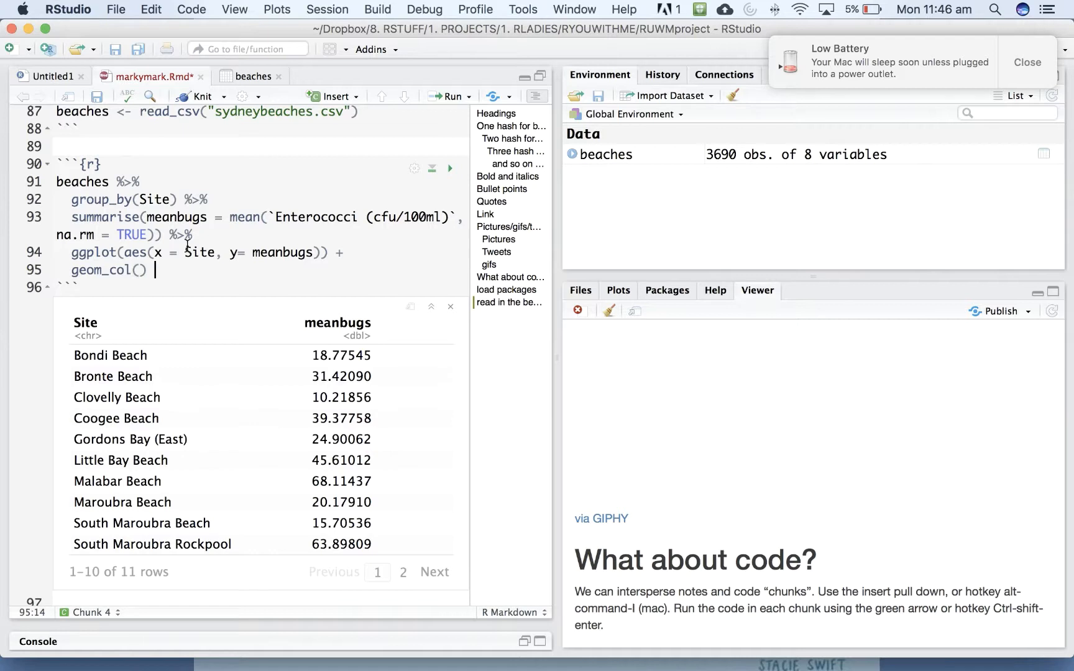
type("+")
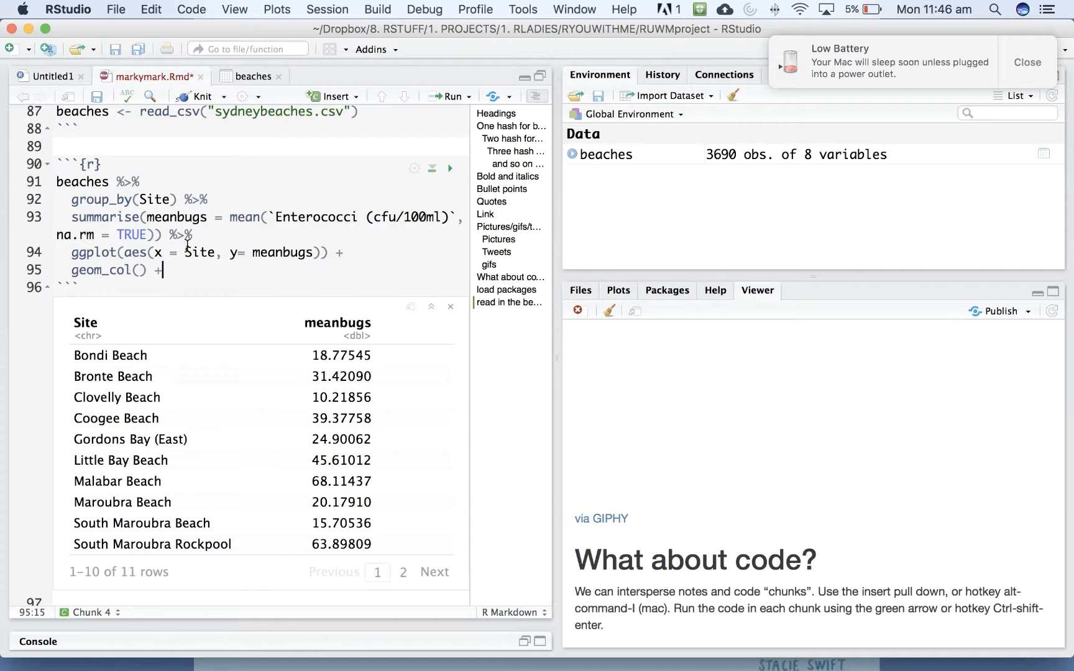
type("c")
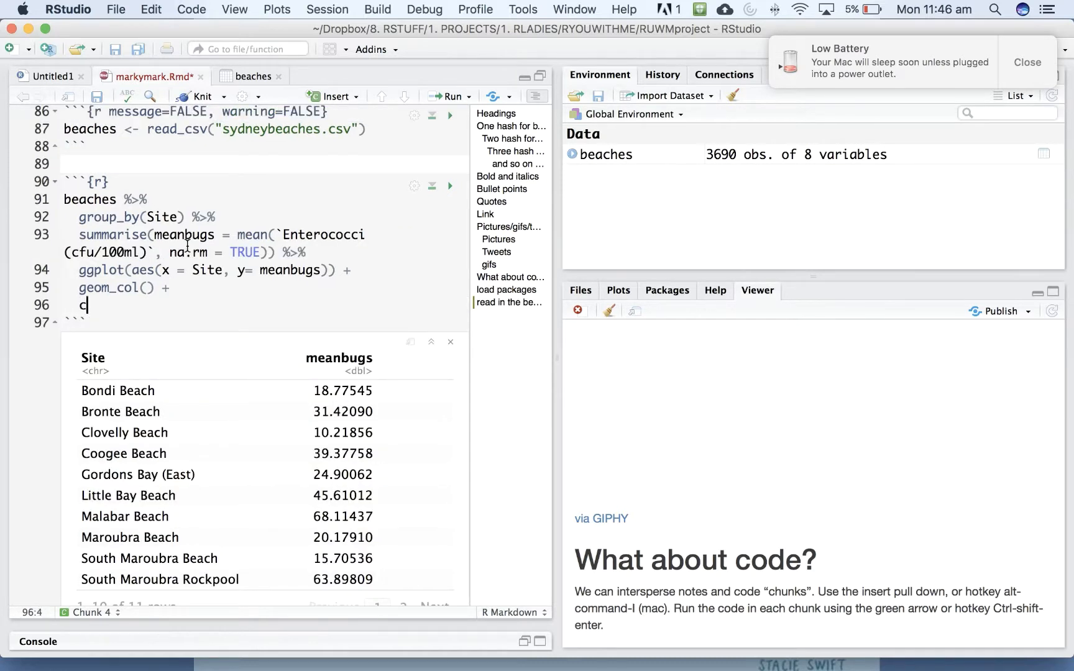
type("oor")
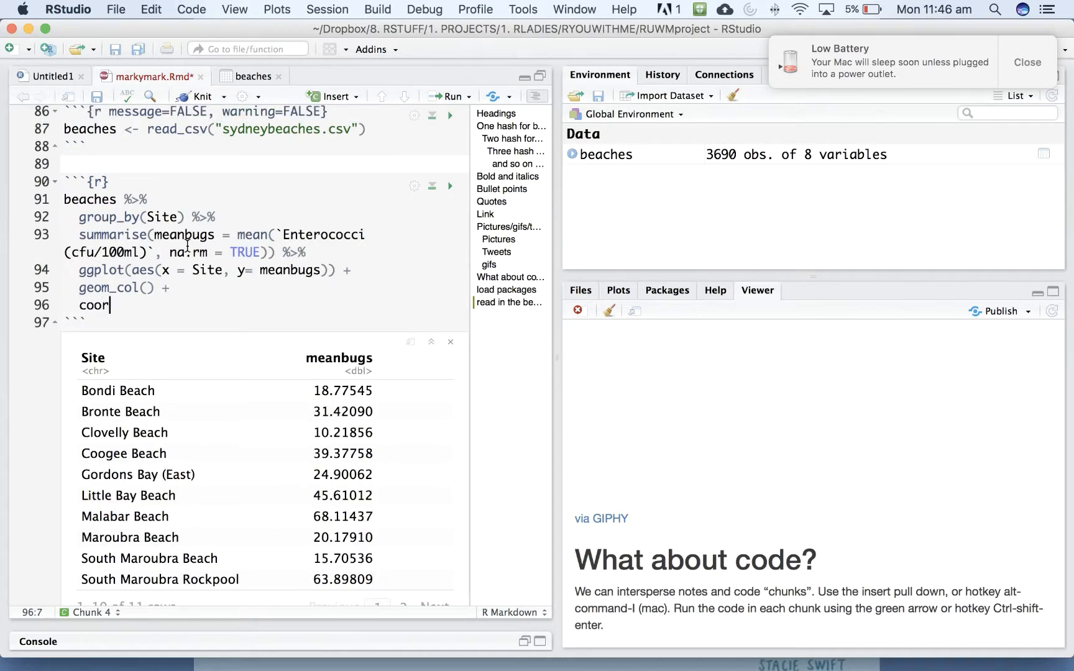
type("d_")
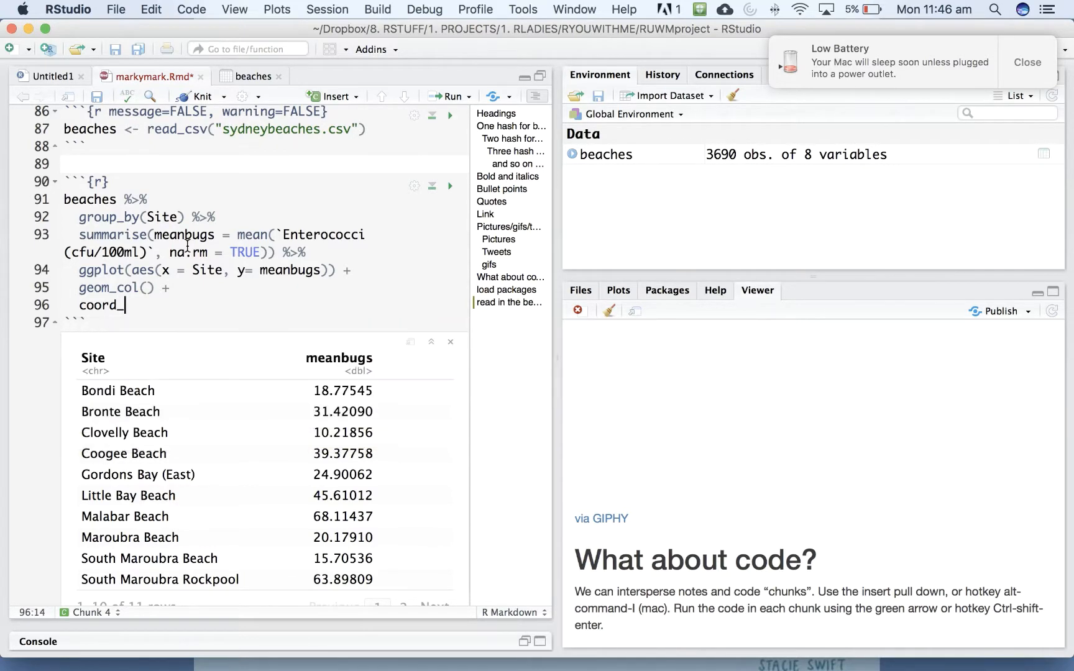
type("flip()")
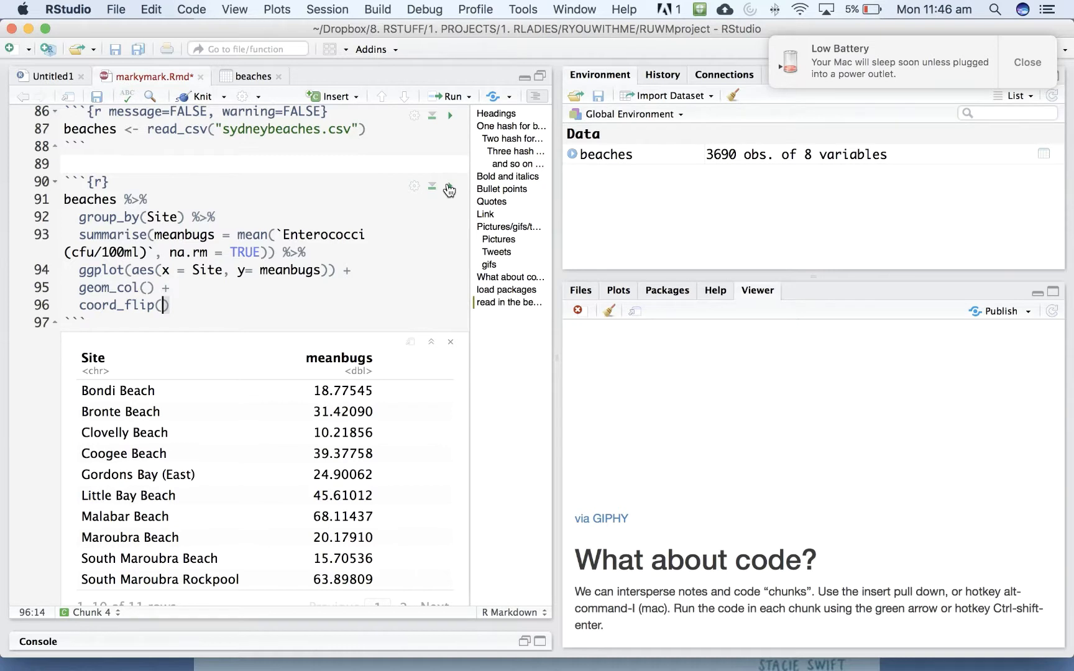
left_click(452, 189)
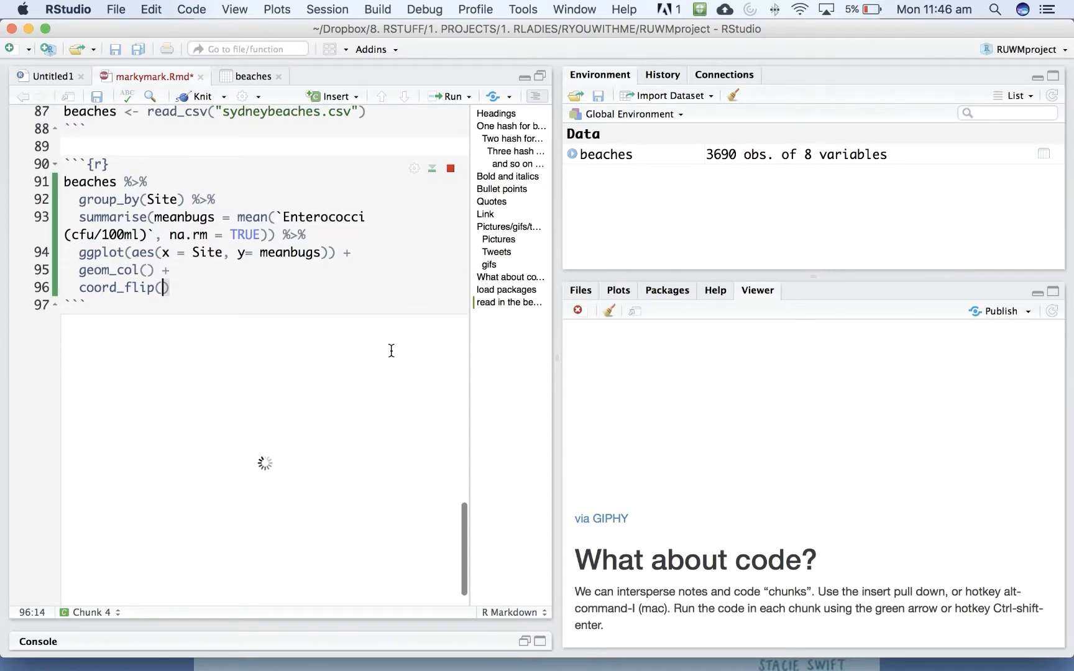
Show the horizontal bar chart of meanbugs per Site beneath the chunk.
left_click(450, 168)
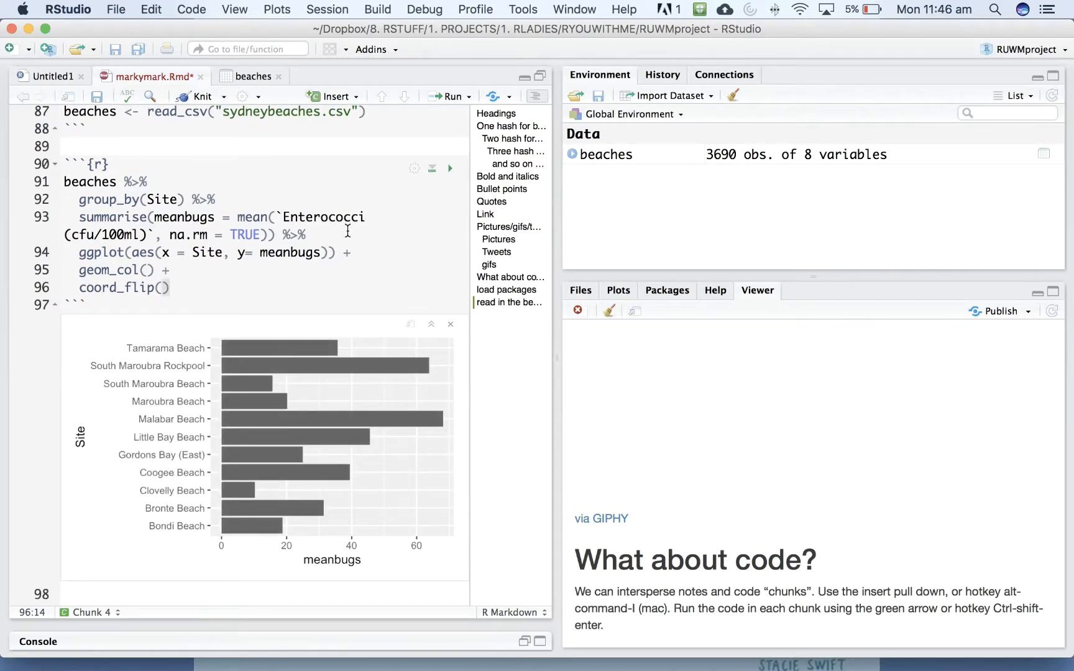
mouse_move(339, 436)
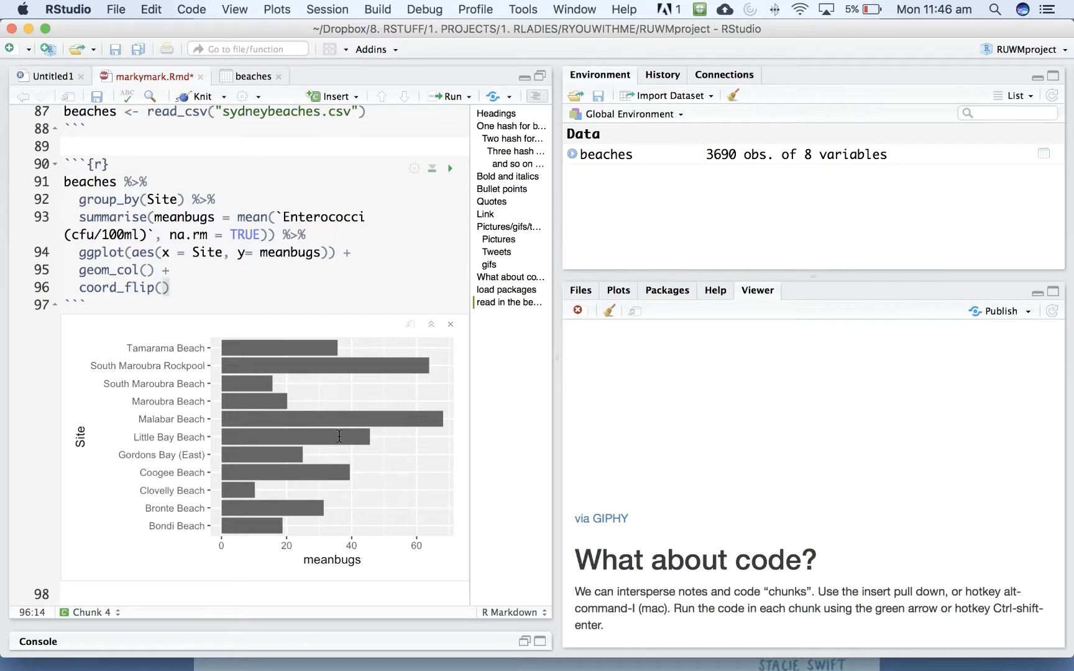
mouse_move(228, 186)
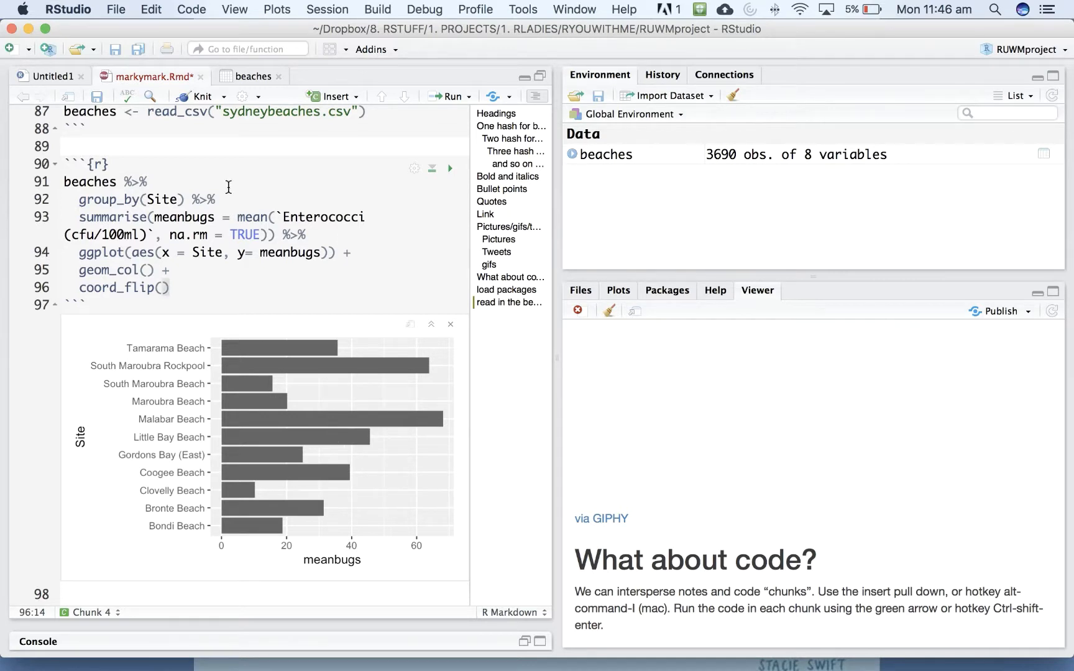
Knit markymark.Rmd to HTML.
left_click(200, 95)
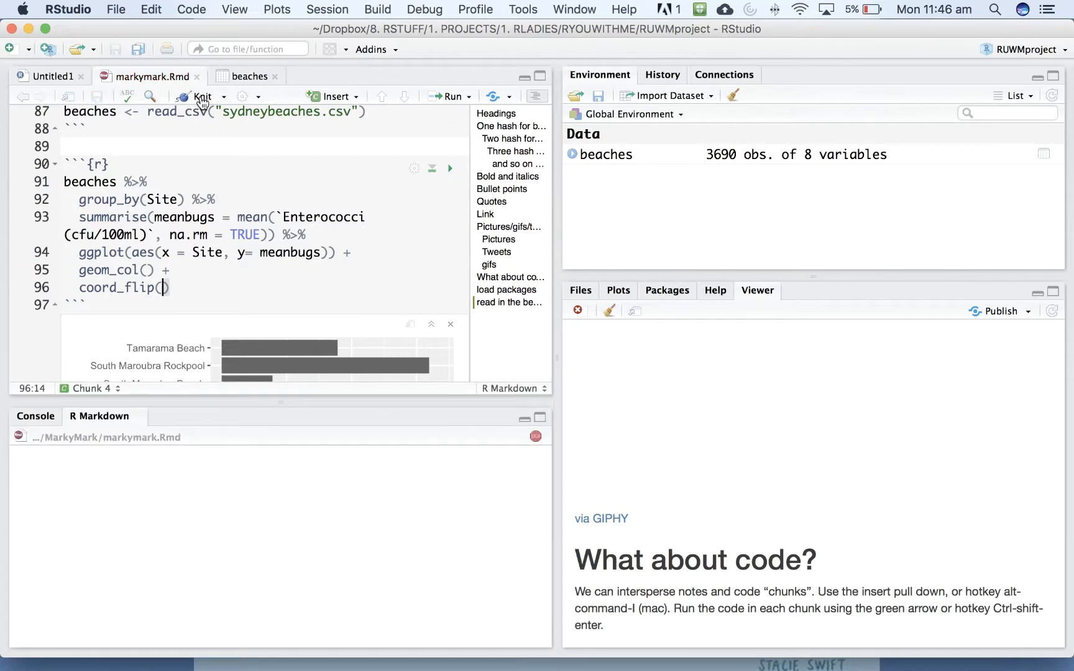
left_click(204, 96)
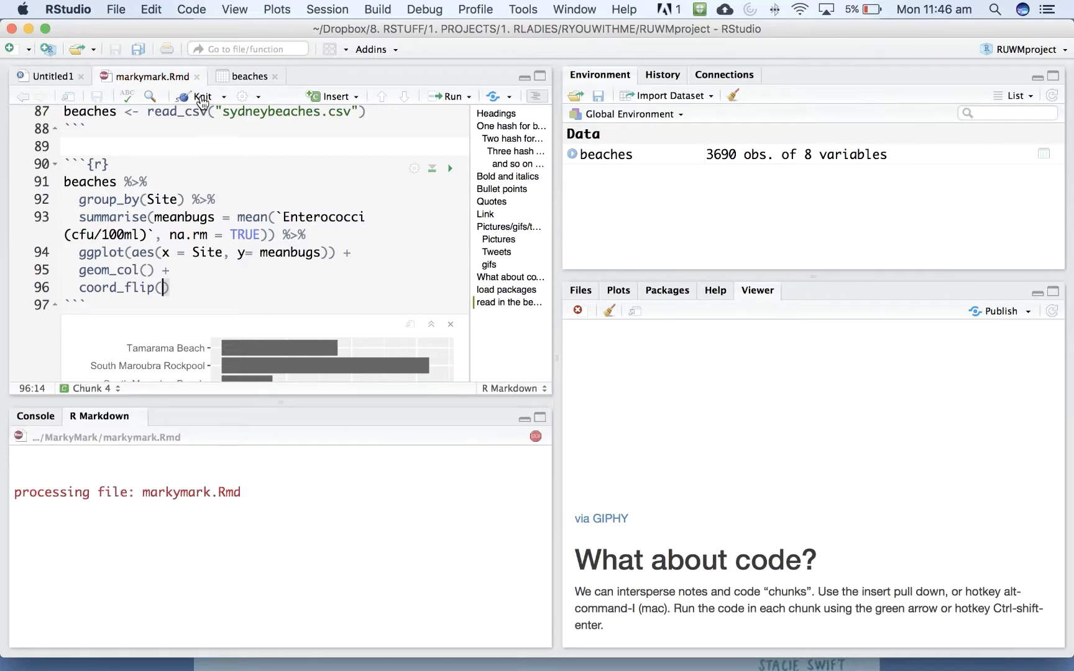
left_click(202, 96)
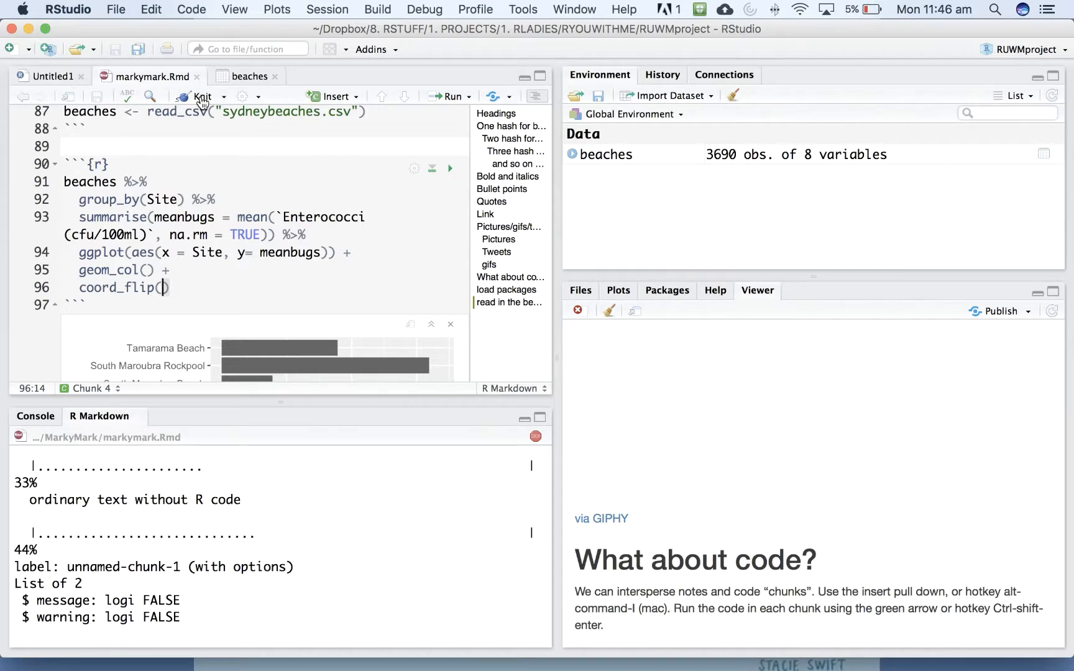
mouse_move(787, 407)
type("# plot mean bug levels by site")
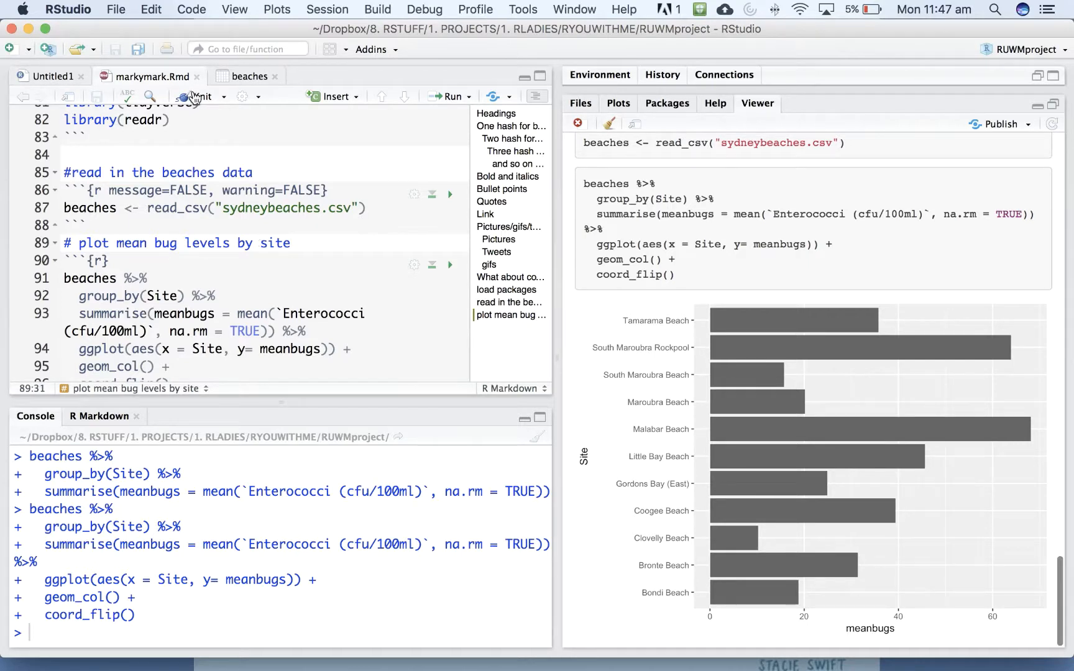
Re-knit the document with the '# plot mean bug levels by site' comment heading the chunk.
left_click(200, 95)
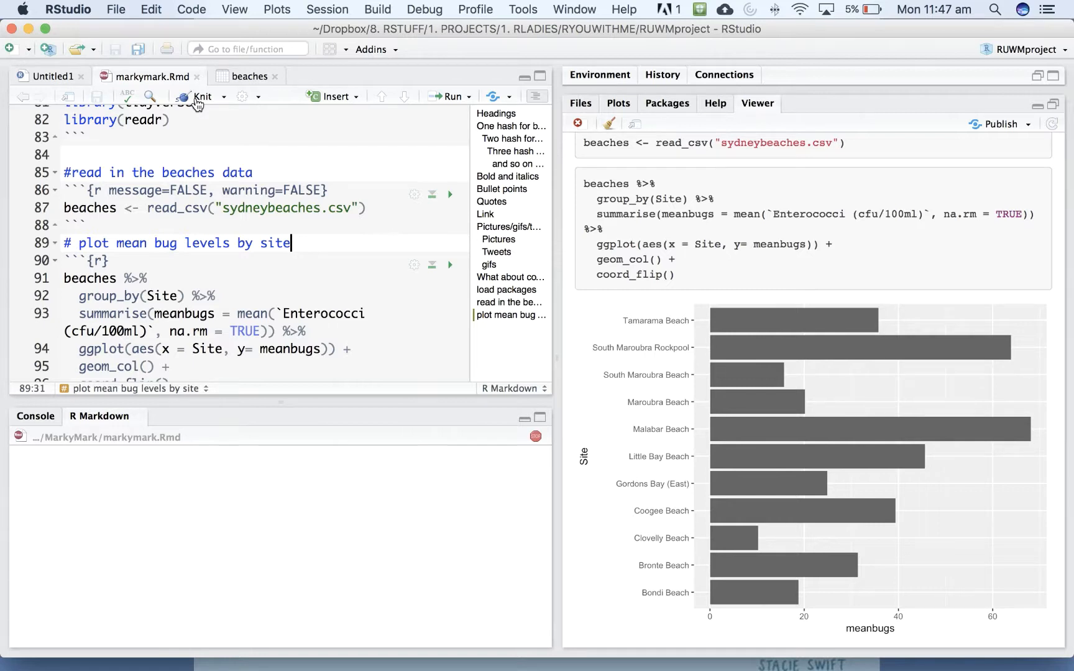
left_click(200, 96)
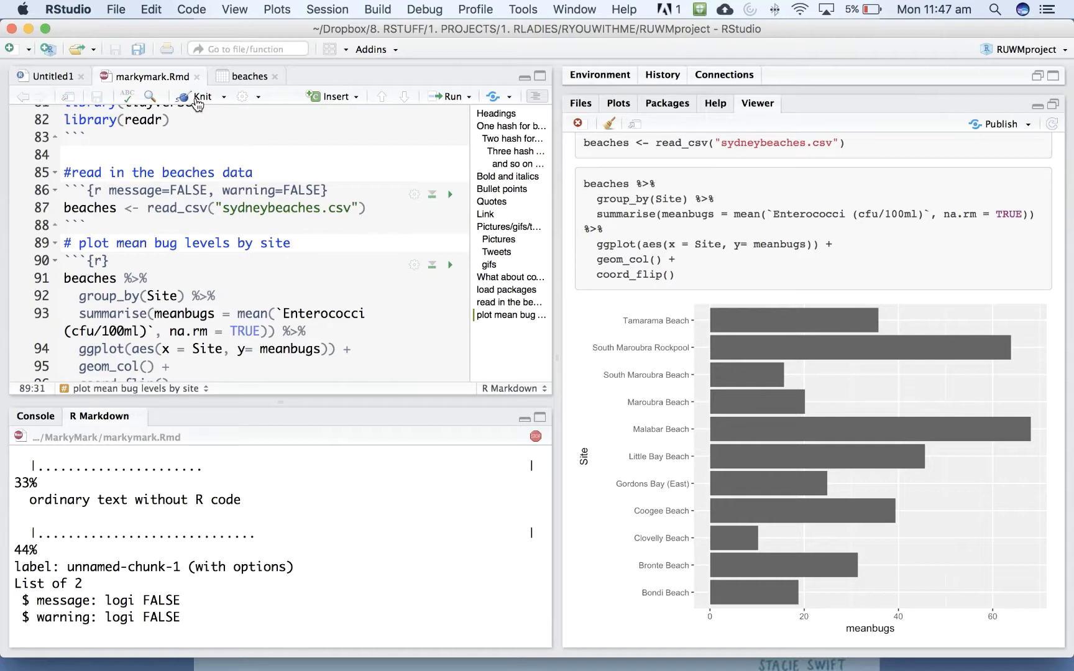
left_click(291, 244)
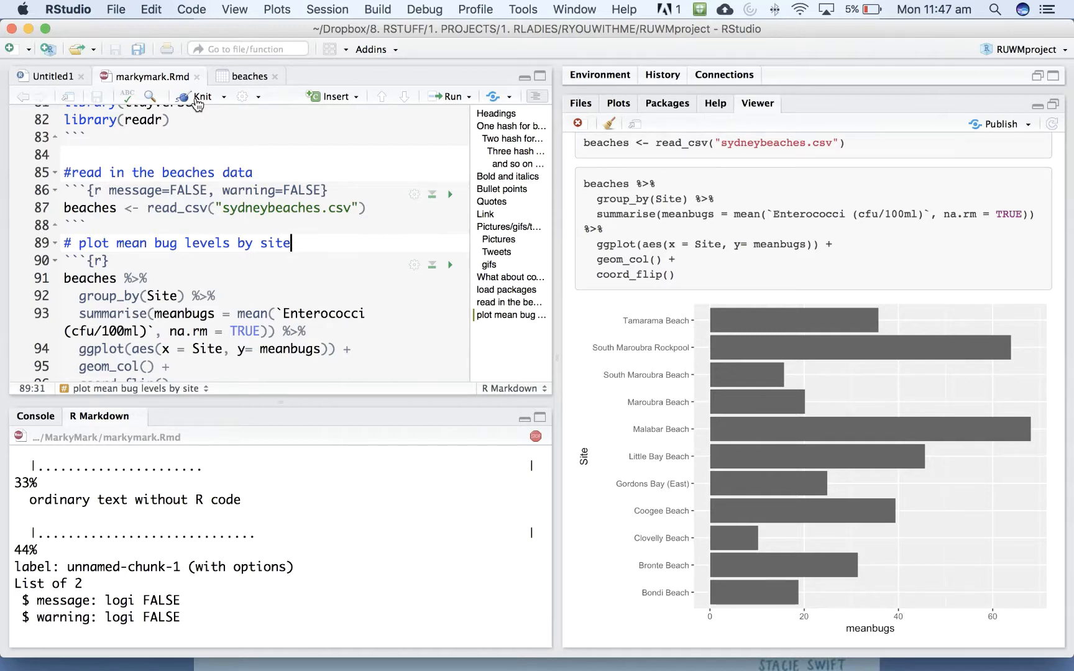